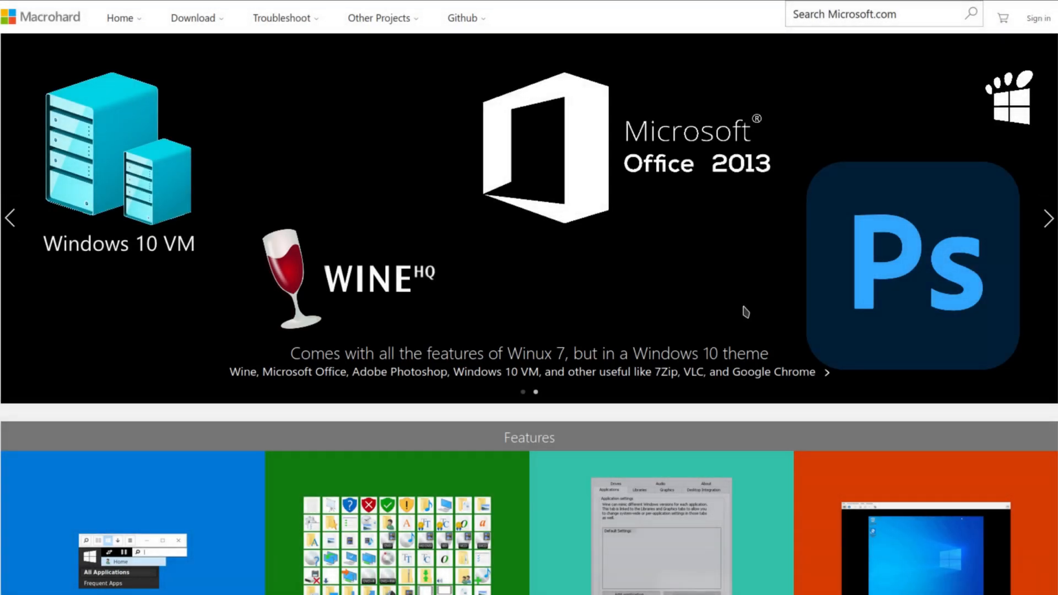
{"action": "mouse_move", "coordinate": [559, 260]}
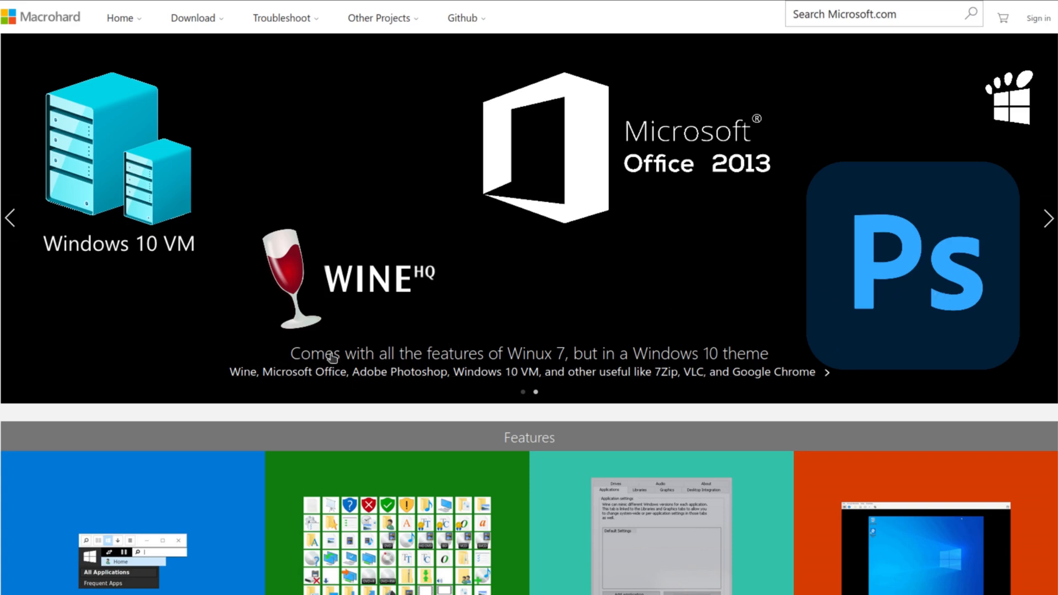
{"action": "mouse_move", "coordinate": [541, 361]}
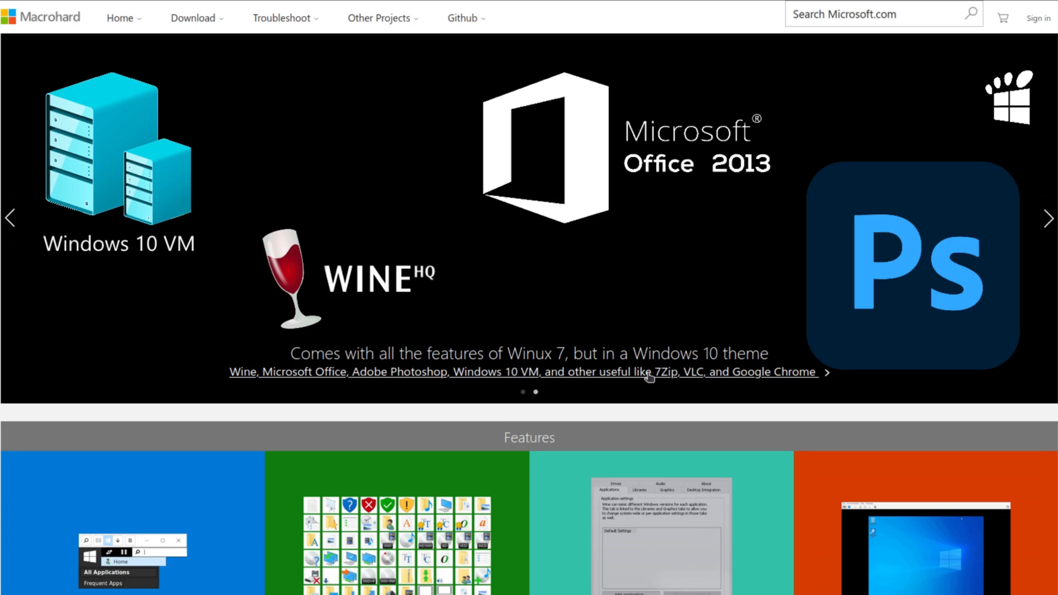
{"action": "mouse_move", "coordinate": [732, 376]}
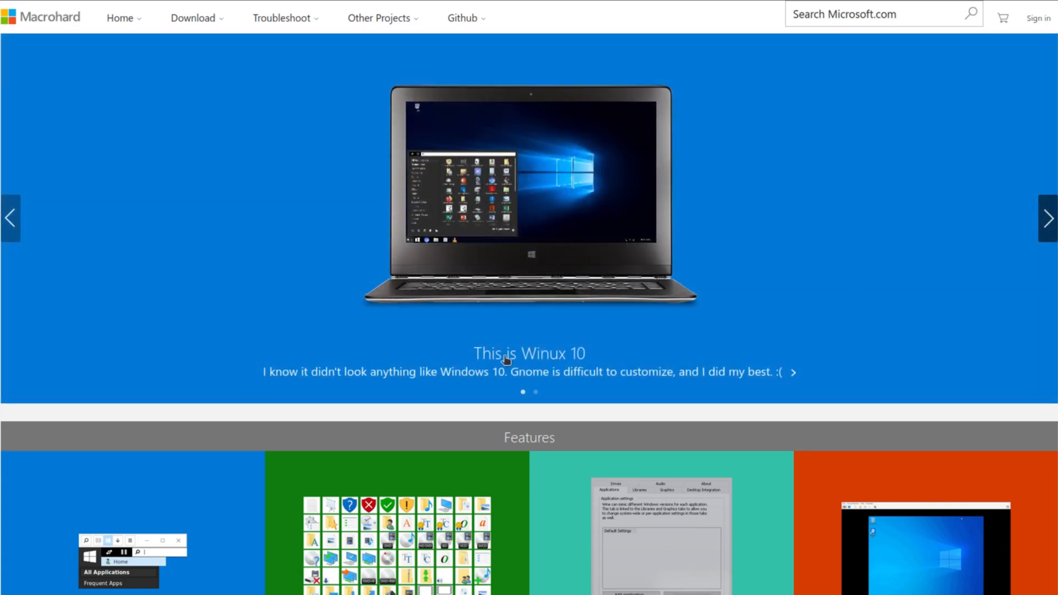
{"action": "mouse_move", "coordinate": [620, 358]}
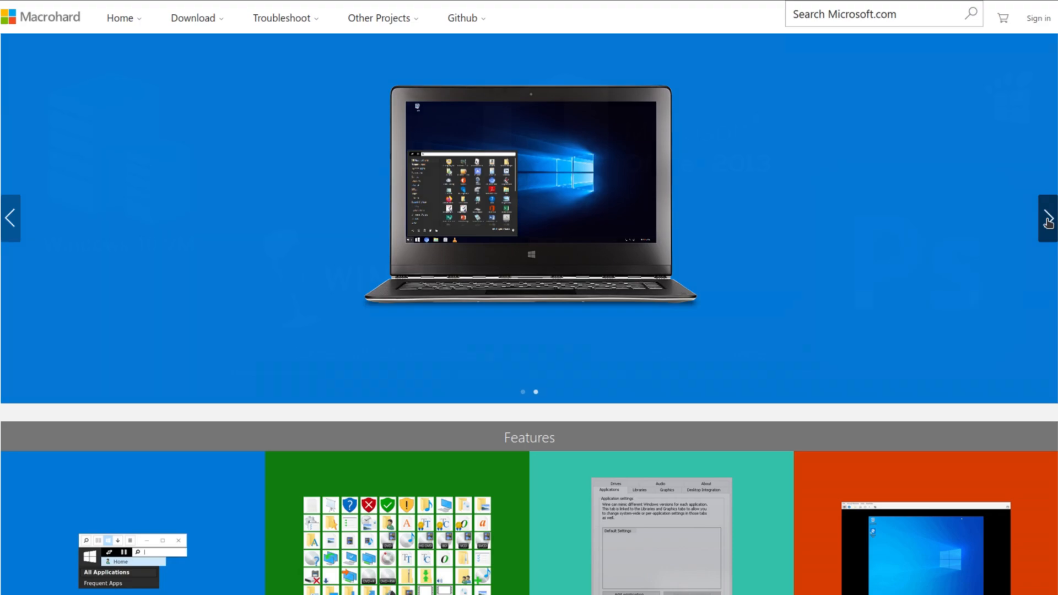
{"action": "scroll", "scroll_direction": "down", "scroll_amount": 3}
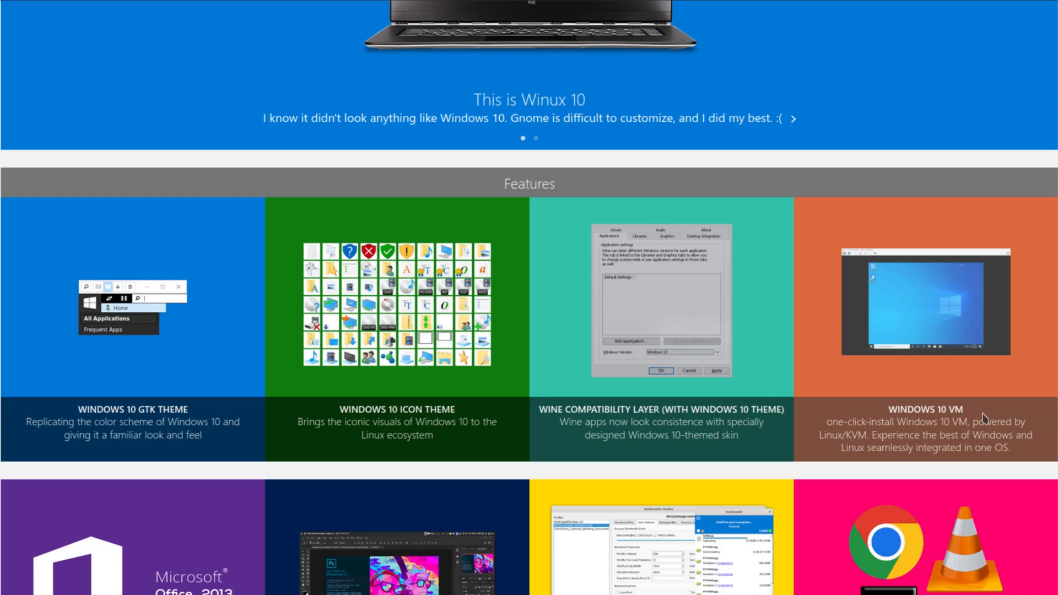
{"action": "scroll", "scroll_direction": "down", "scroll_amount": 3}
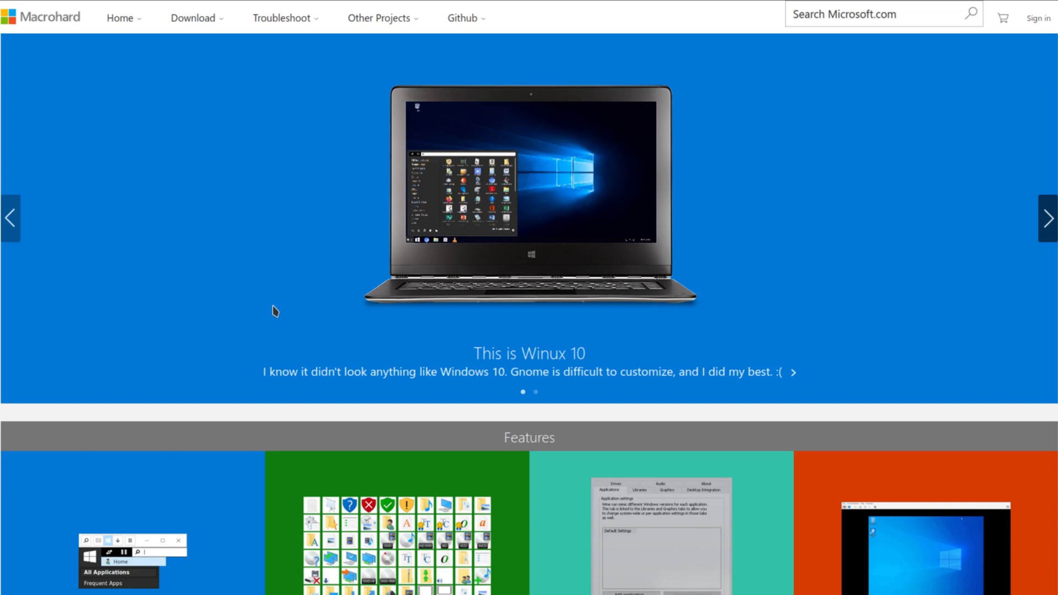
{"action": "mouse_move", "coordinate": [572, 364]}
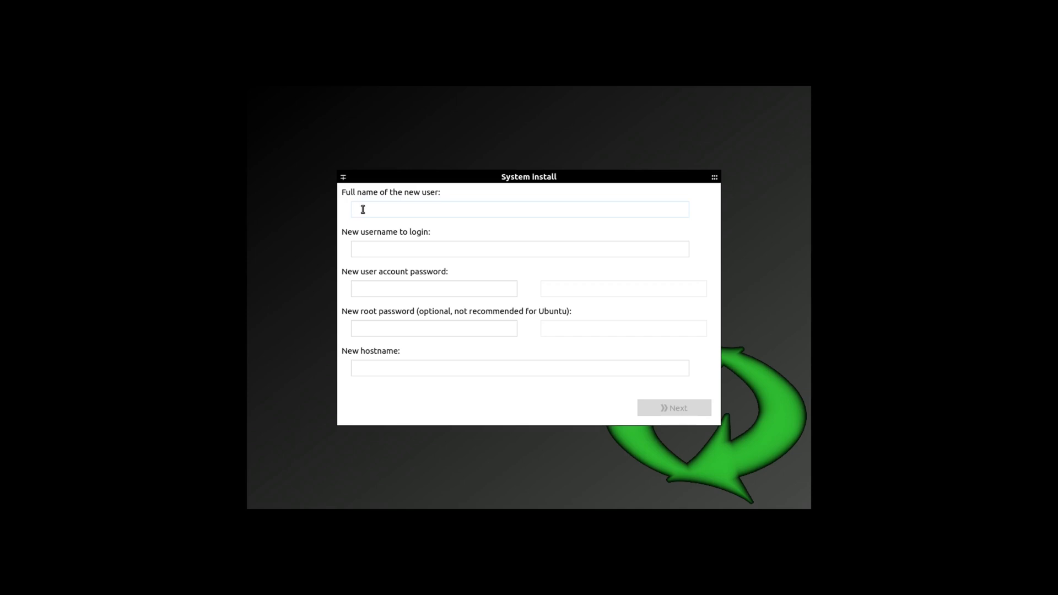
Step: Enter full name 'LinuxHub' and login name 'linuxhub' for the new user
{"action": "type", "text": "Linu"}
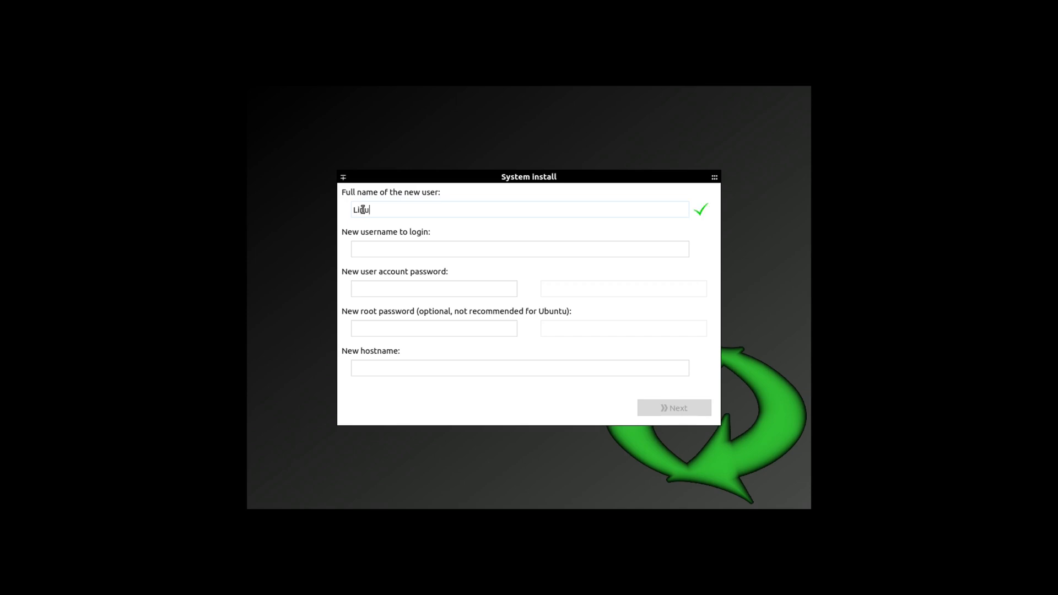
{"action": "type", "text": "xHub"}
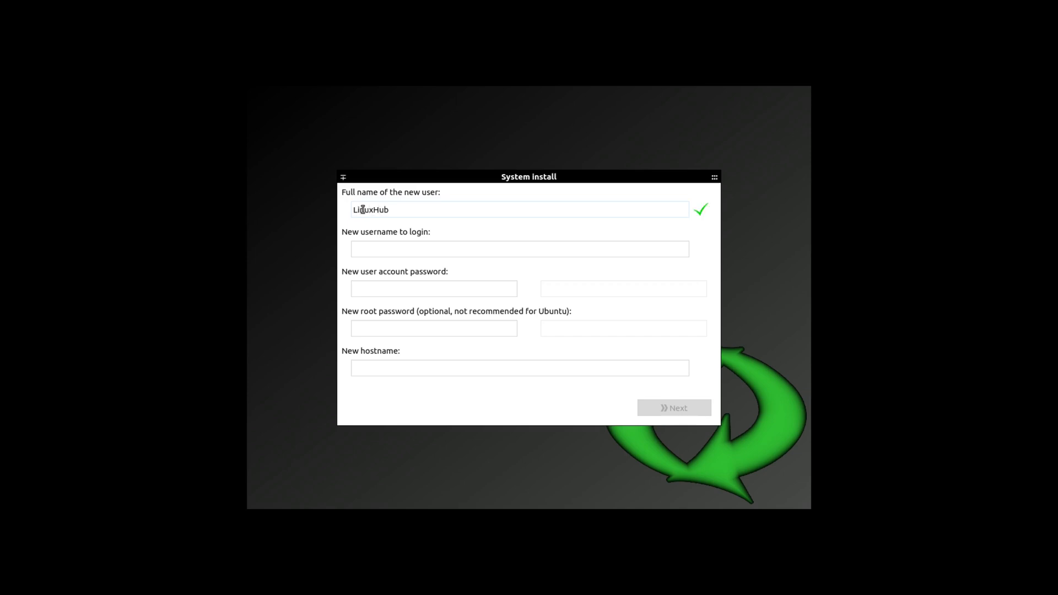
{"action": "left_click", "coordinate": [519, 248]}
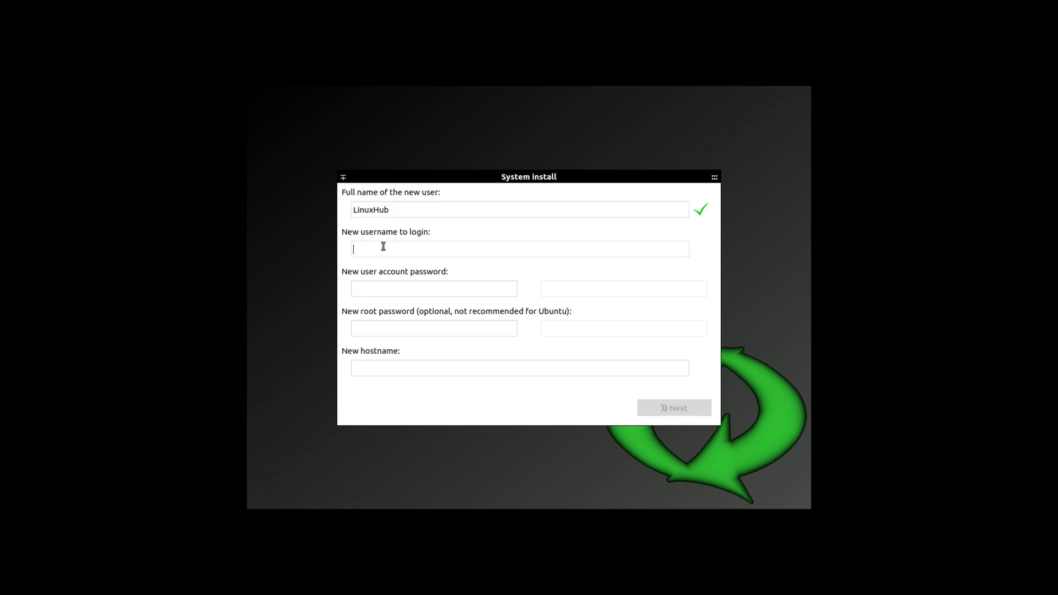
{"action": "type", "text": "linuxhub"}
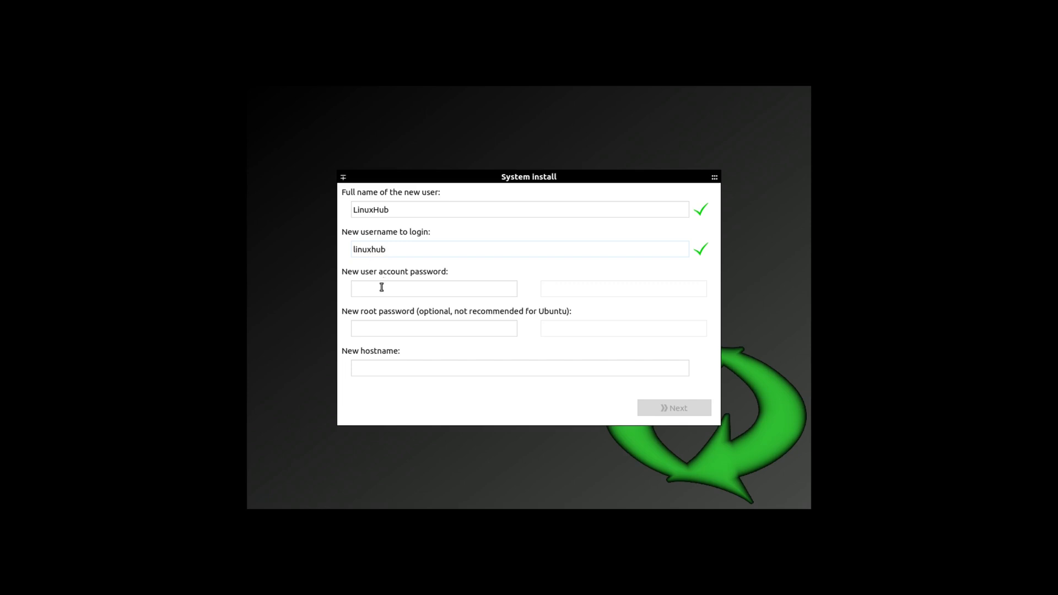
Step: Fill in the user and root passwords and hostname, then continue to partition settings
{"action": "type", "text": "•"}
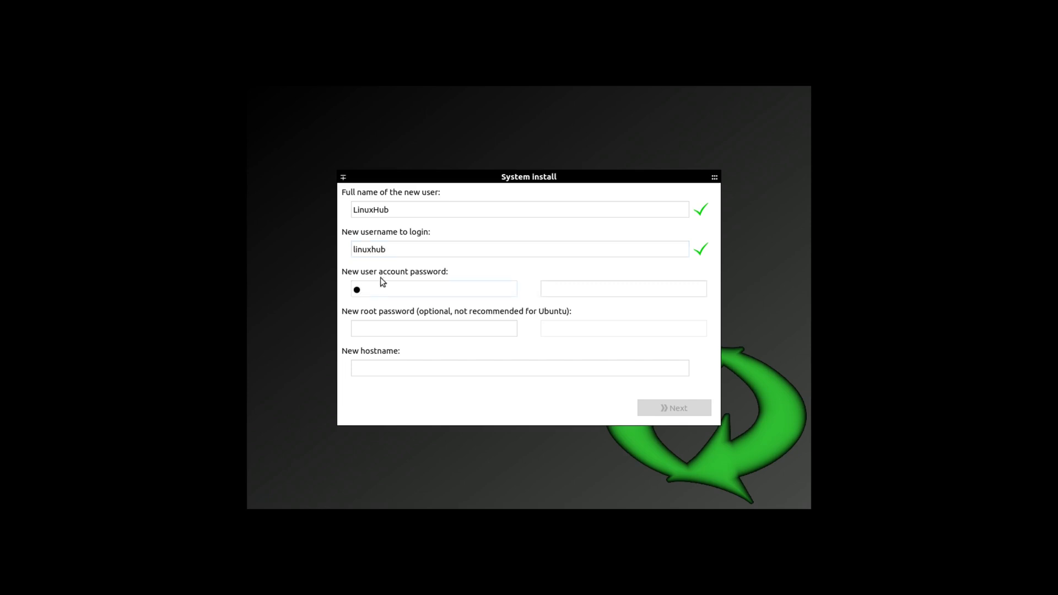
{"action": "type", "text": "x"}
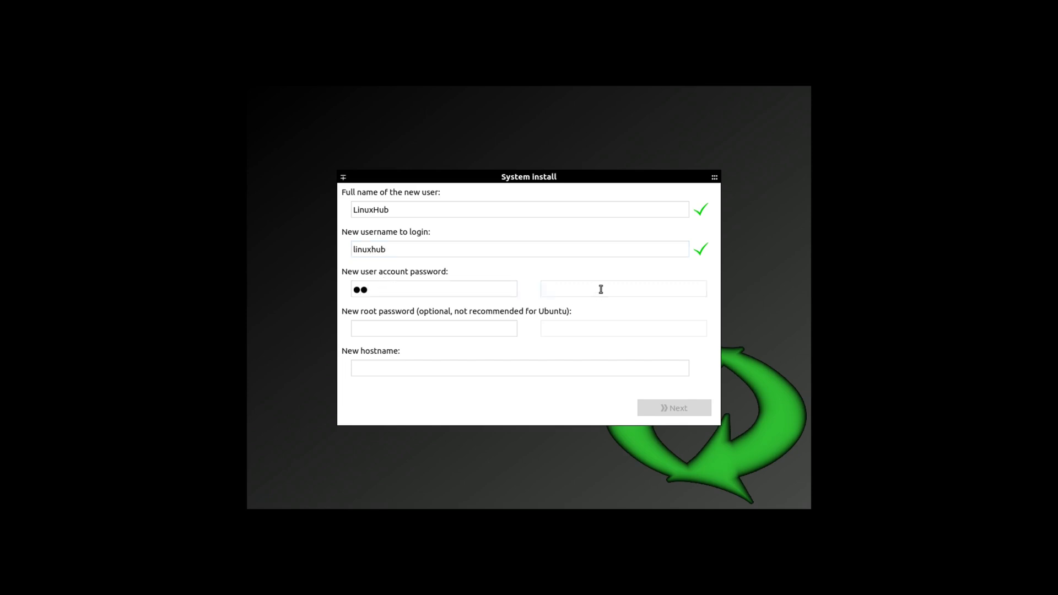
{"action": "type", "text": "••"}
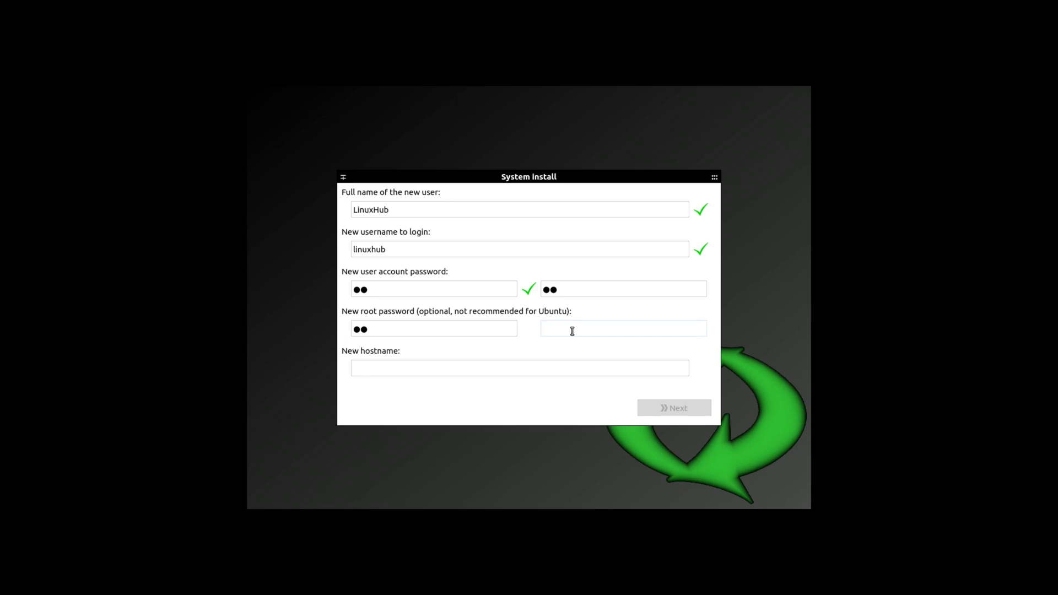
{"action": "type", "text": "••"}
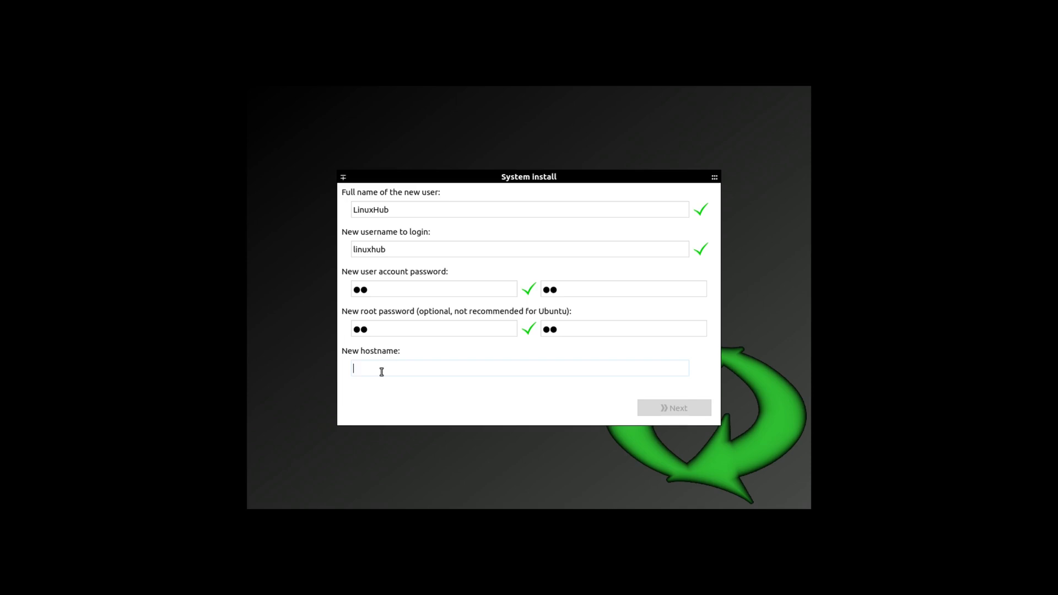
{"action": "type", "text": "allupinya"}
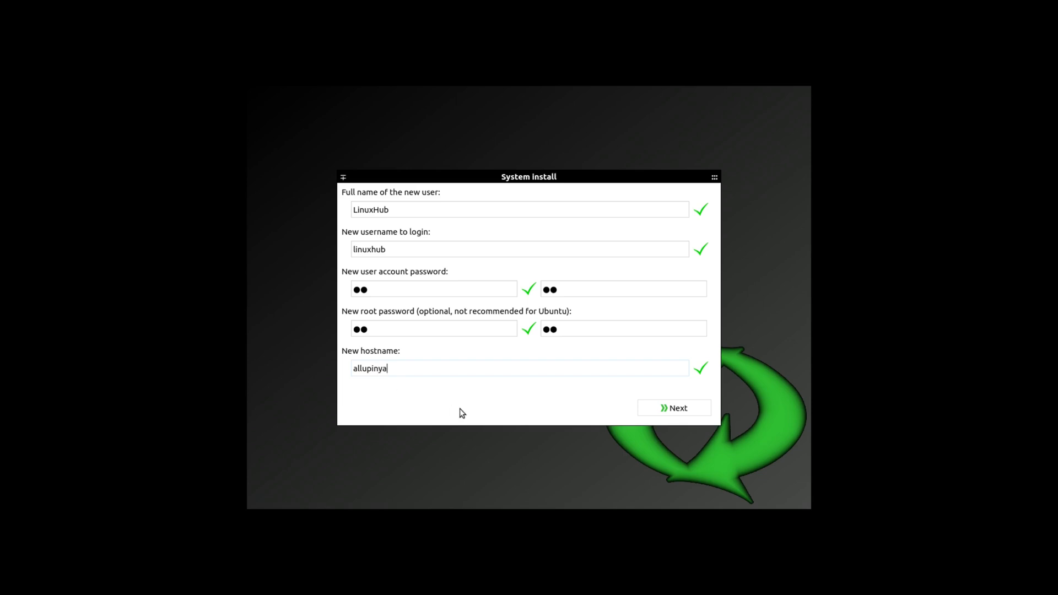
{"action": "left_click", "coordinate": [673, 407]}
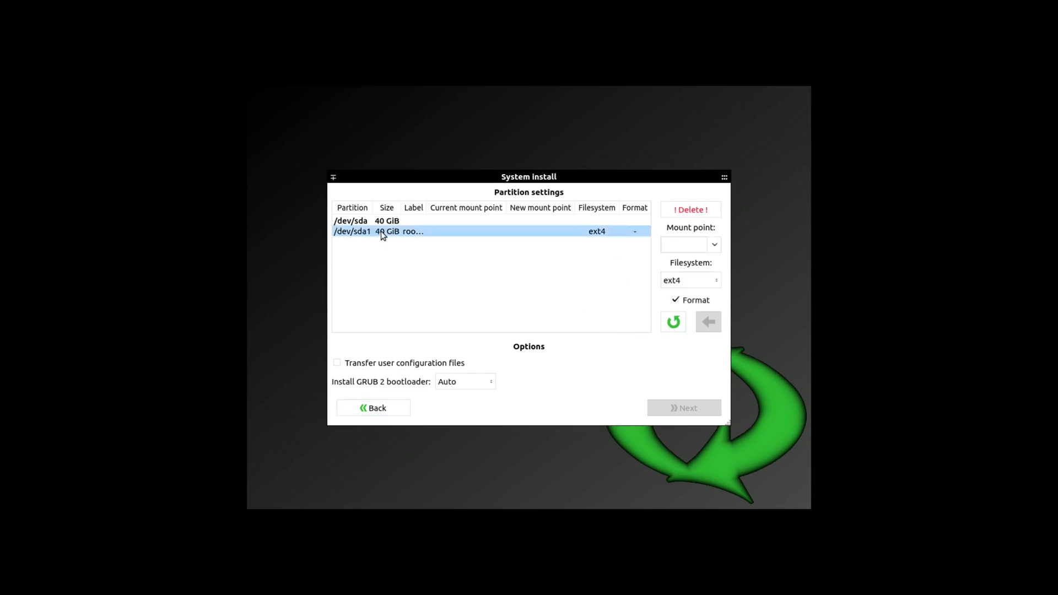
{"action": "mouse_move", "coordinate": [534, 248]}
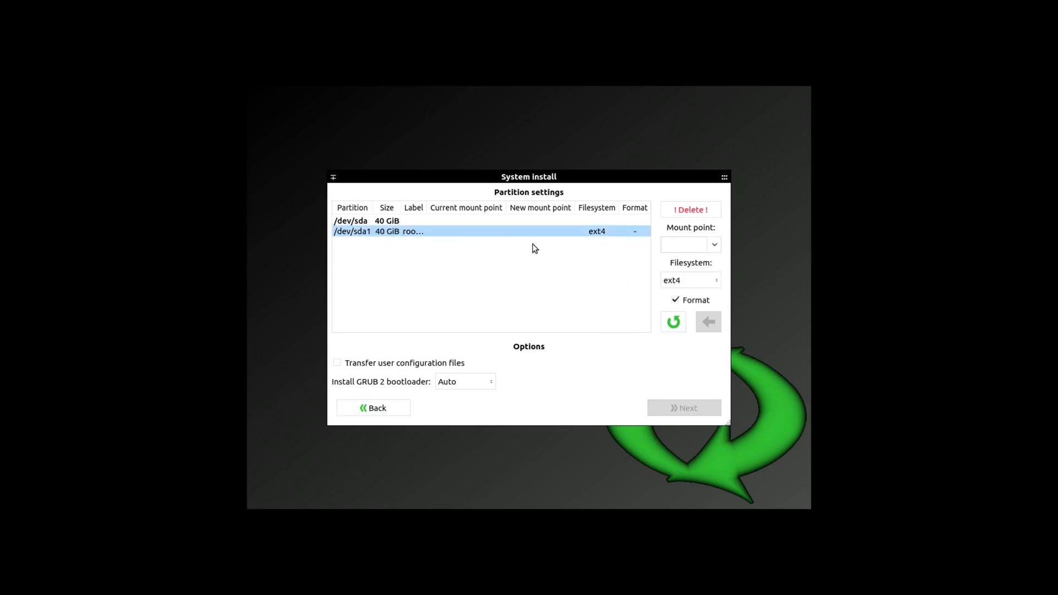
Step: Delete /dev/sda's old partition and create a 40 GiB ext4 /dev/sda1 in the free space
{"action": "left_click", "coordinate": [351, 220]}
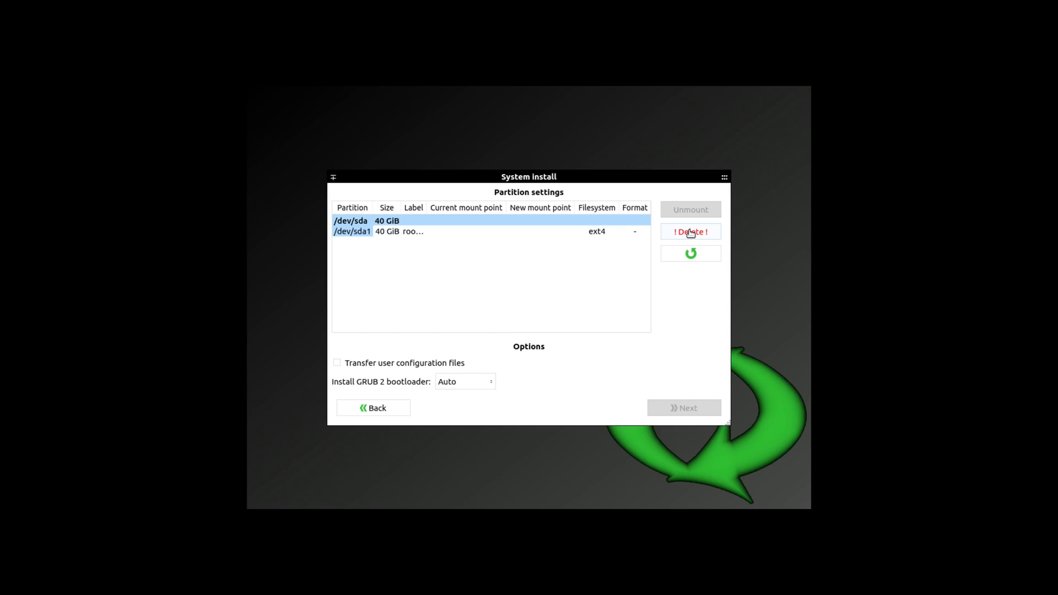
{"action": "left_click", "coordinate": [689, 231]}
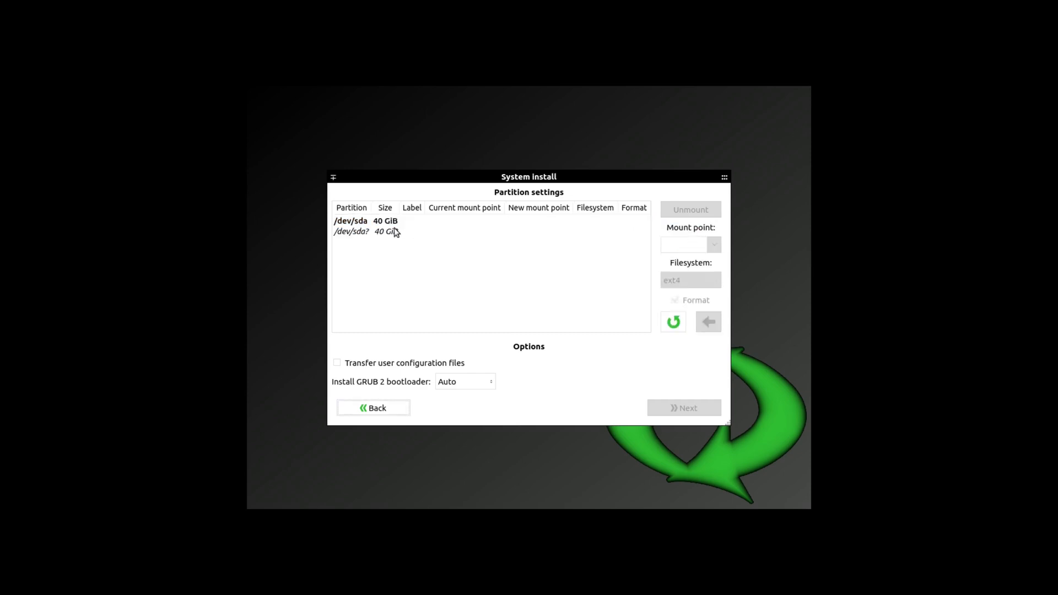
{"action": "left_click", "coordinate": [352, 220]}
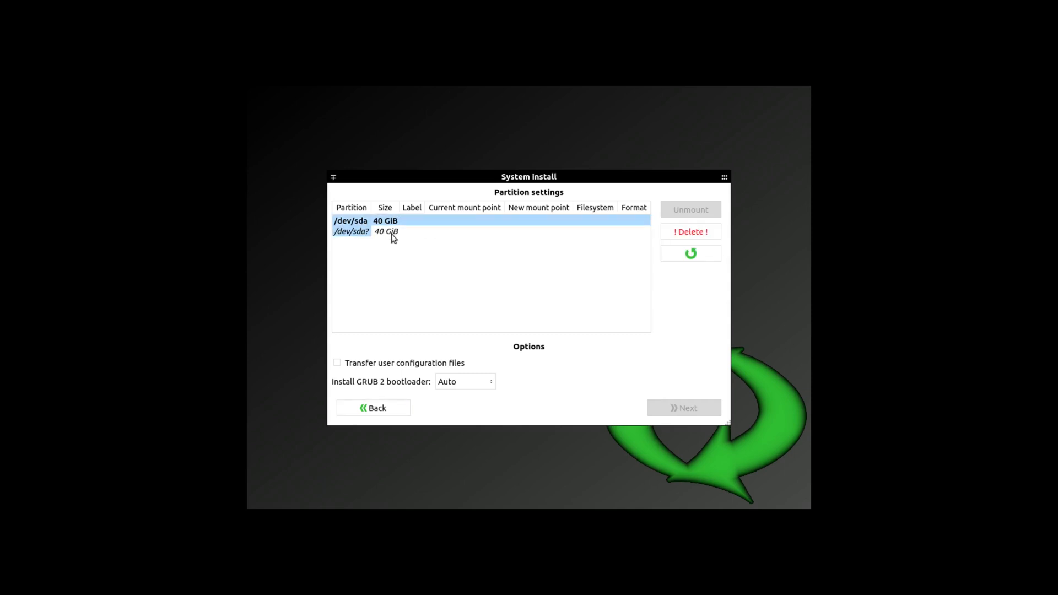
{"action": "left_click", "coordinate": [378, 232]}
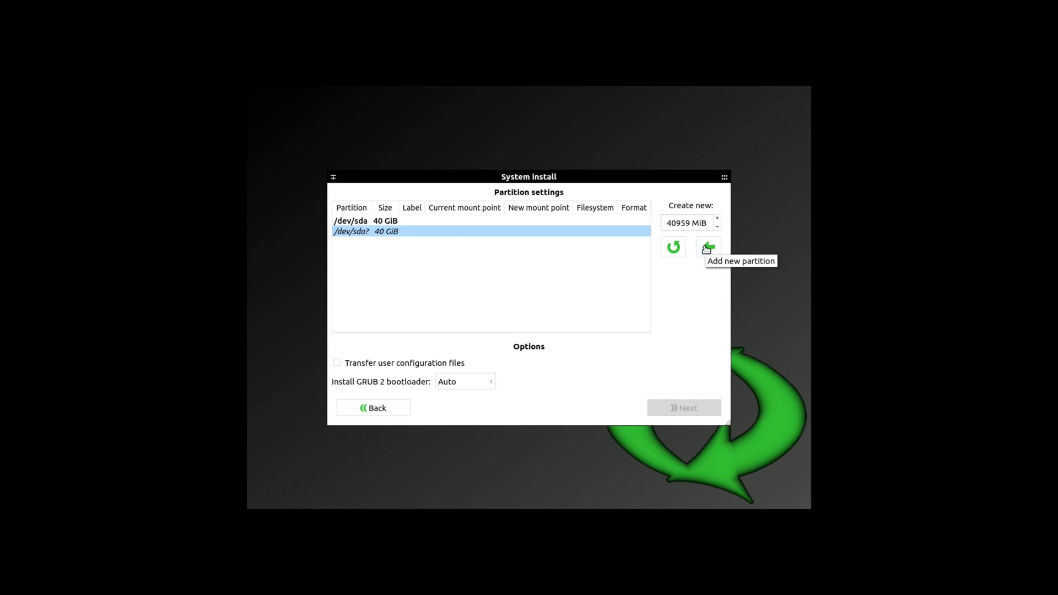
{"action": "mouse_move", "coordinate": [673, 247]}
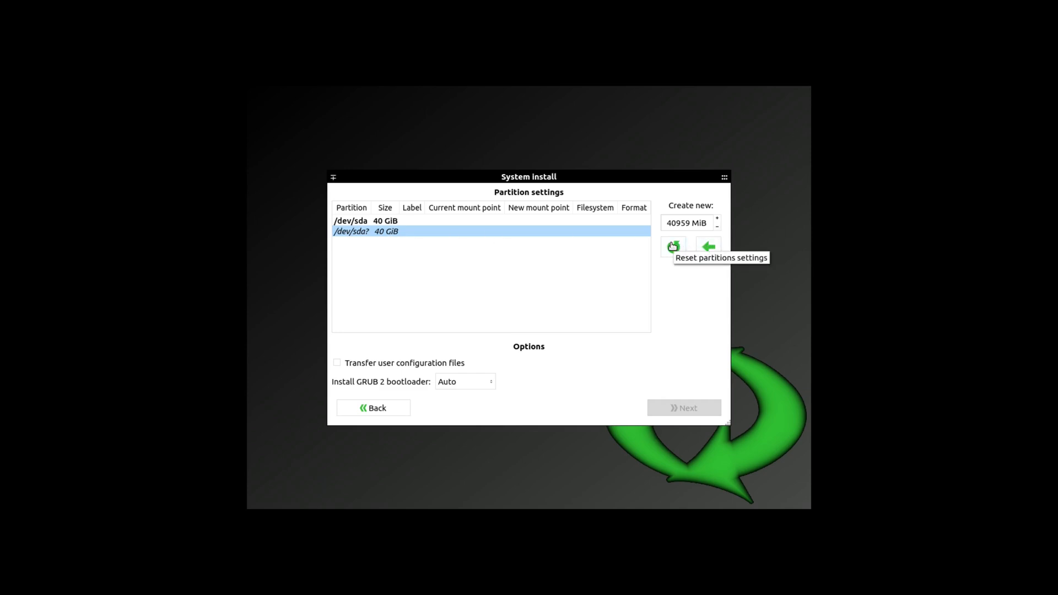
{"action": "mouse_move", "coordinate": [538, 397]}
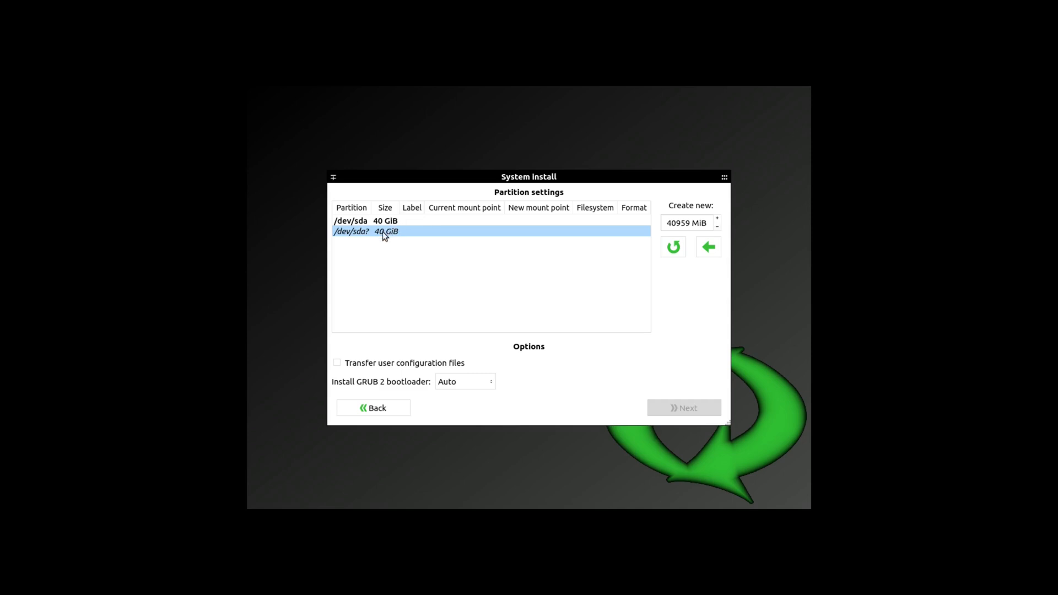
{"action": "left_click", "coordinate": [350, 221]}
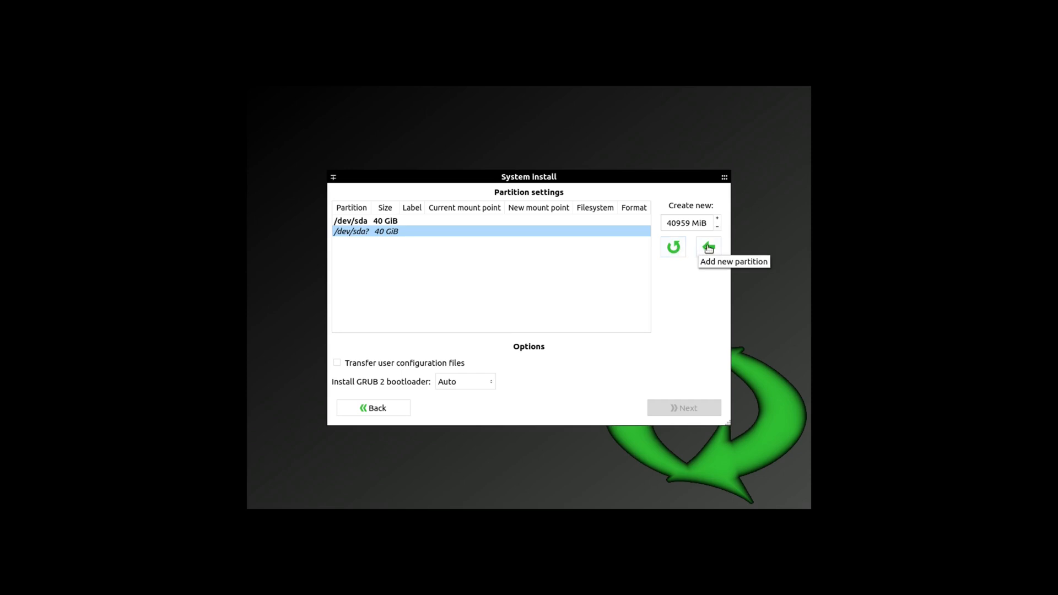
{"action": "left_click", "coordinate": [708, 247]}
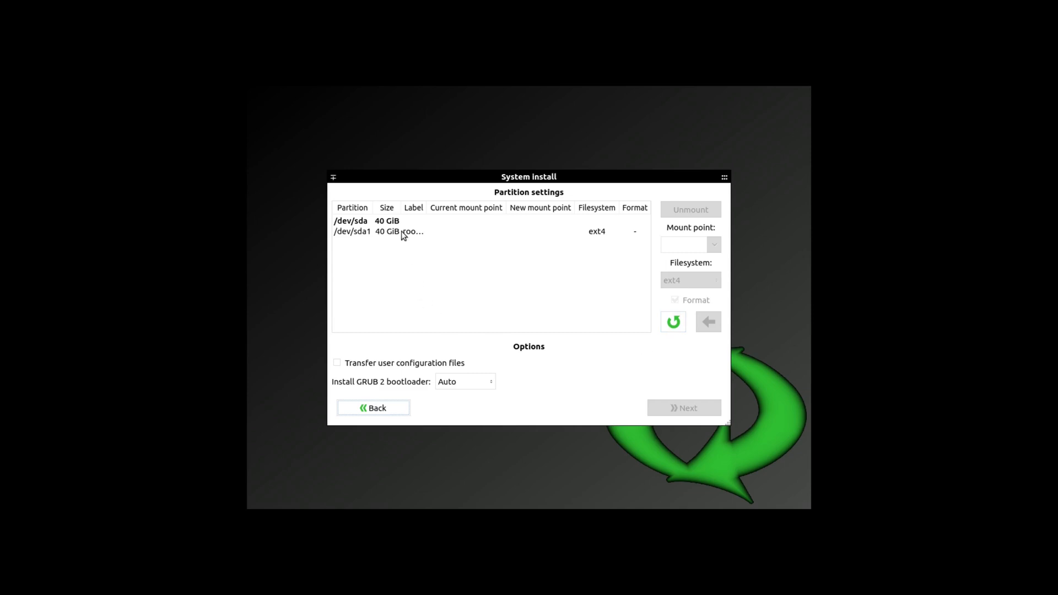
{"action": "left_click", "coordinate": [422, 231]}
{"action": "type", "text": "/"}
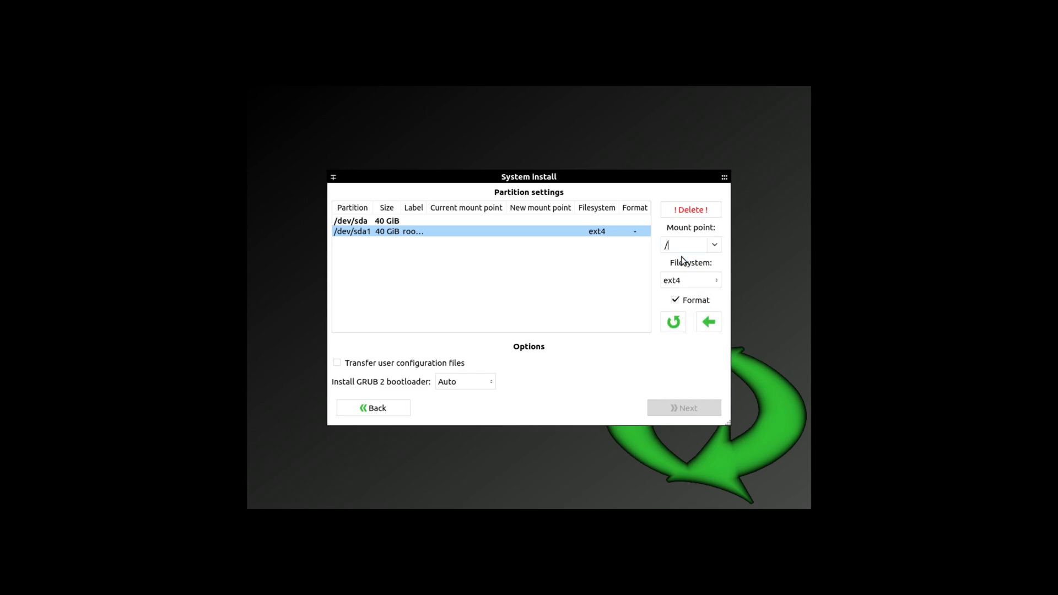
{"action": "mouse_move", "coordinate": [709, 321]}
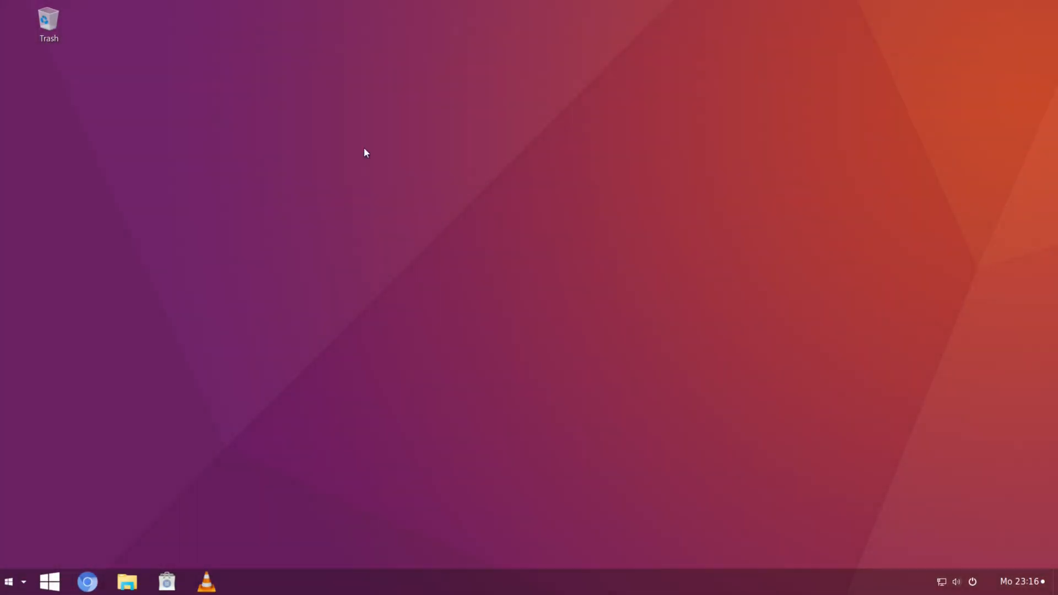
{"action": "mouse_move", "coordinate": [762, 265]}
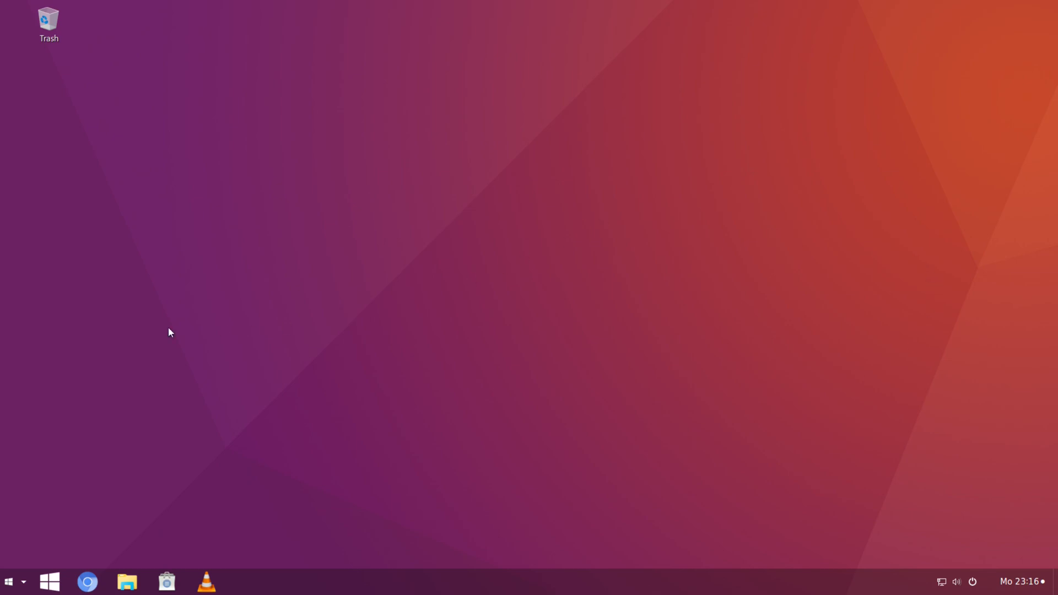
{"action": "mouse_move", "coordinate": [450, 319]}
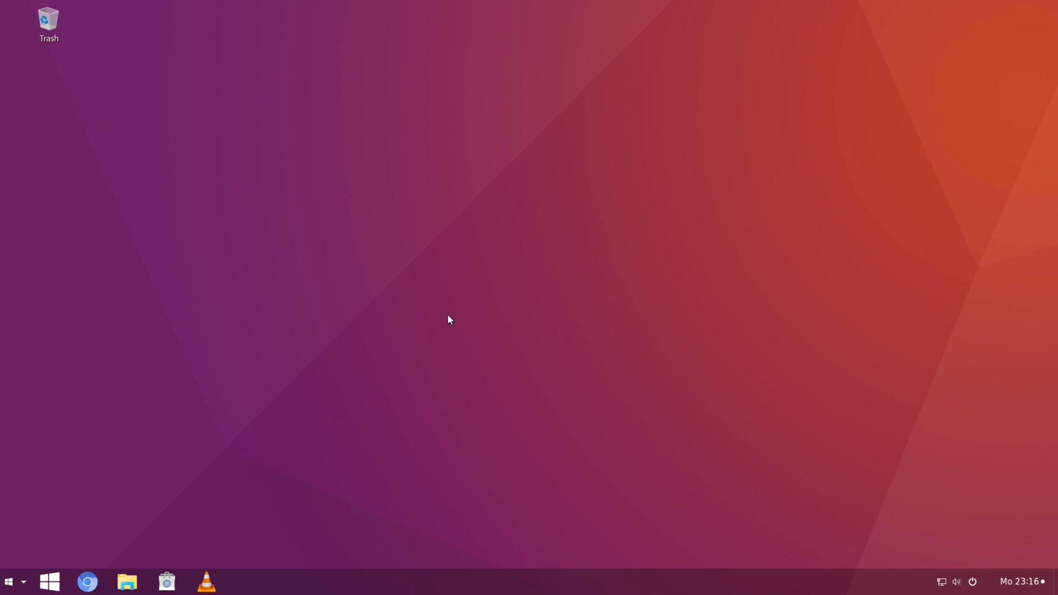
{"action": "mouse_move", "coordinate": [475, 337]}
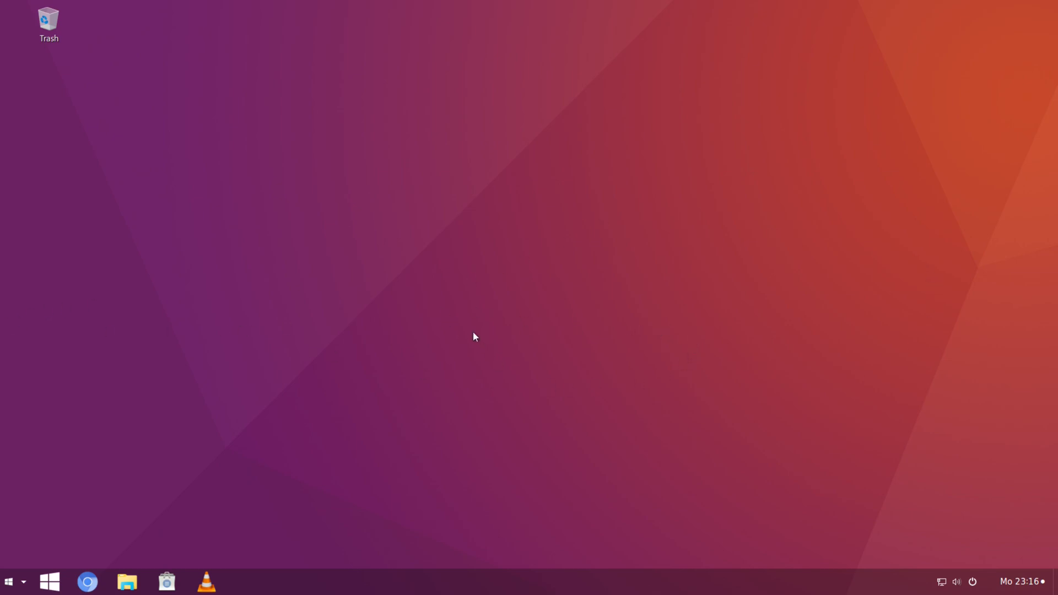
{"action": "mouse_move", "coordinate": [515, 346]}
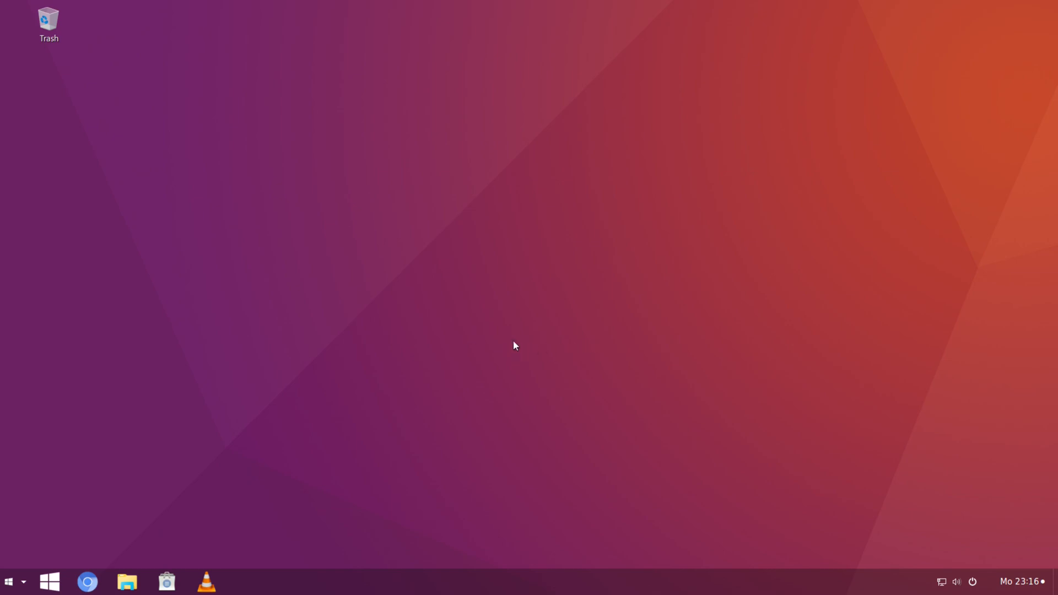
{"action": "mouse_move", "coordinate": [139, 551]}
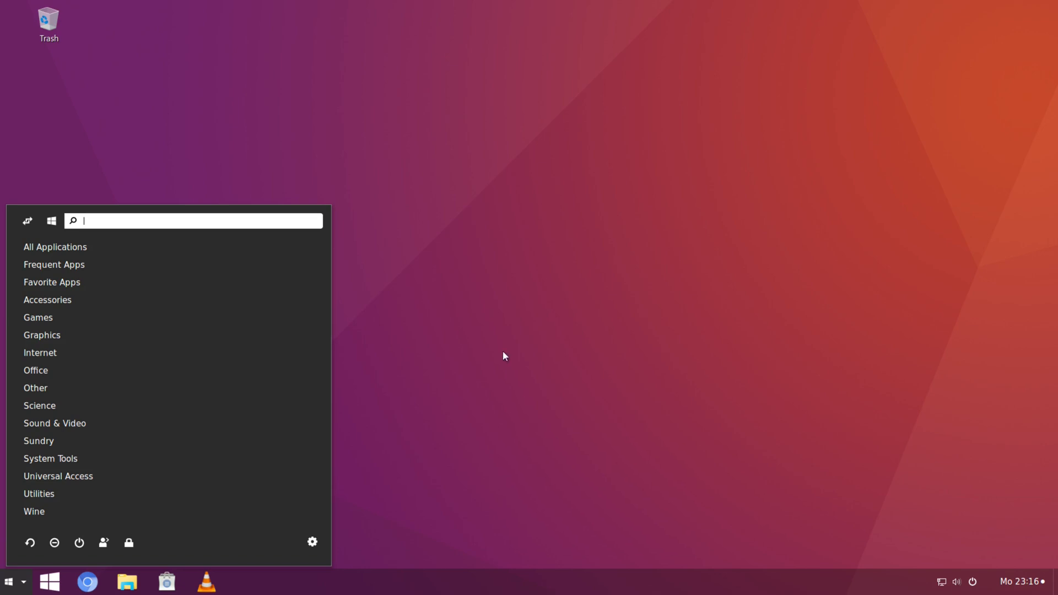
{"action": "mouse_move", "coordinate": [510, 382]}
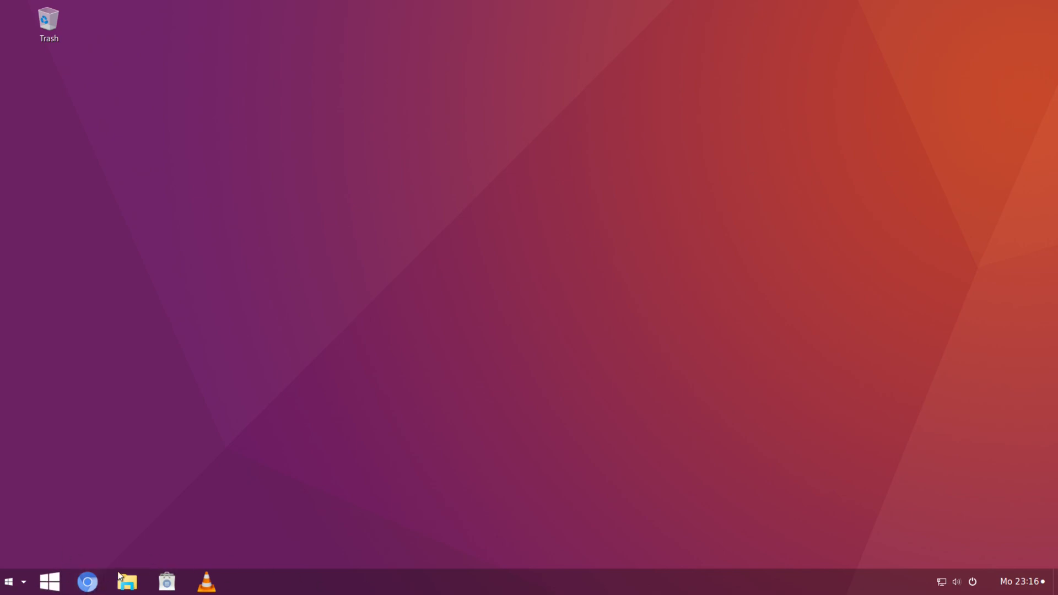
{"action": "mouse_move", "coordinate": [962, 559]}
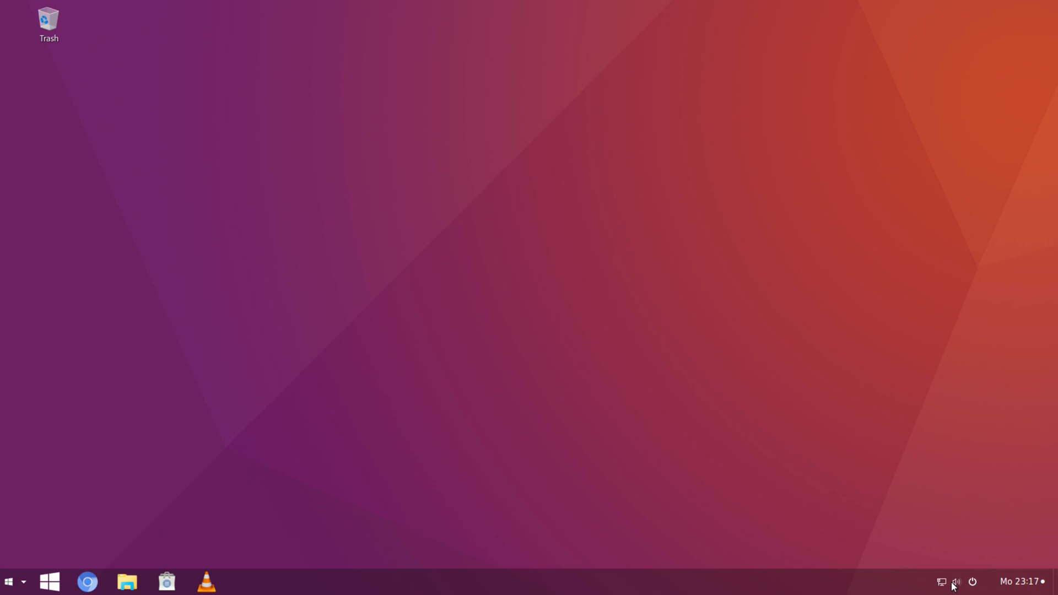
{"action": "left_click", "coordinate": [1022, 581]}
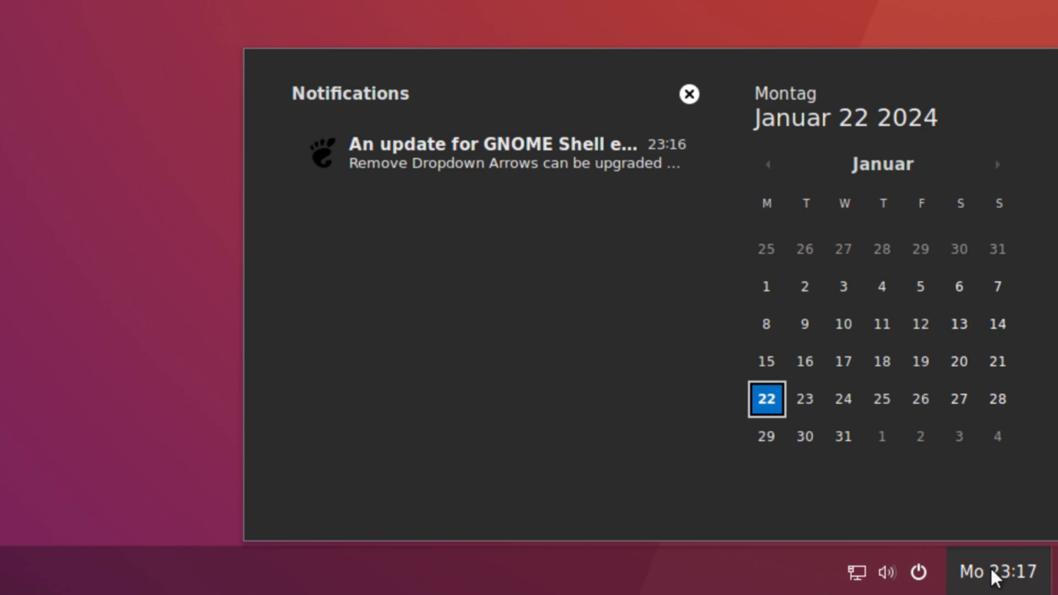
{"action": "mouse_move", "coordinate": [559, 154]}
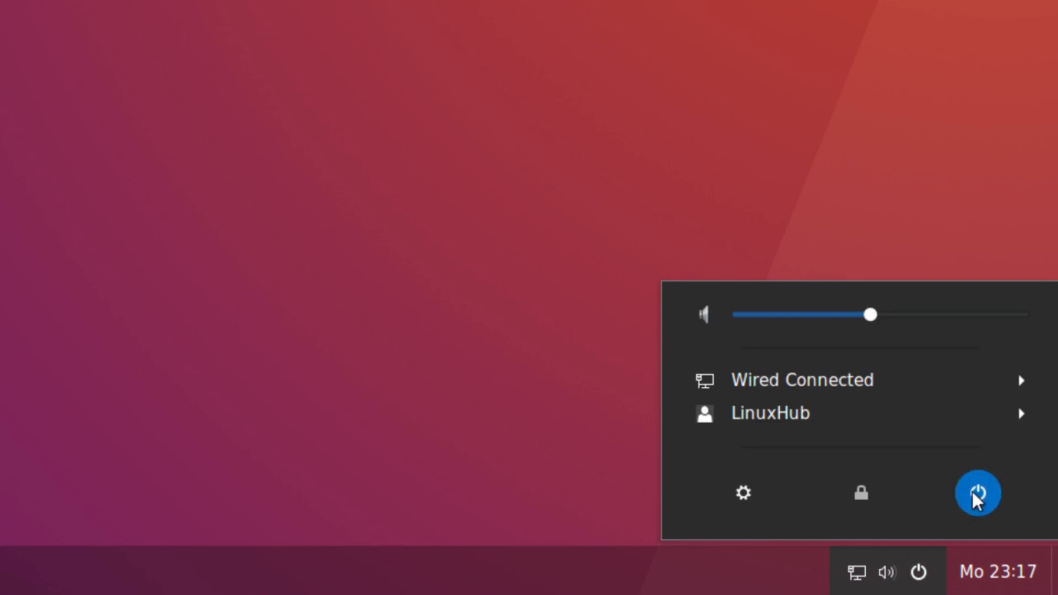
{"action": "mouse_move", "coordinate": [829, 582]}
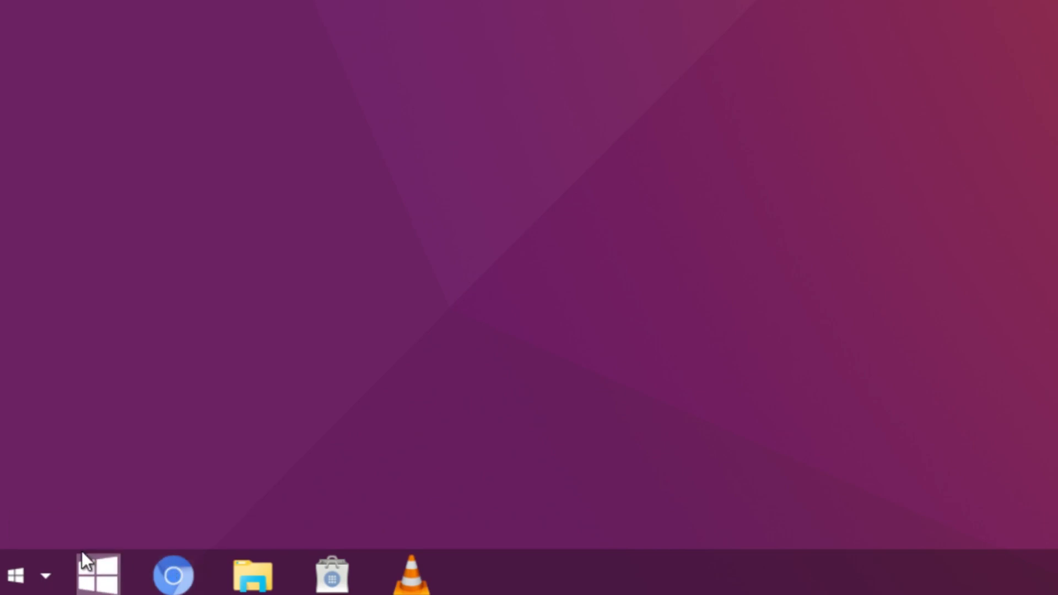
{"action": "mouse_move", "coordinate": [96, 574]}
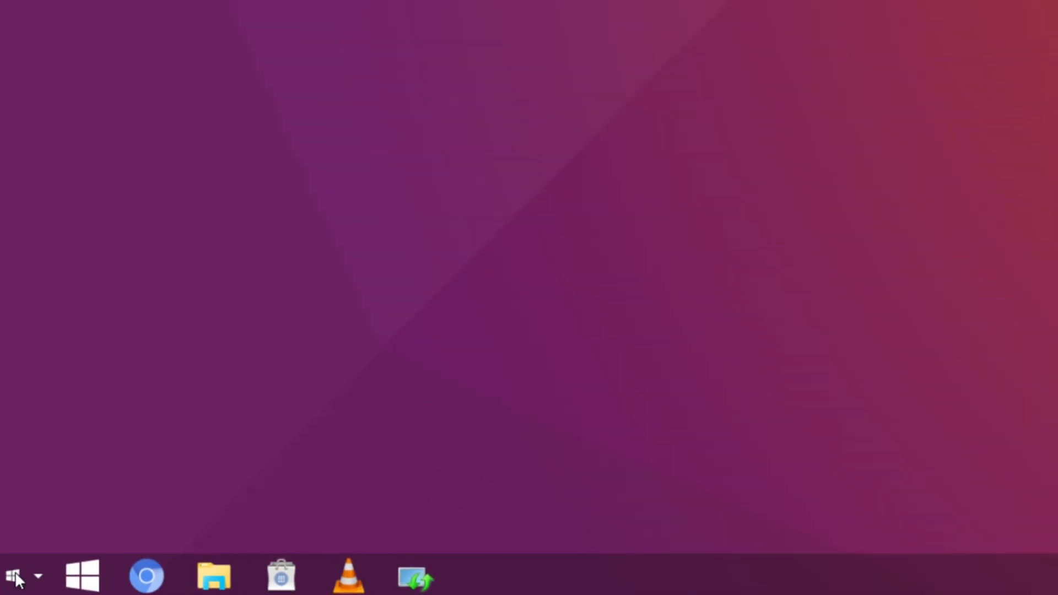
Step: Open Gno-Menu and browse All Applications, Frequent, Favorites, Accessories, Games and Graphics
{"action": "left_click", "coordinate": [13, 576]}
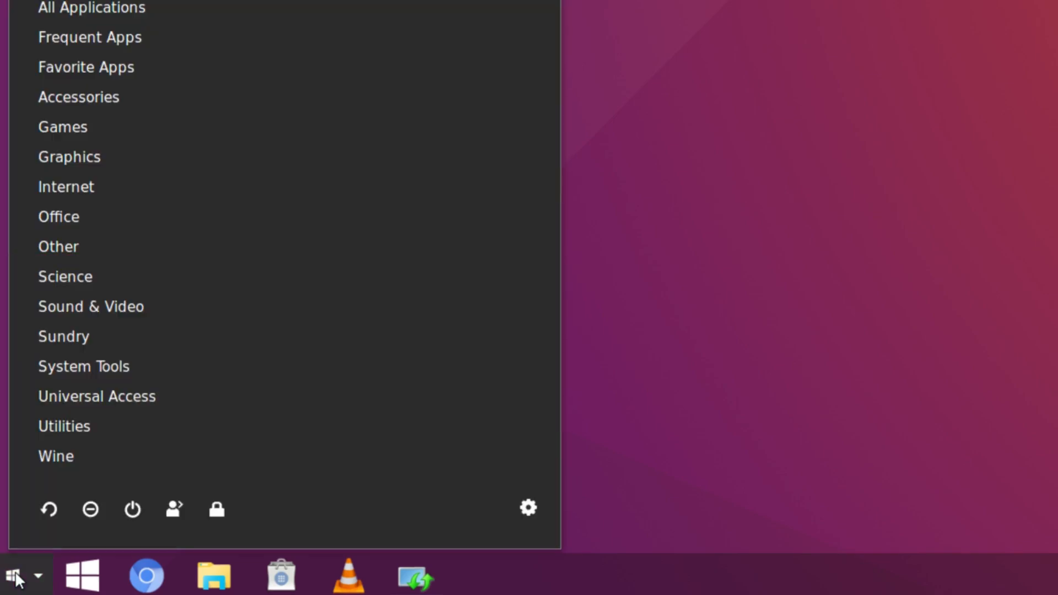
{"action": "mouse_move", "coordinate": [393, 449]}
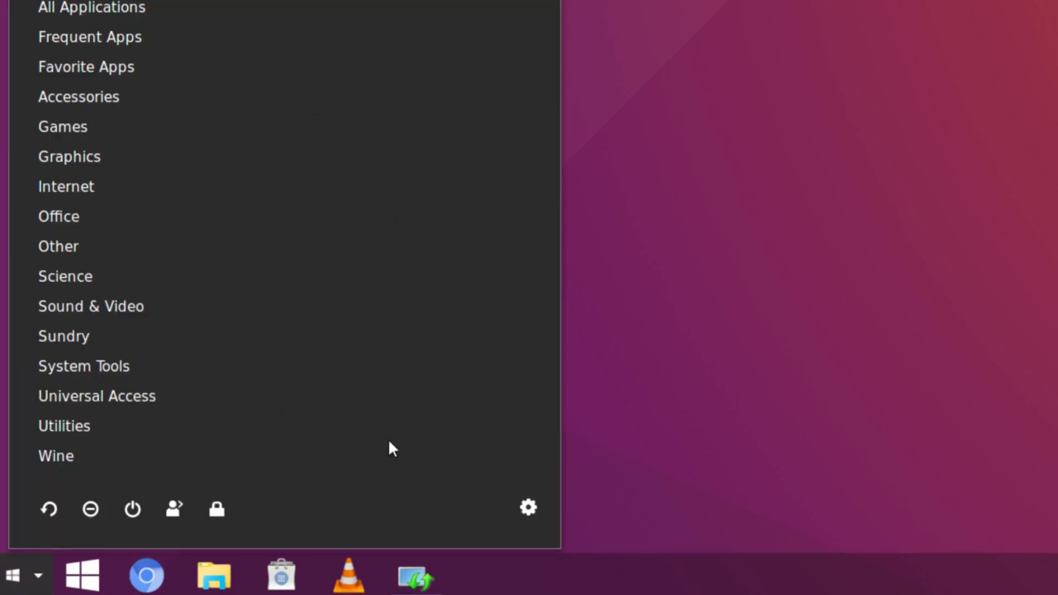
{"action": "mouse_move", "coordinate": [337, 209]}
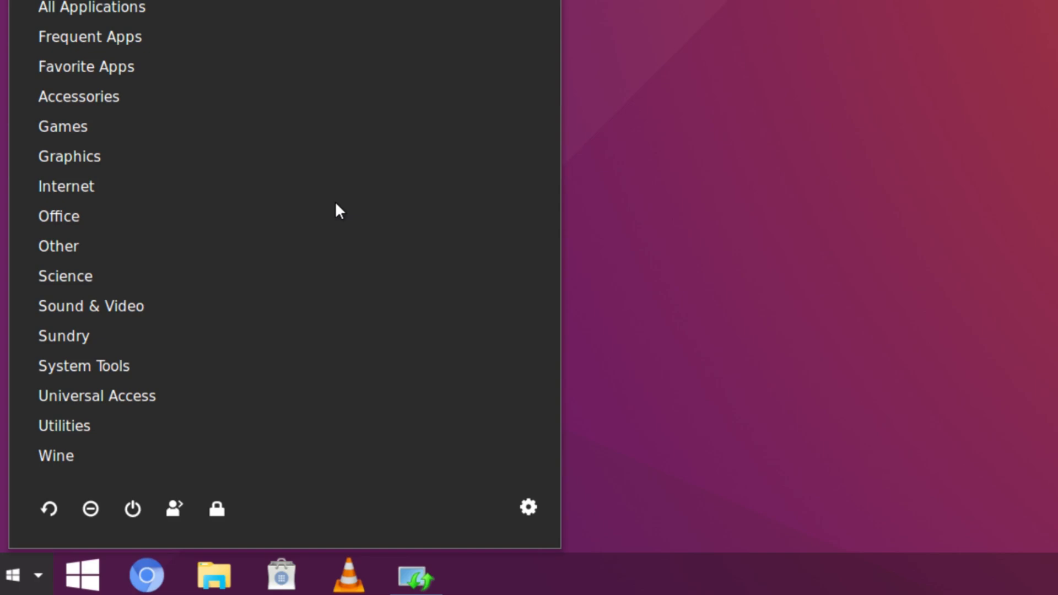
{"action": "left_click", "coordinate": [99, 7]}
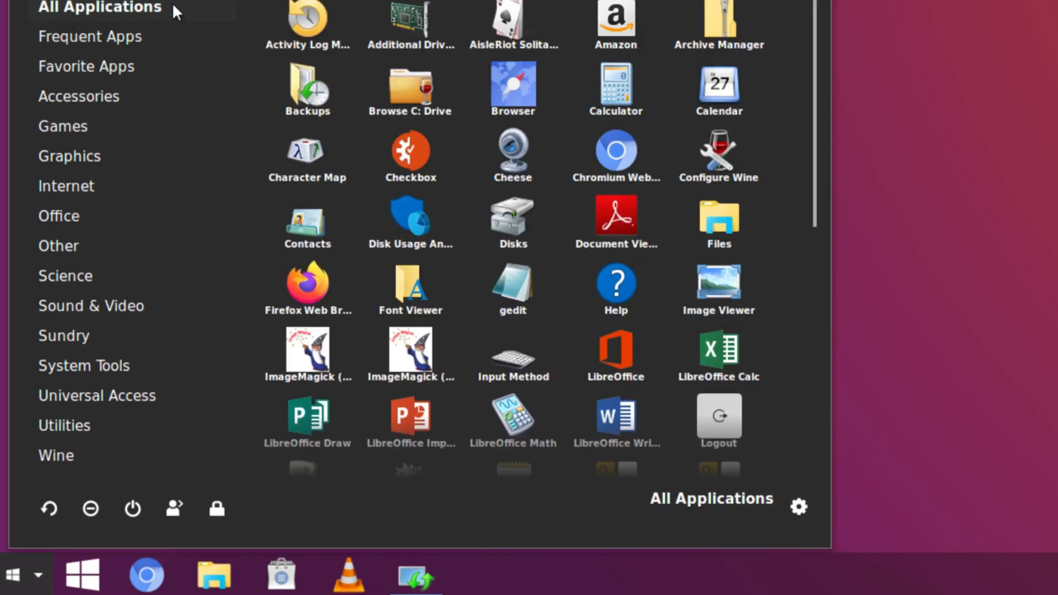
{"action": "mouse_move", "coordinate": [87, 6]}
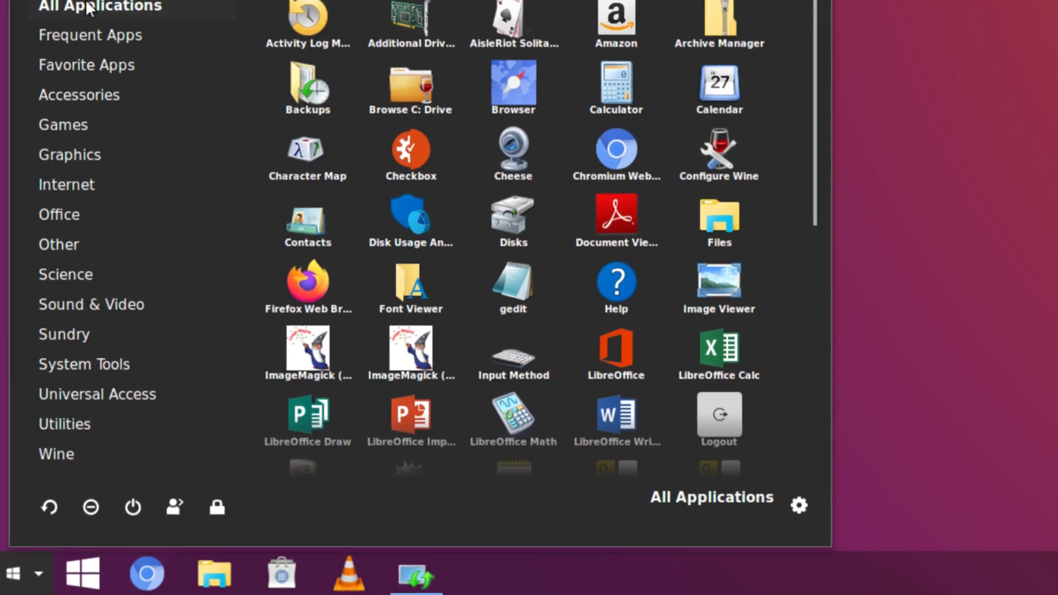
{"action": "left_click", "coordinate": [95, 35]}
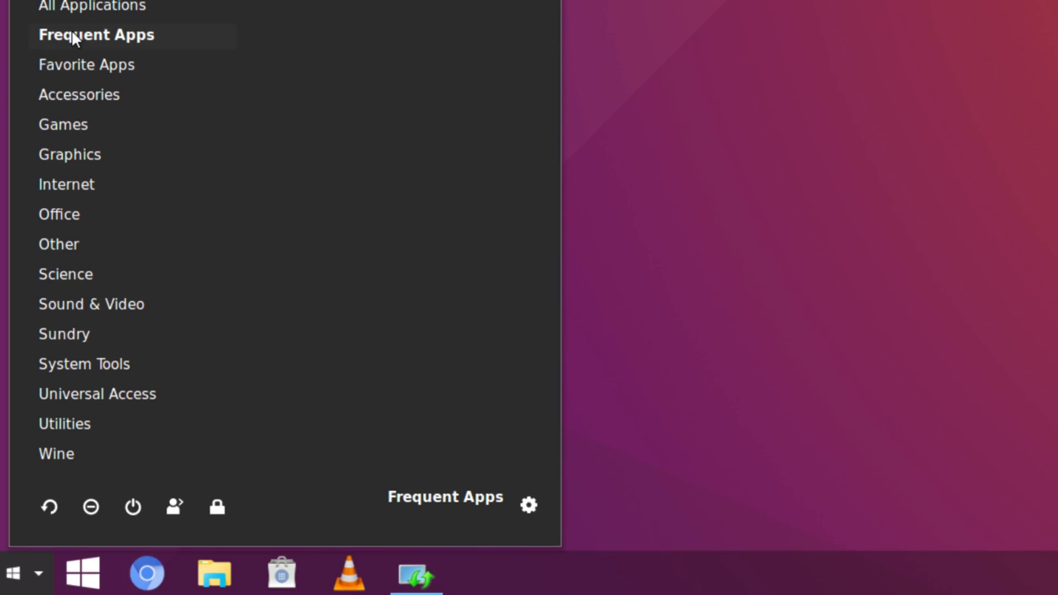
{"action": "left_click", "coordinate": [87, 64]}
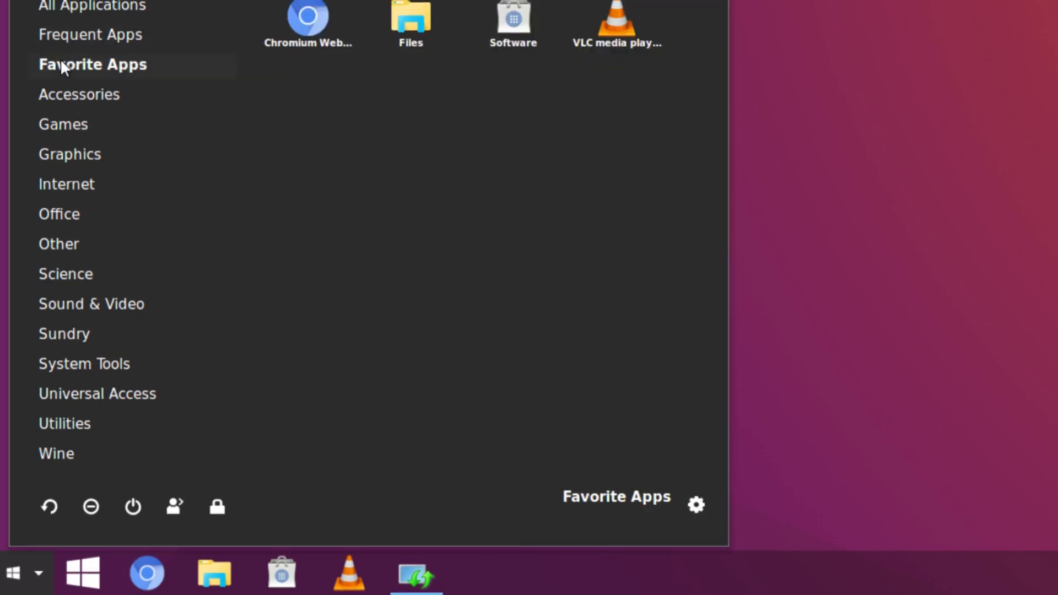
{"action": "left_click", "coordinate": [79, 94]}
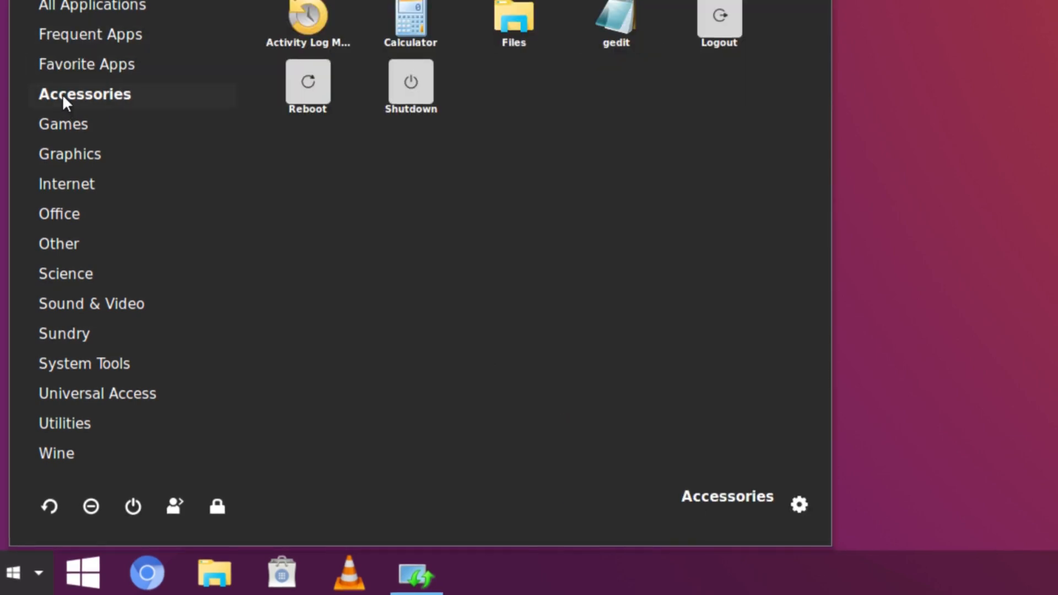
{"action": "left_click", "coordinate": [65, 123]}
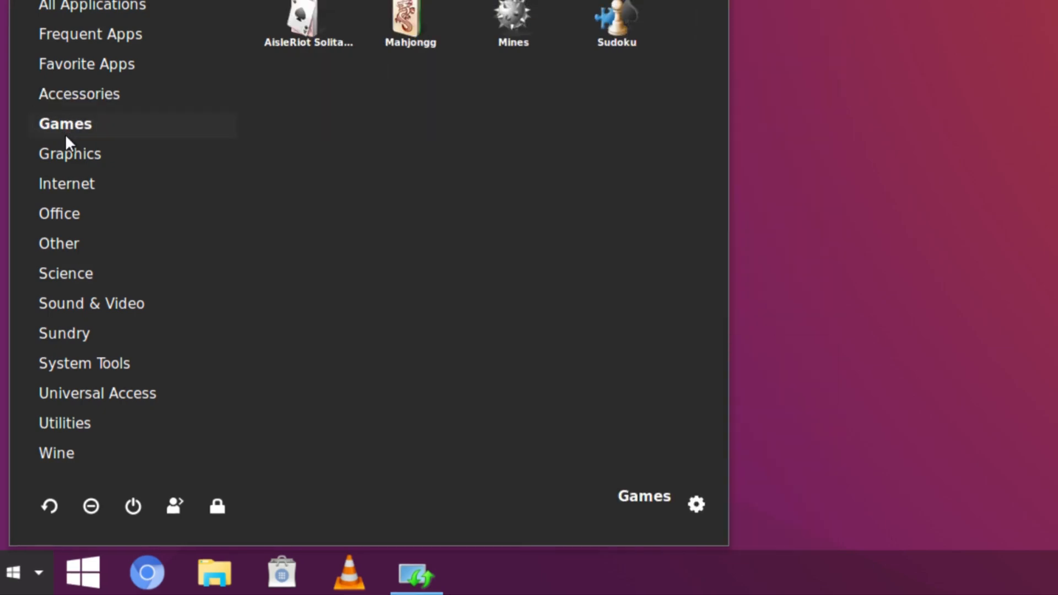
{"action": "left_click", "coordinate": [69, 153]}
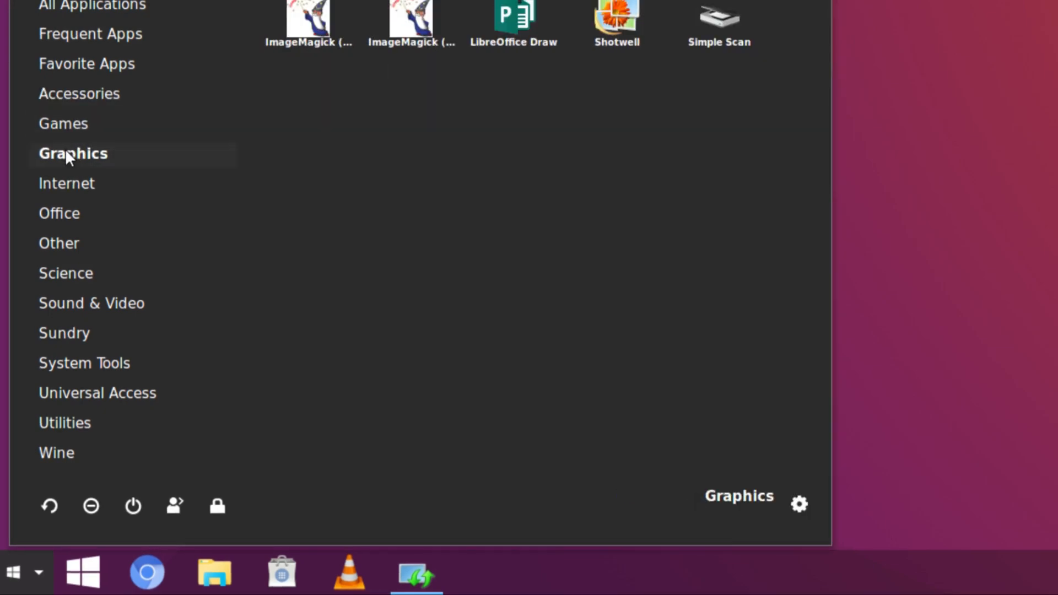
Step: Browse Internet, Office, Other, Science and Sound & Video, ending on the Wine category
{"action": "left_click", "coordinate": [70, 183]}
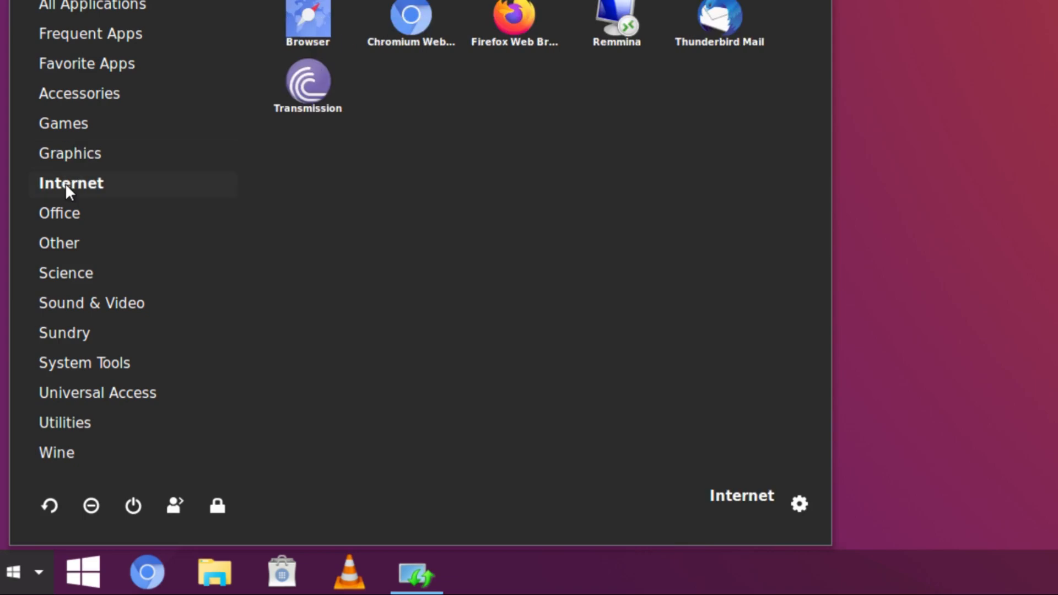
{"action": "left_click", "coordinate": [61, 213]}
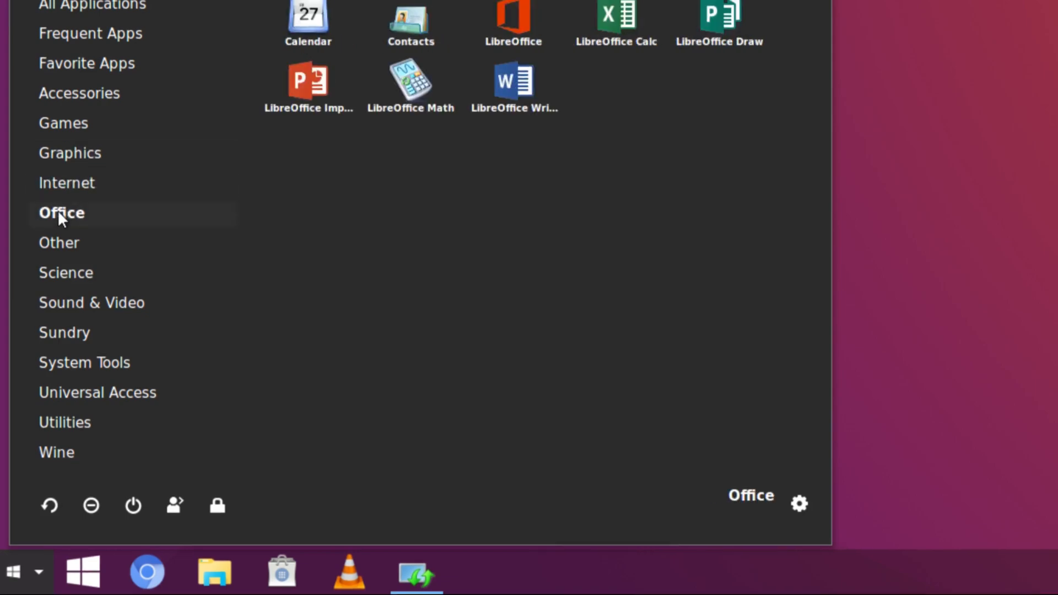
{"action": "left_click", "coordinate": [60, 243]}
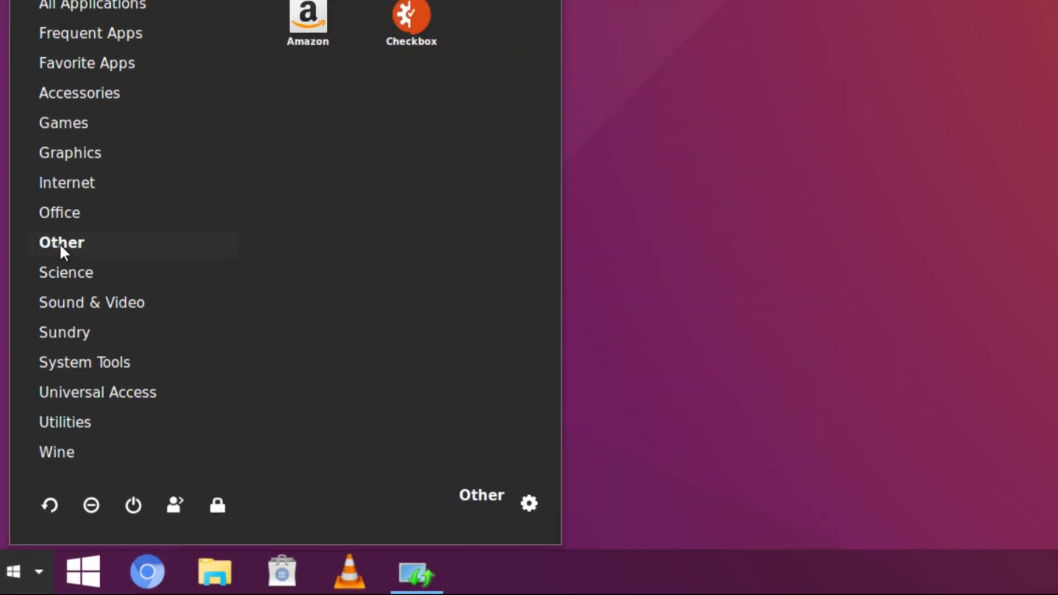
{"action": "left_click", "coordinate": [69, 272]}
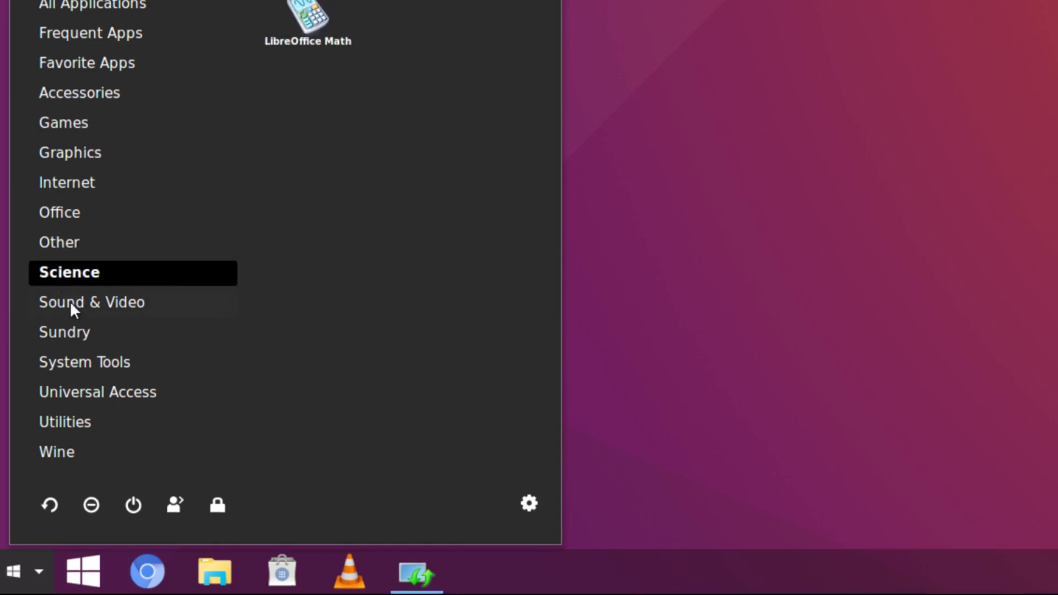
{"action": "left_click", "coordinate": [91, 302]}
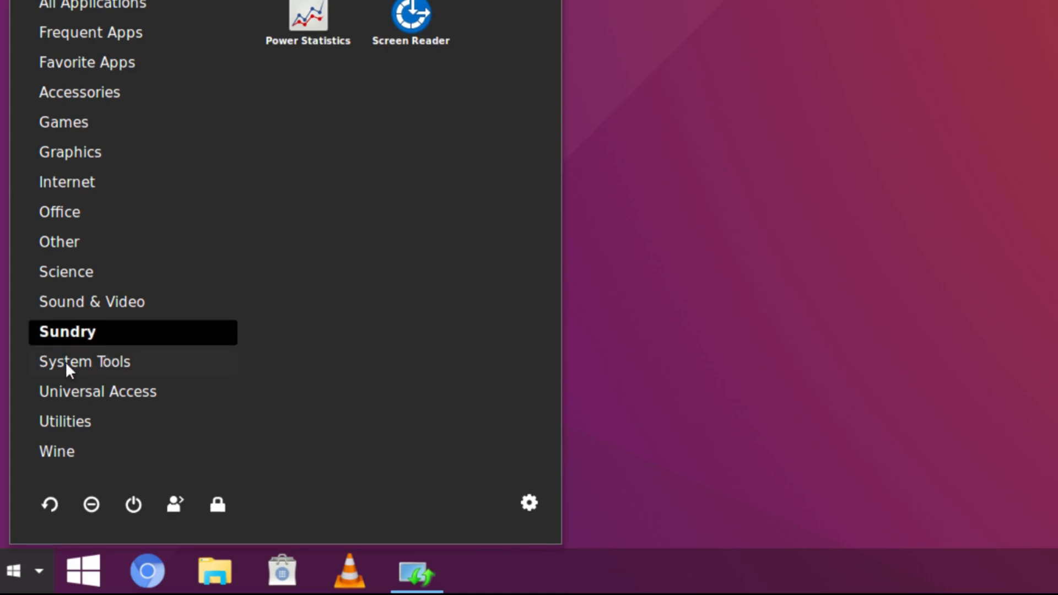
{"action": "mouse_move", "coordinate": [105, 391]}
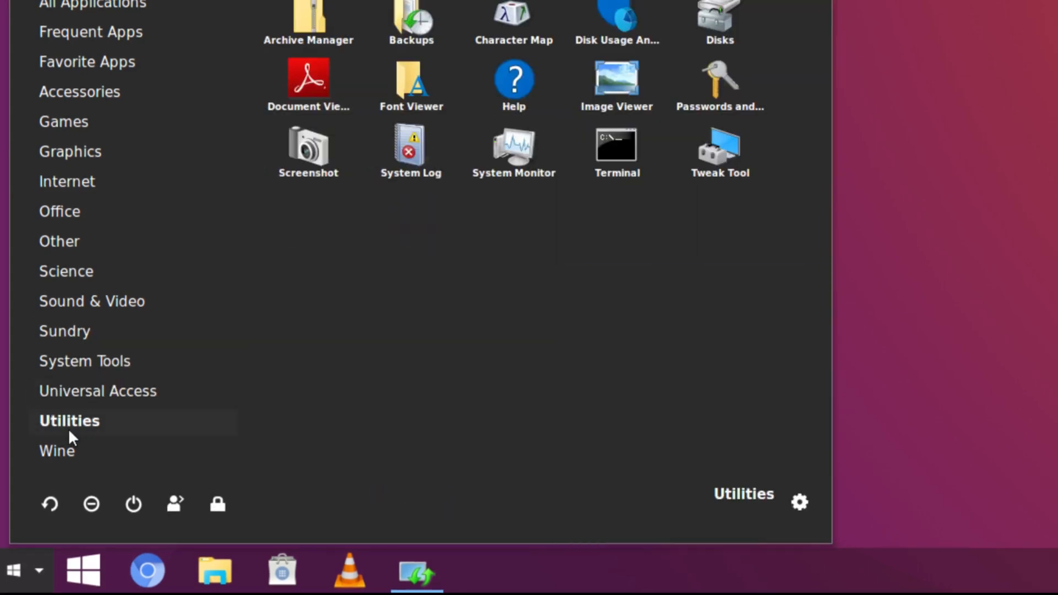
{"action": "left_click", "coordinate": [59, 450]}
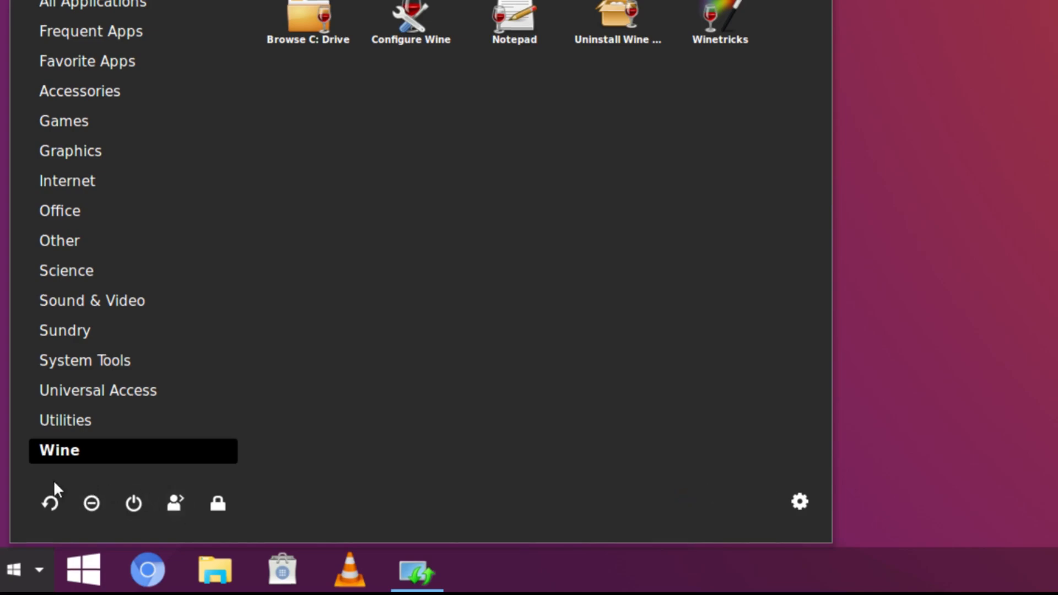
{"action": "mouse_move", "coordinate": [450, 515]}
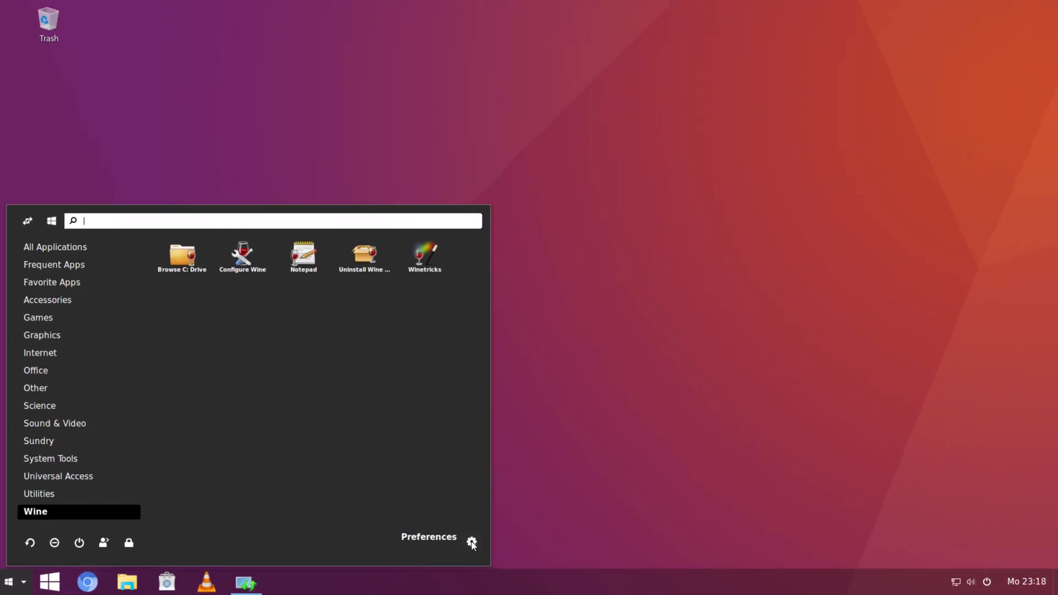
Step: Close the Gno-Menu settings window to return to the empty desktop
{"action": "left_click", "coordinate": [472, 543]}
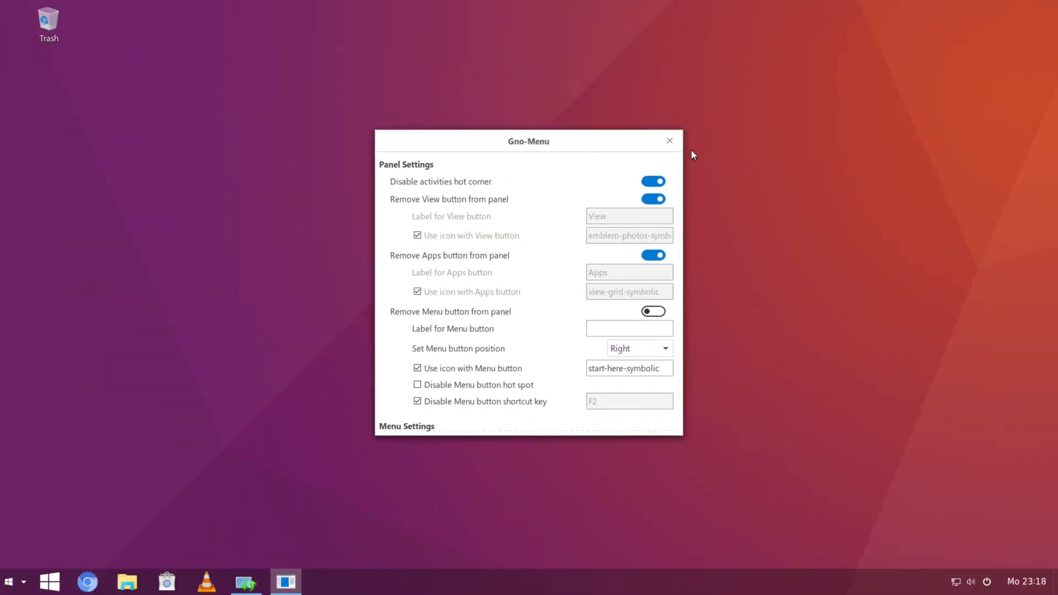
{"action": "left_click", "coordinate": [669, 140]}
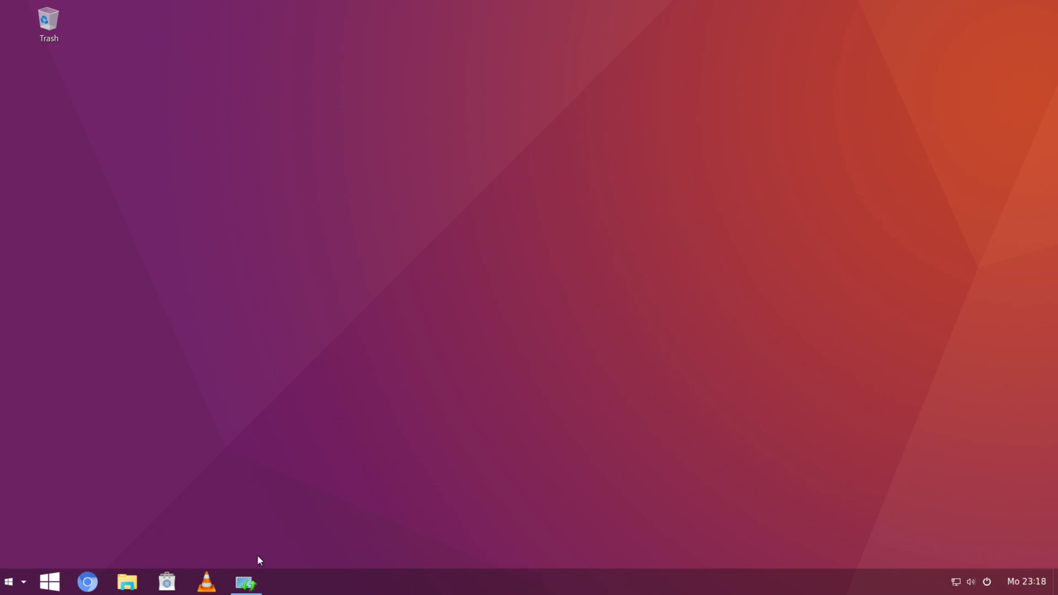
Step: Bring up Software Updater's 501 kB update prompt and choose Remind Me Later
{"action": "left_click", "coordinate": [245, 581]}
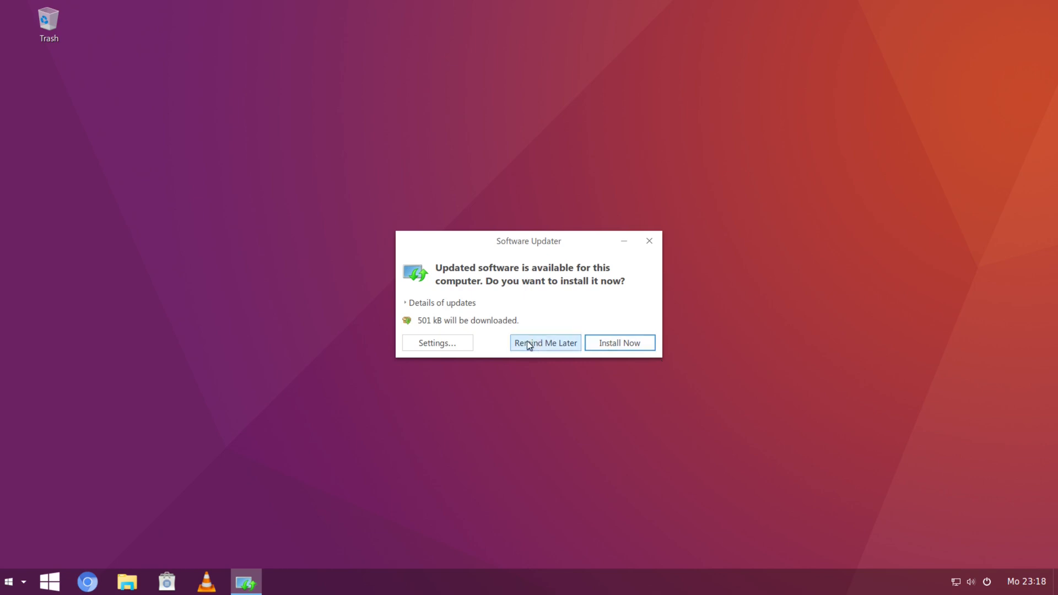
{"action": "left_click", "coordinate": [545, 343]}
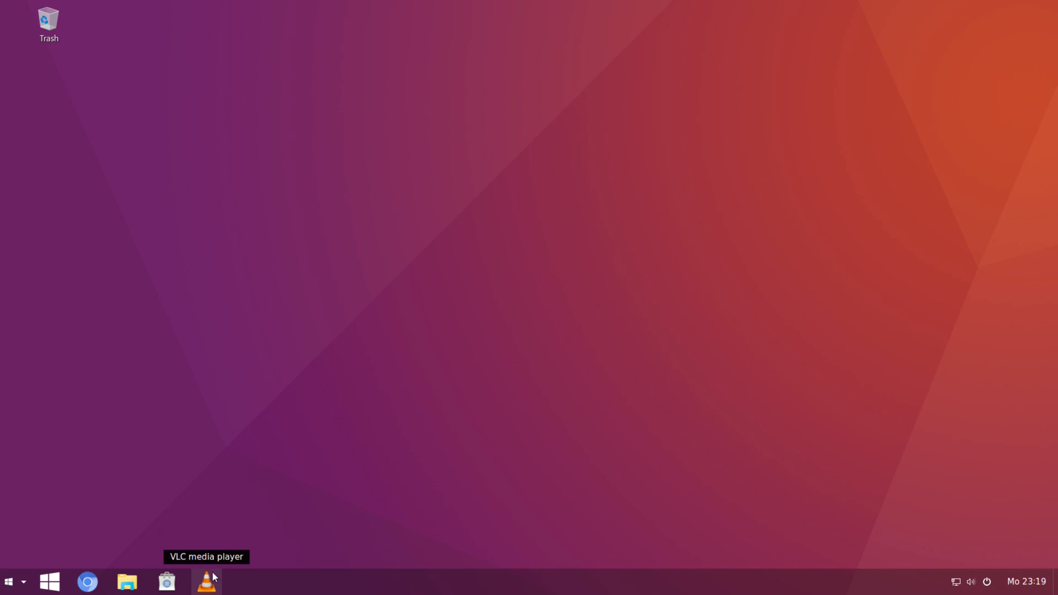
{"action": "left_click", "coordinate": [206, 581]}
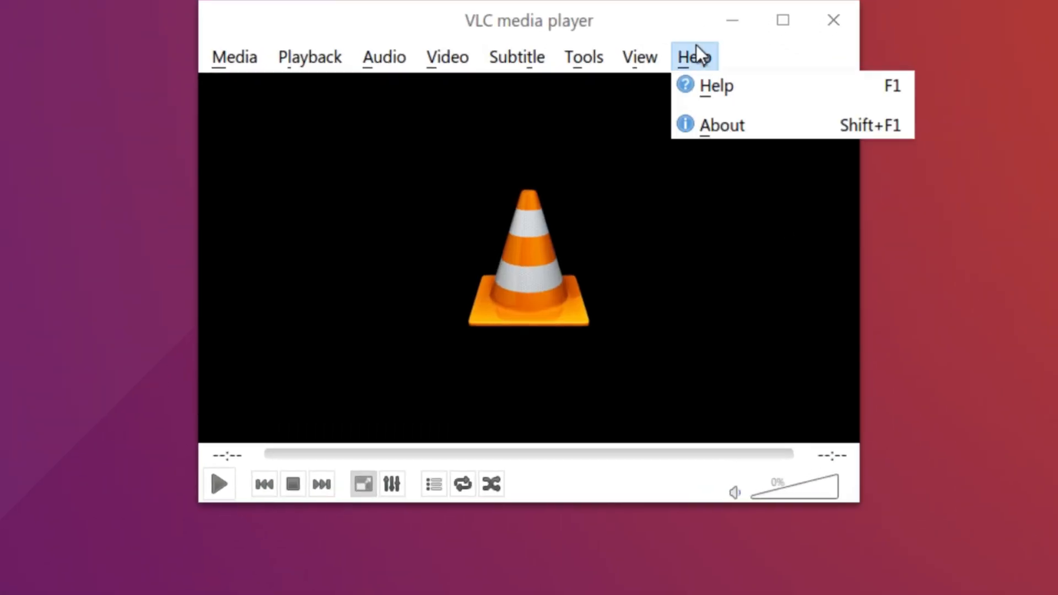
{"action": "left_click", "coordinate": [729, 140]}
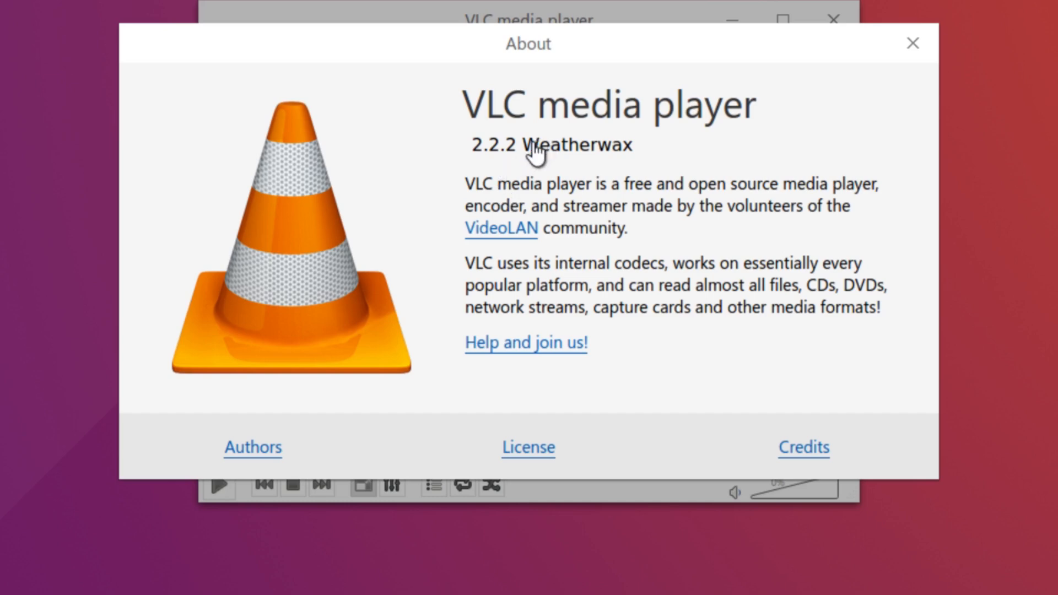
{"action": "left_click", "coordinate": [549, 145]}
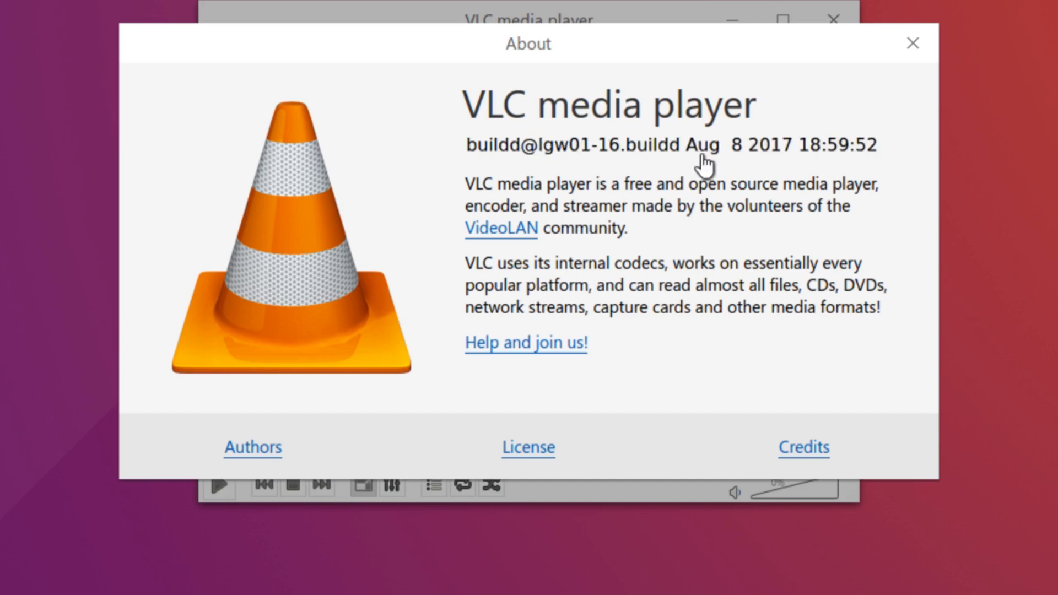
{"action": "mouse_move", "coordinate": [753, 165]}
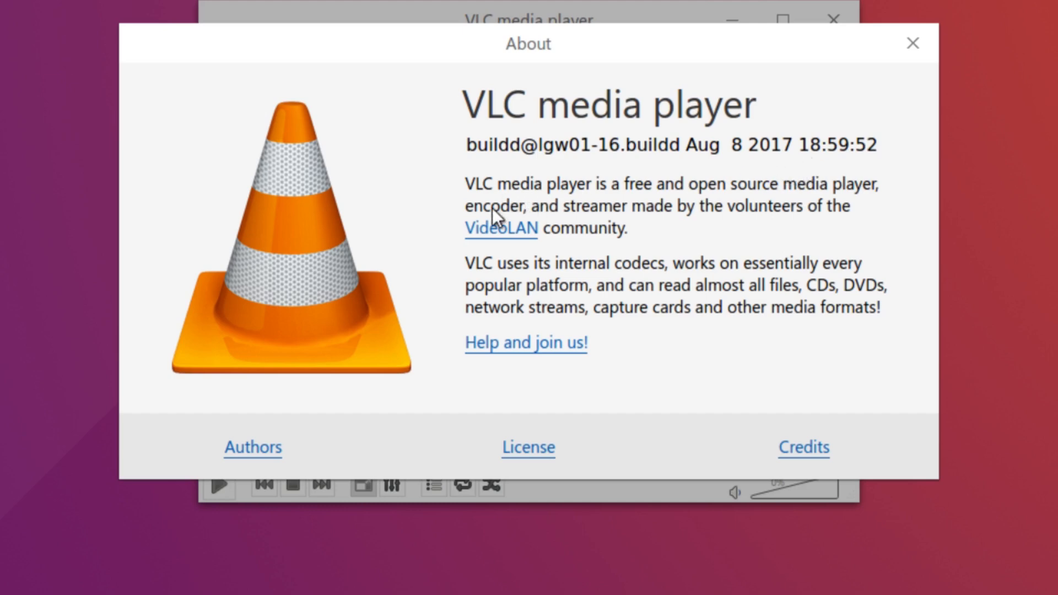
{"action": "left_click", "coordinate": [912, 43]}
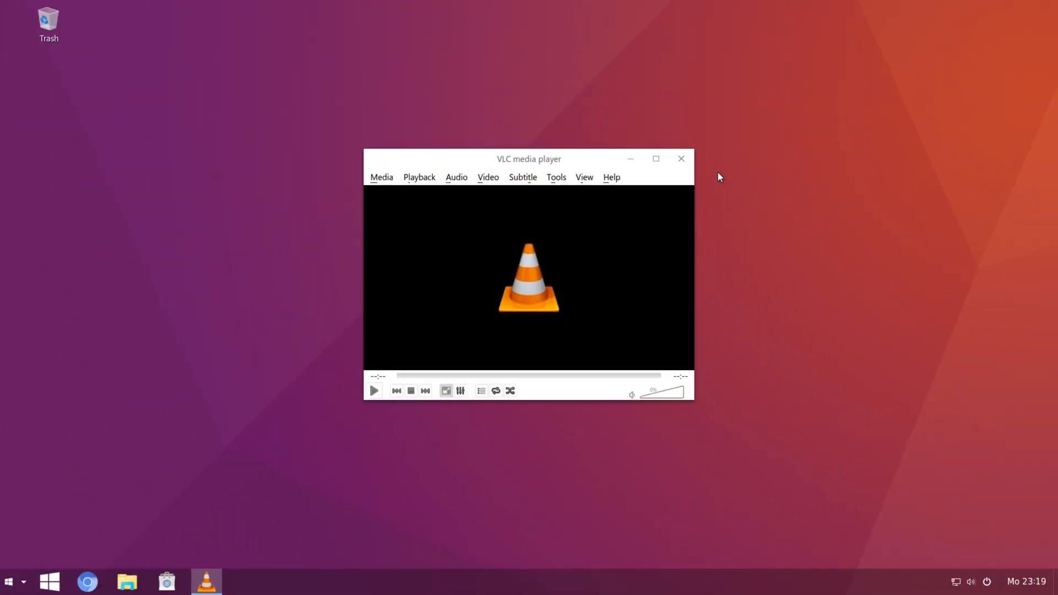
{"action": "left_click", "coordinate": [681, 158]}
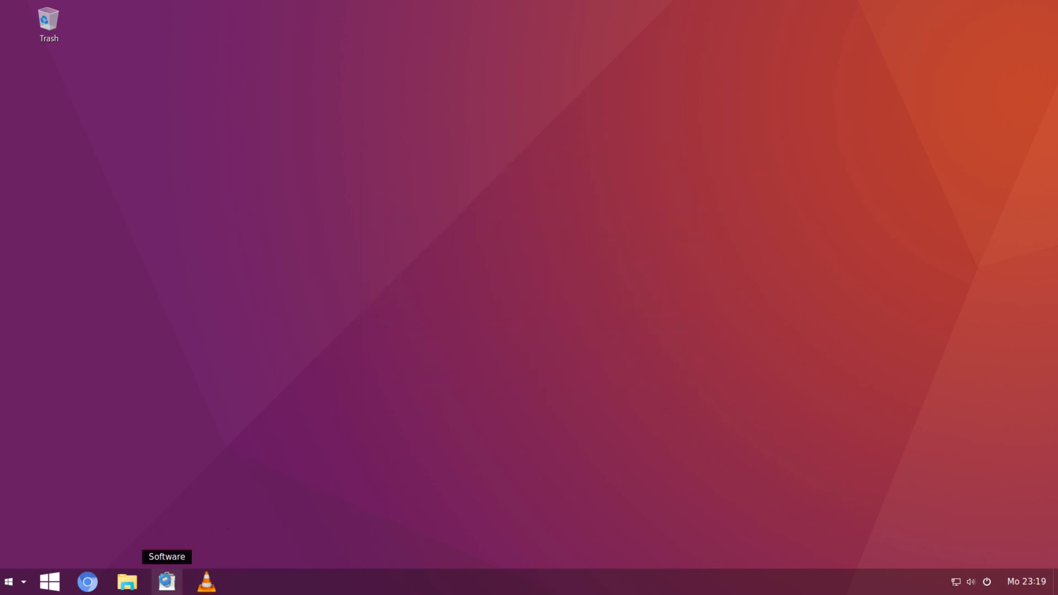
Step: Launch GNOME Software, check the Updates and Installed pages, then return to All
{"action": "left_click", "coordinate": [165, 582]}
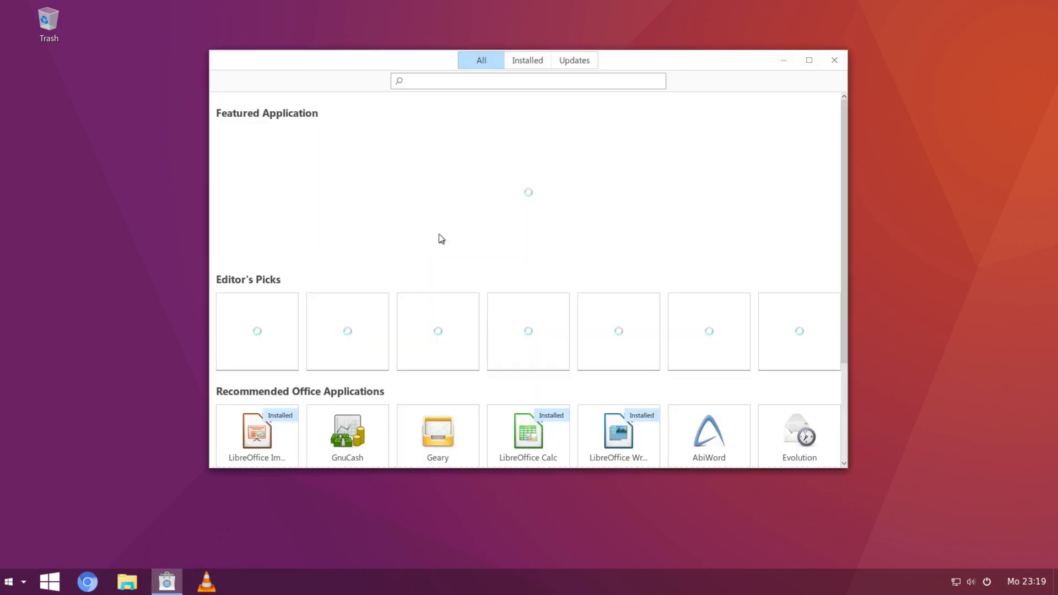
{"action": "mouse_move", "coordinate": [686, 286]}
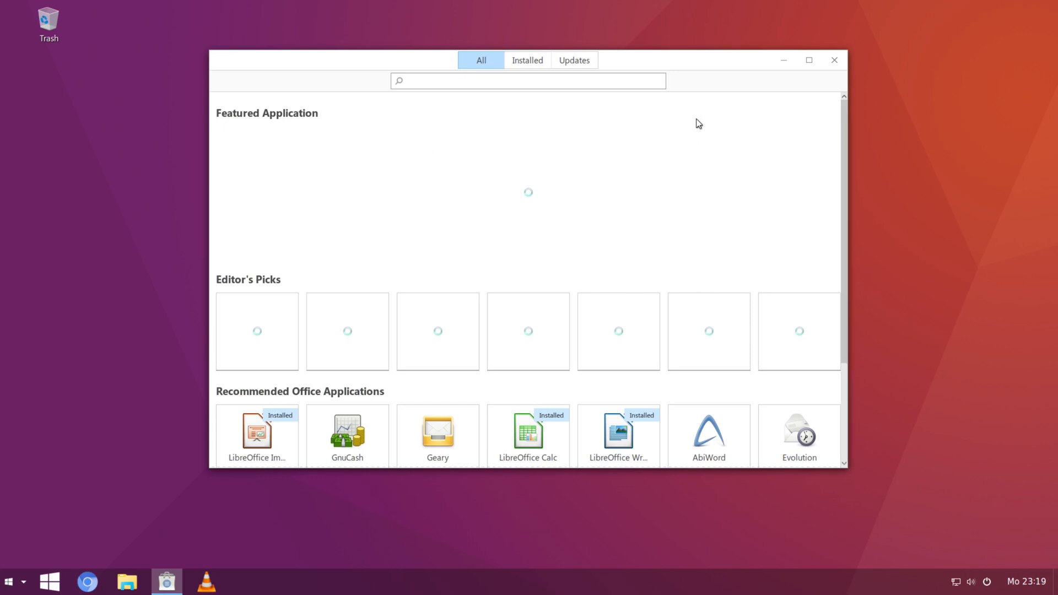
{"action": "mouse_move", "coordinate": [683, 150]}
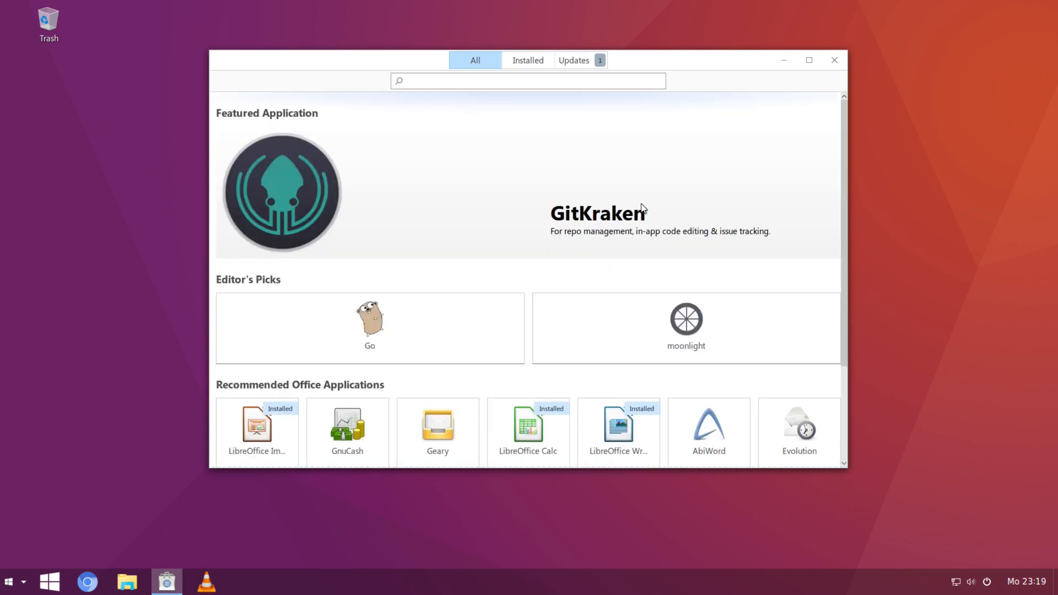
{"action": "left_click", "coordinate": [574, 60]}
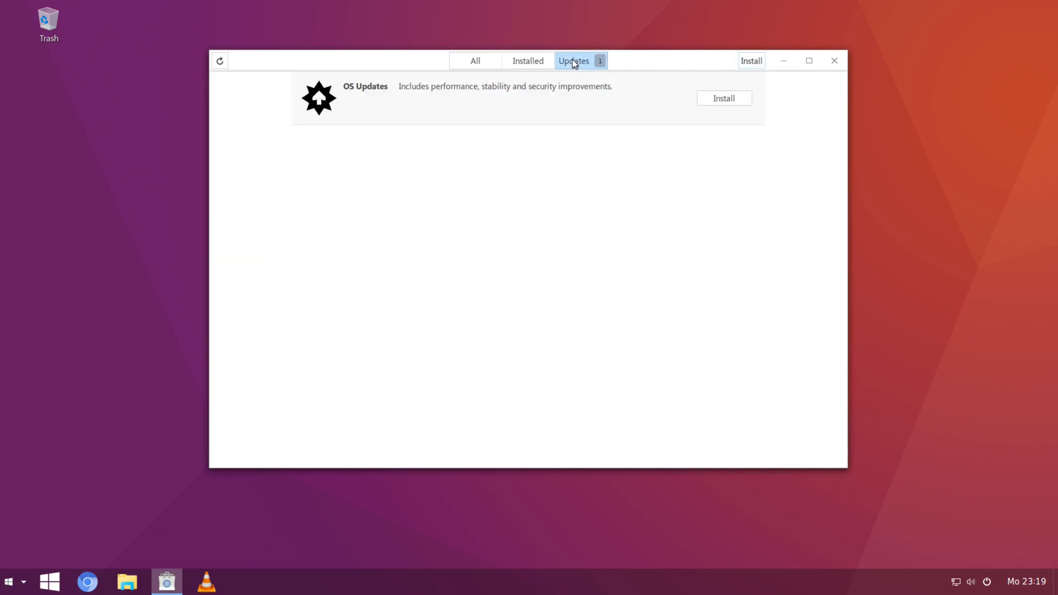
{"action": "mouse_move", "coordinate": [571, 63]}
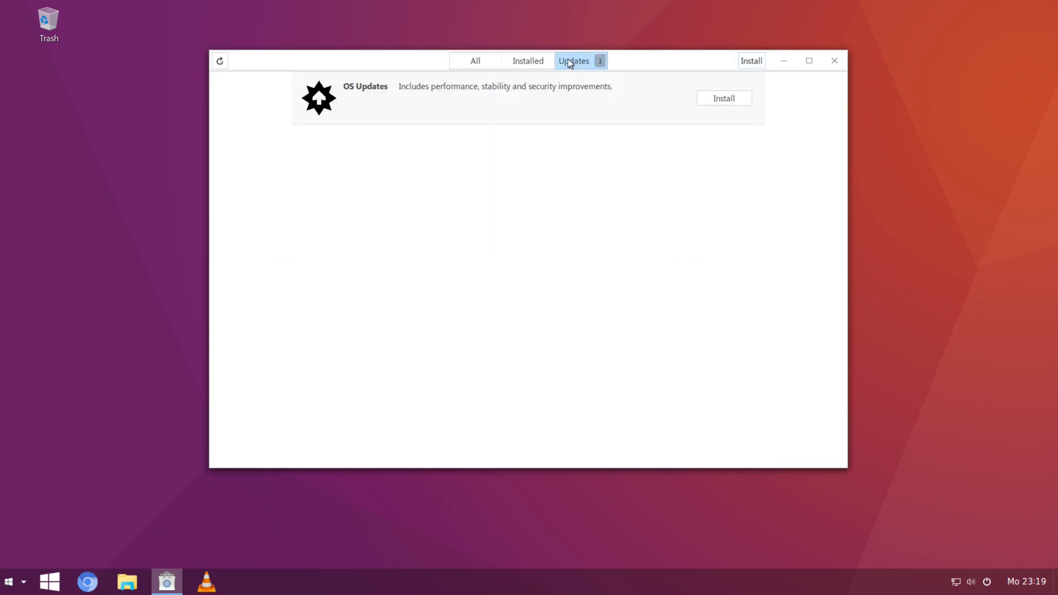
{"action": "left_click", "coordinate": [527, 61]}
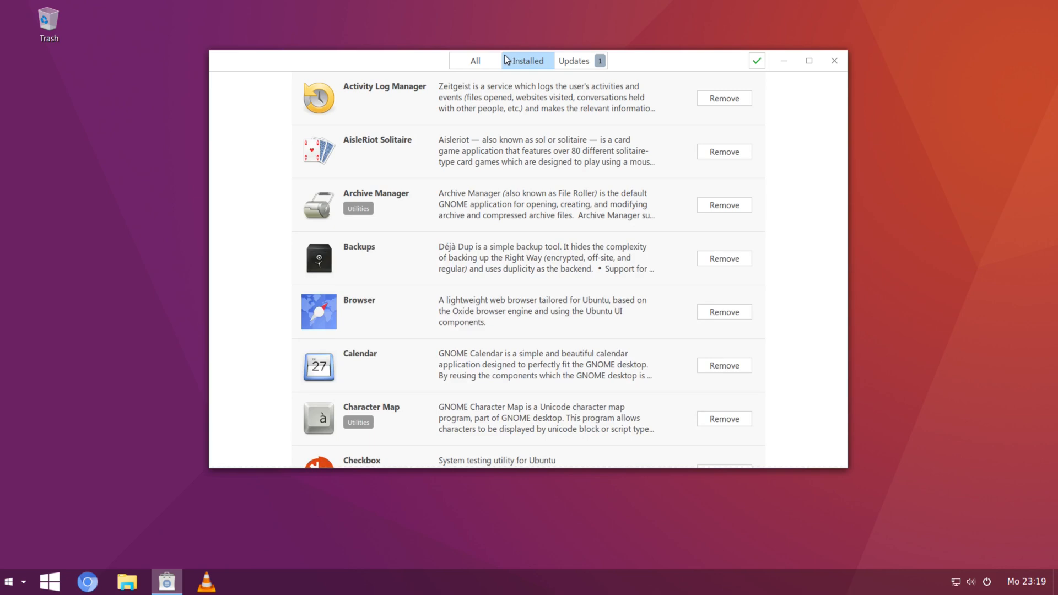
{"action": "left_click", "coordinate": [475, 60]}
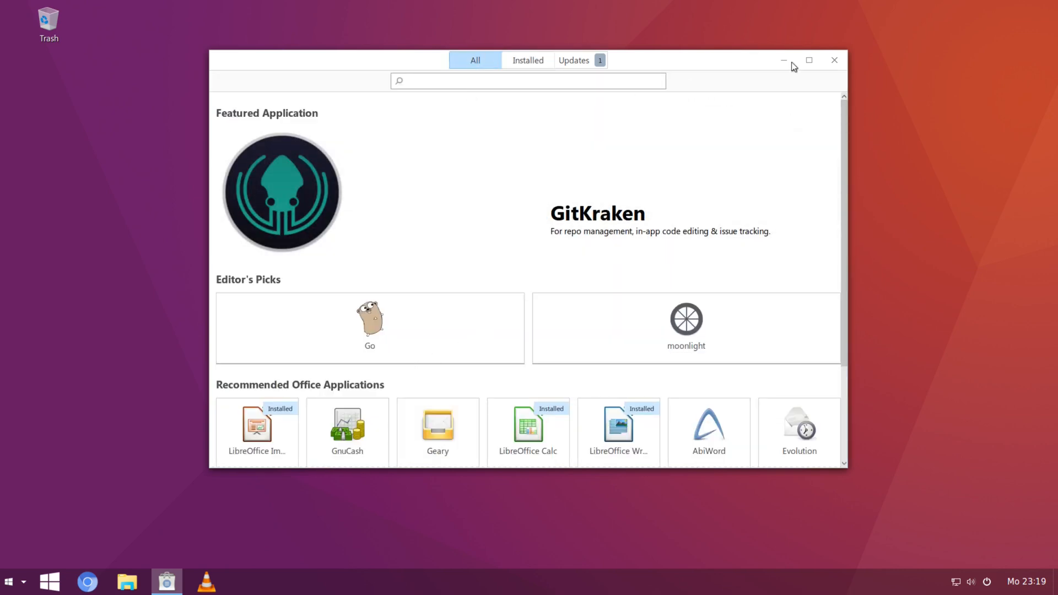
Step: Close GNOME Software and open the Home folder in Files, centred on screen
{"action": "left_click", "coordinate": [834, 60]}
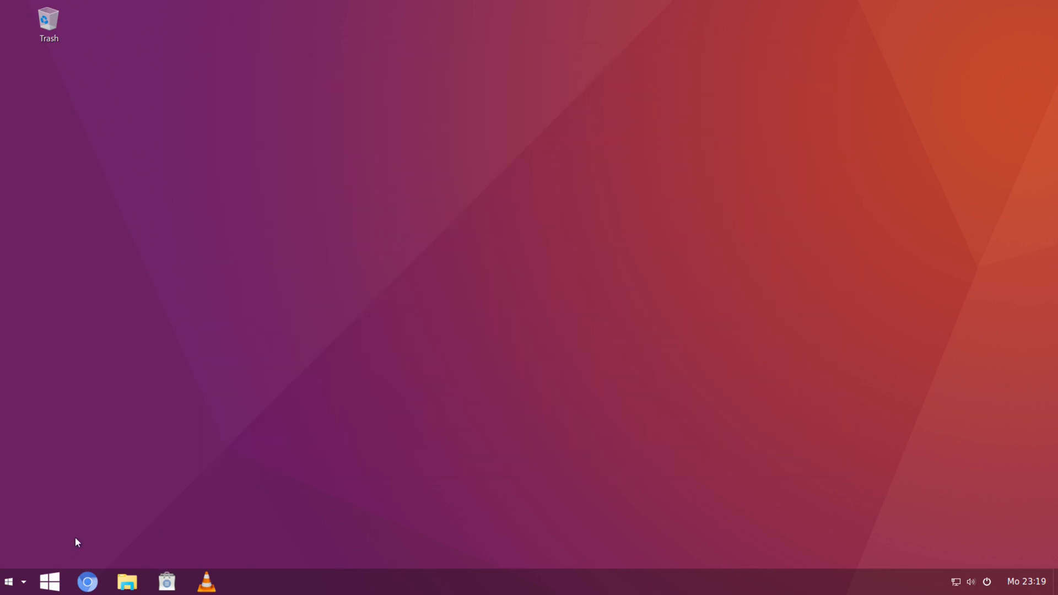
{"action": "mouse_move", "coordinate": [126, 581]}
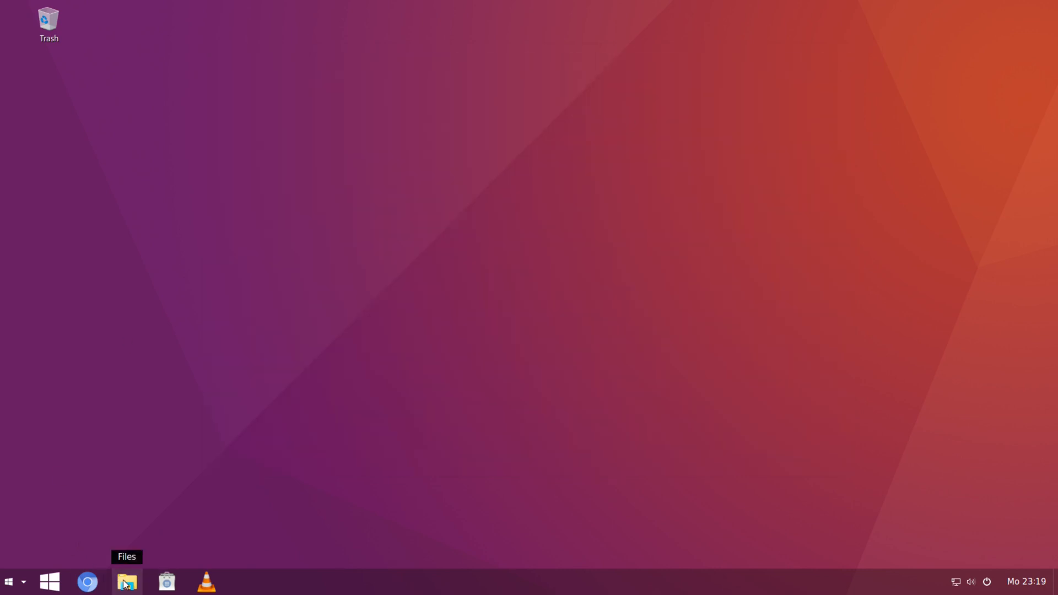
{"action": "left_click", "coordinate": [126, 582]}
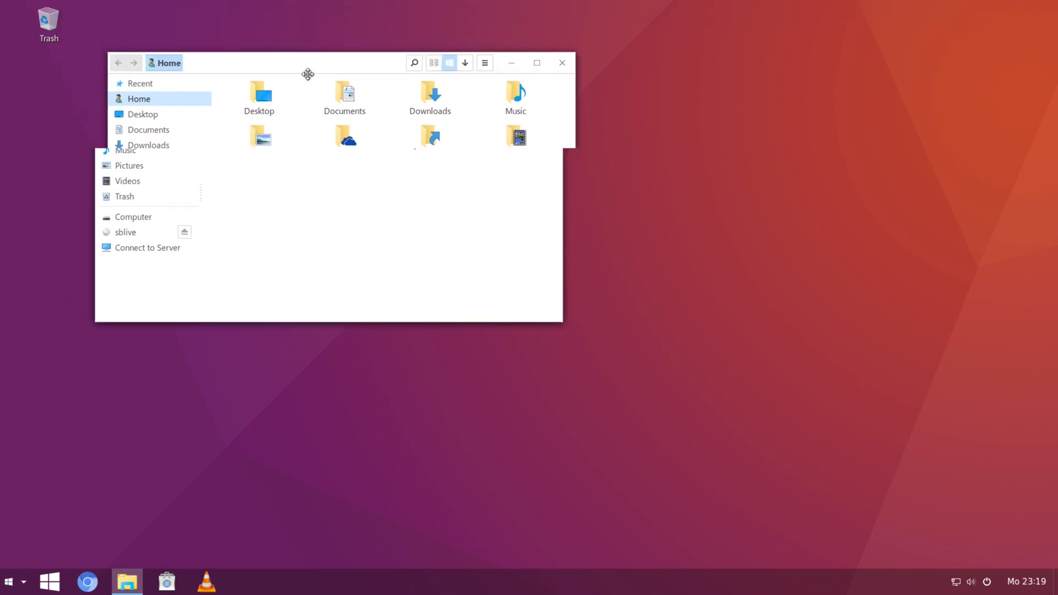
{"action": "left_click_drag", "start_coordinate": [308, 63], "coordinate": [490, 225]}
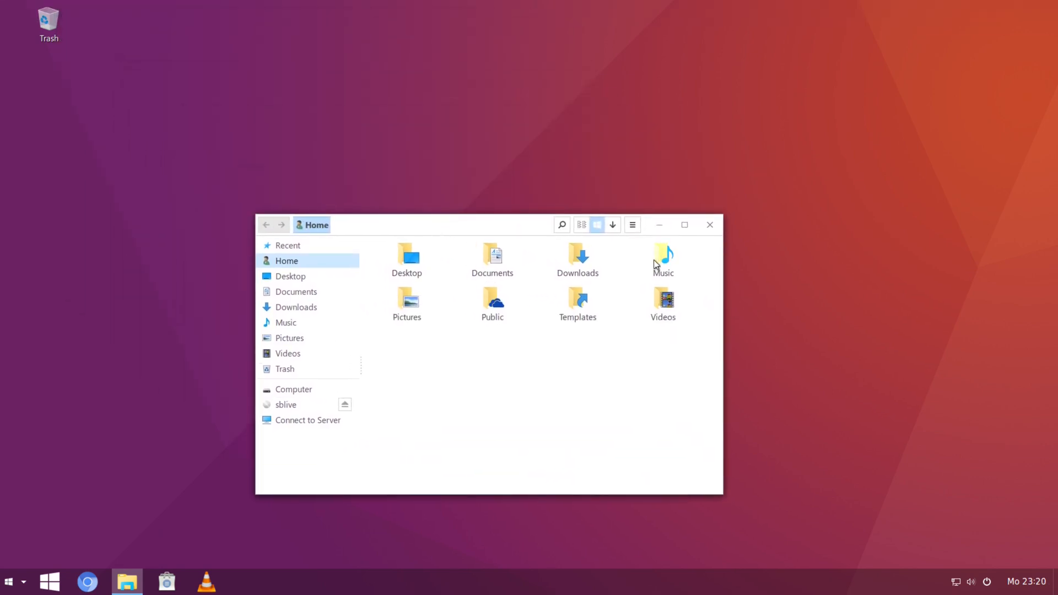
Step: View the Home folder's properties (8 items, 32.8 kB, 34 GB free), then close Files
{"action": "left_click", "coordinate": [632, 225]}
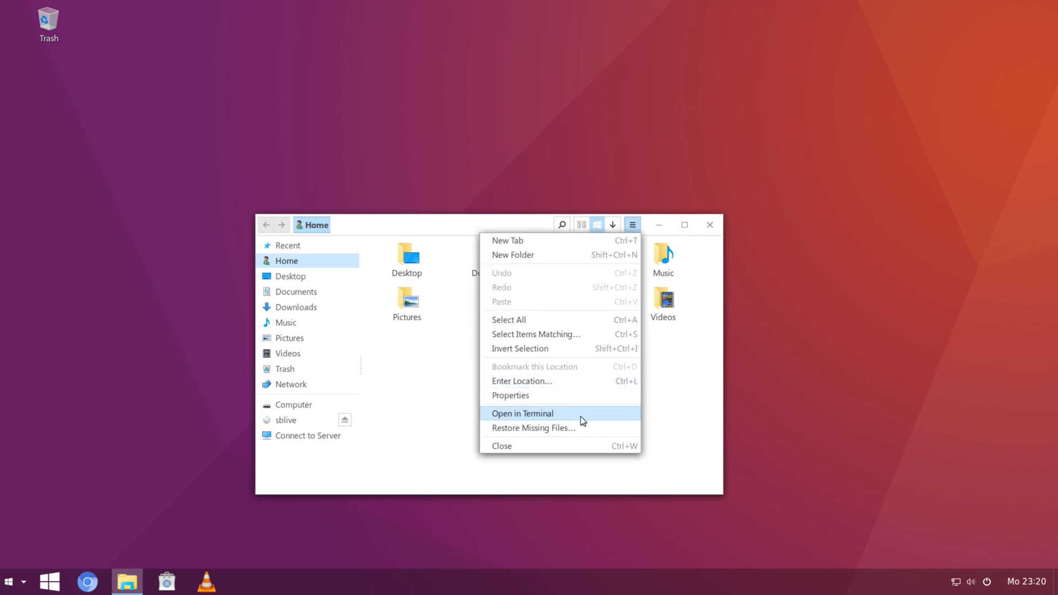
{"action": "mouse_move", "coordinate": [534, 258]}
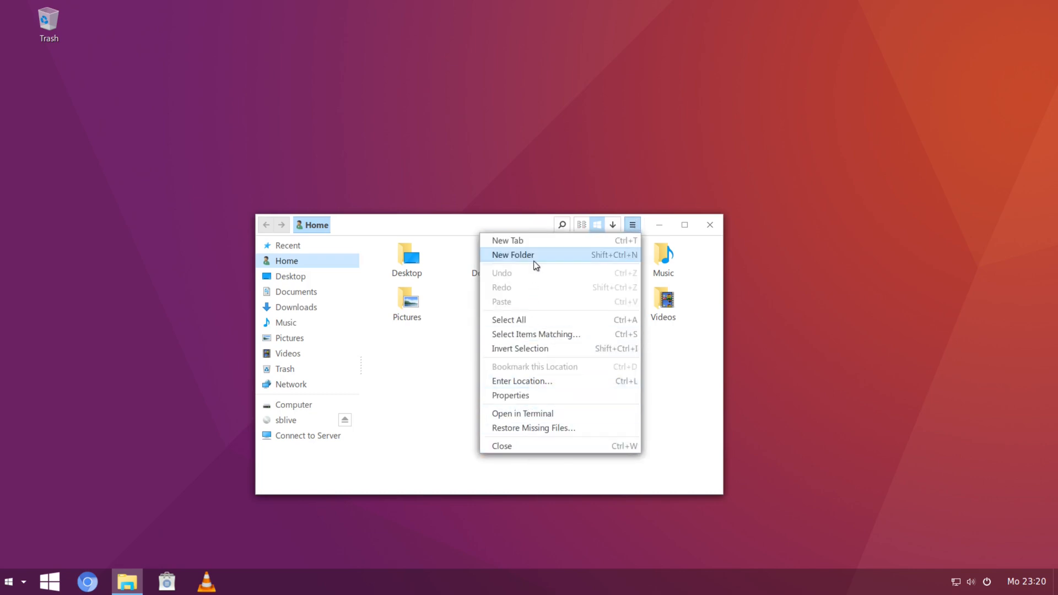
{"action": "left_click", "coordinate": [511, 396]}
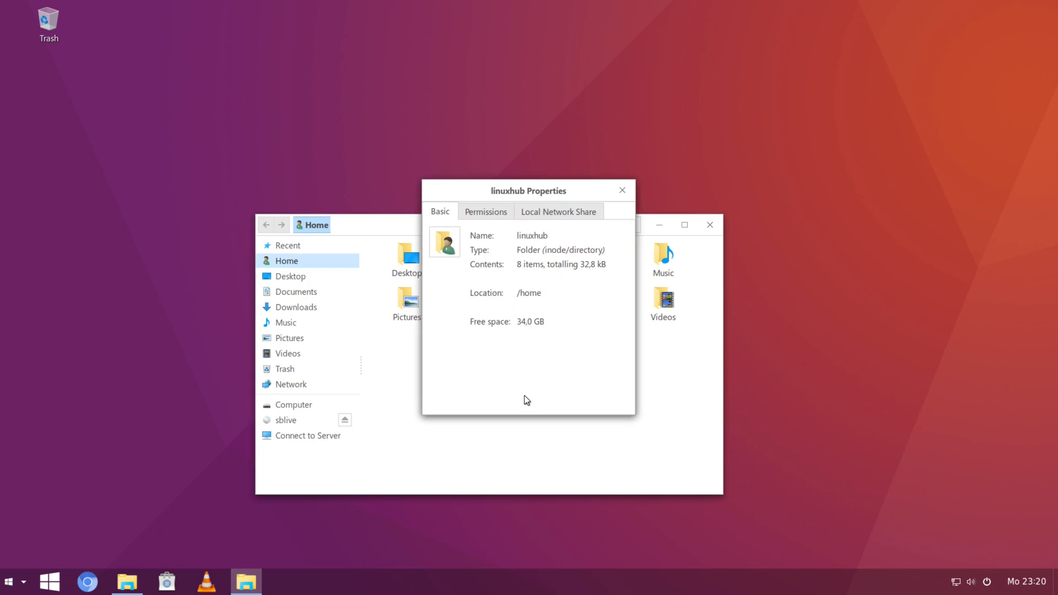
{"action": "left_click_drag", "start_coordinate": [529, 191], "coordinate": [490, 235]}
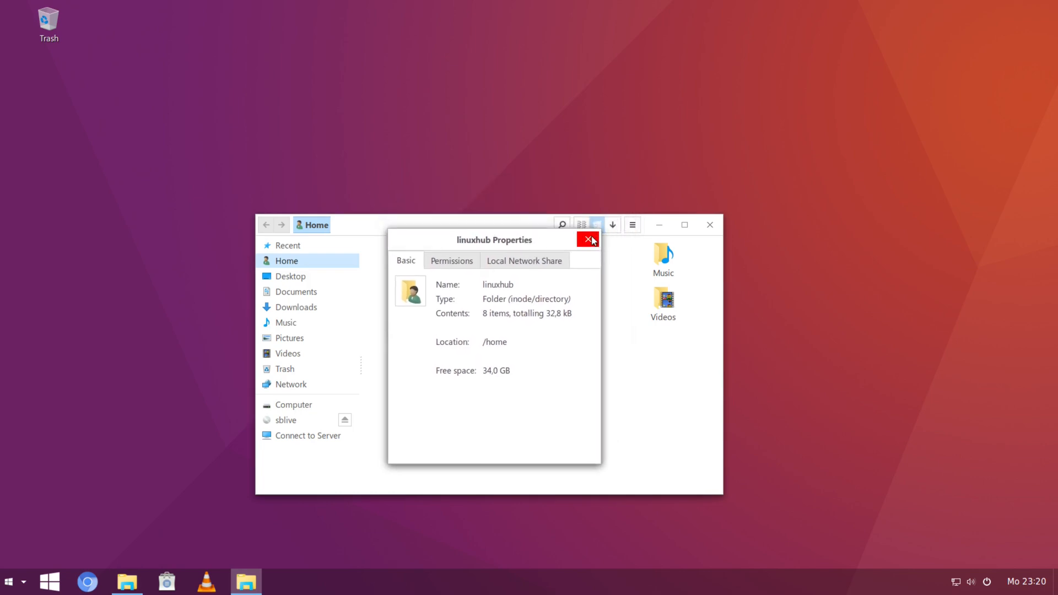
{"action": "left_click", "coordinate": [588, 240]}
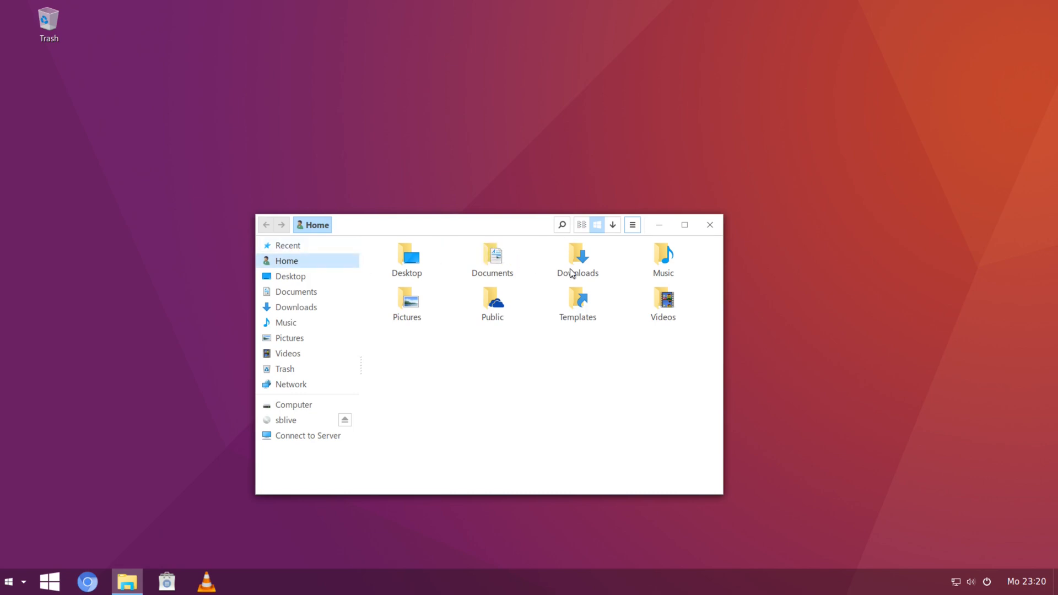
{"action": "left_click", "coordinate": [632, 225]}
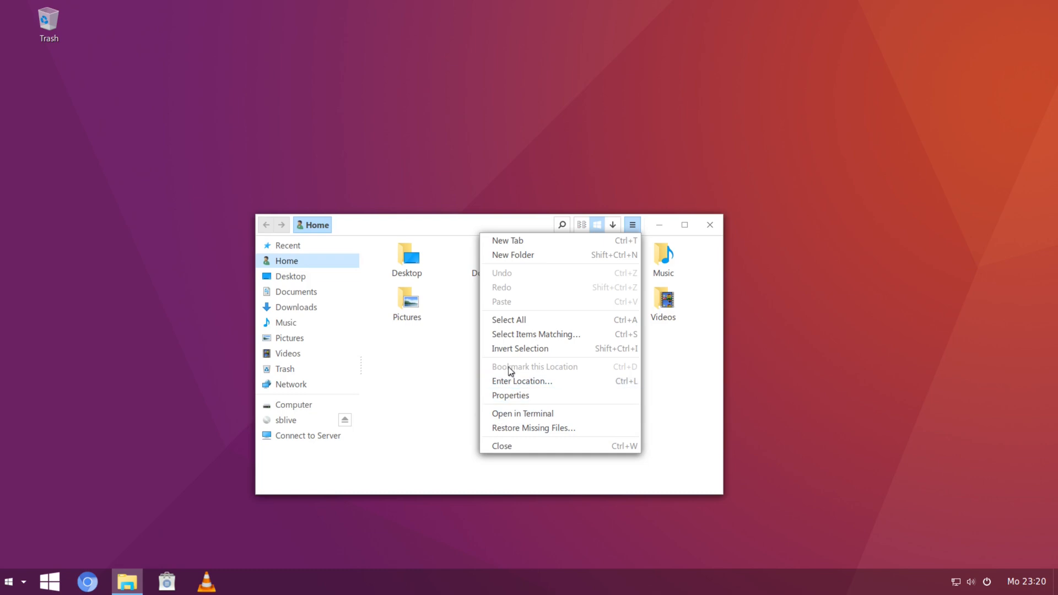
{"action": "mouse_move", "coordinate": [543, 438]}
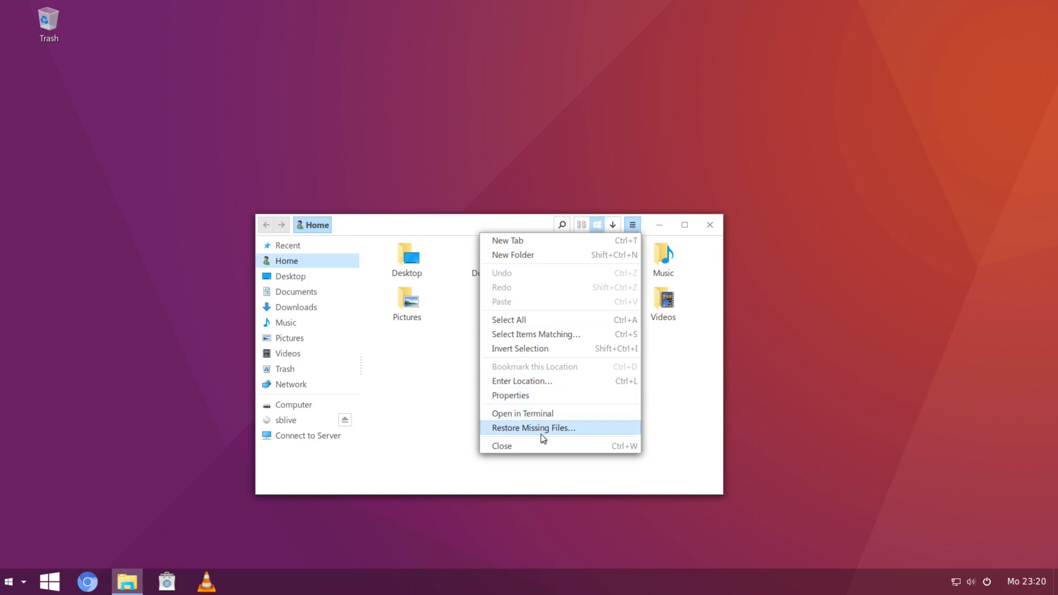
{"action": "mouse_move", "coordinate": [509, 451]}
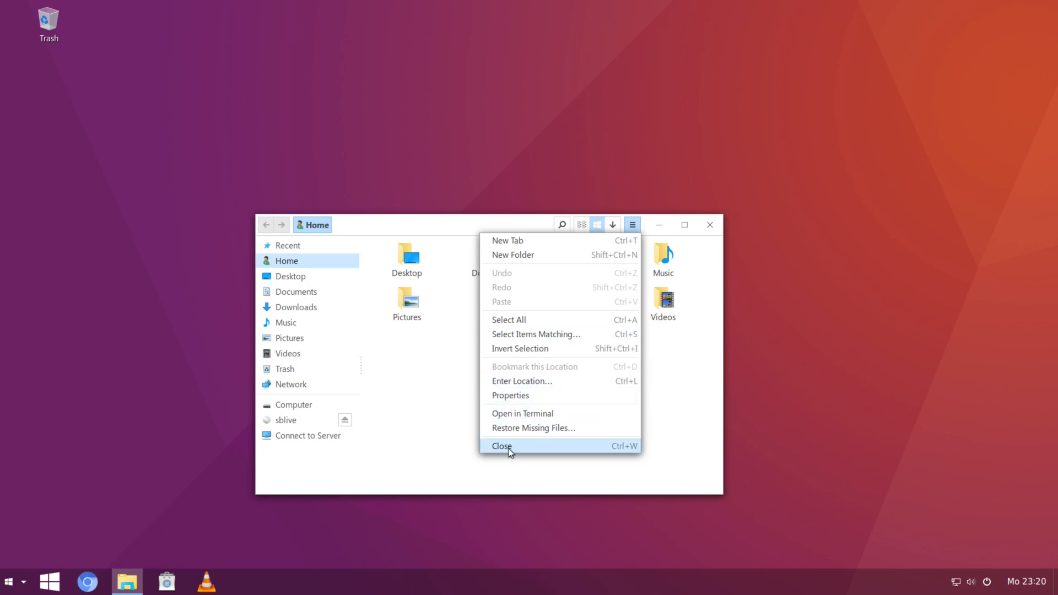
{"action": "left_click", "coordinate": [501, 446]}
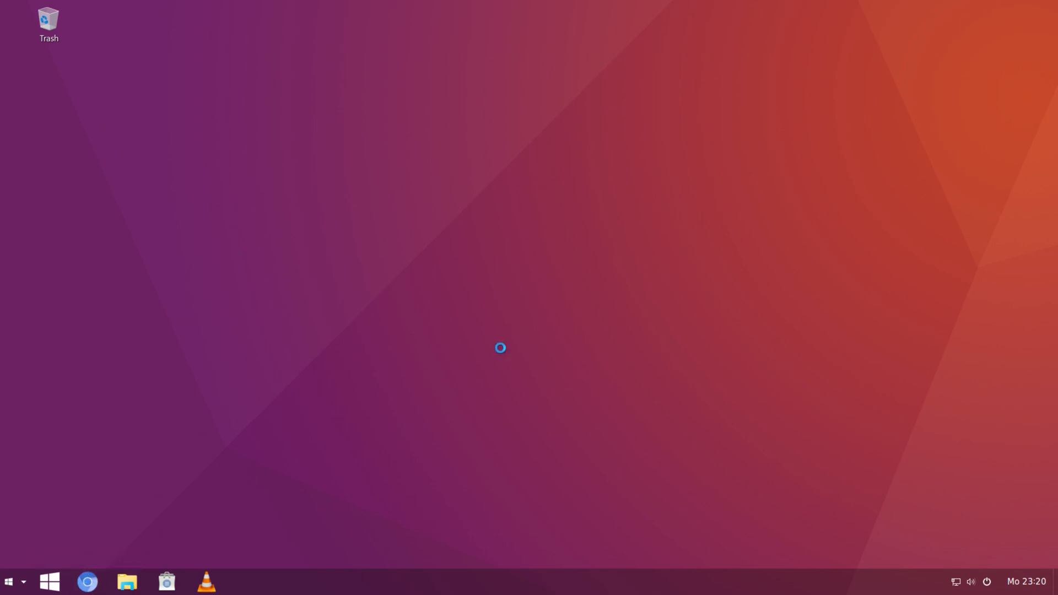
{"action": "left_click", "coordinate": [86, 582]}
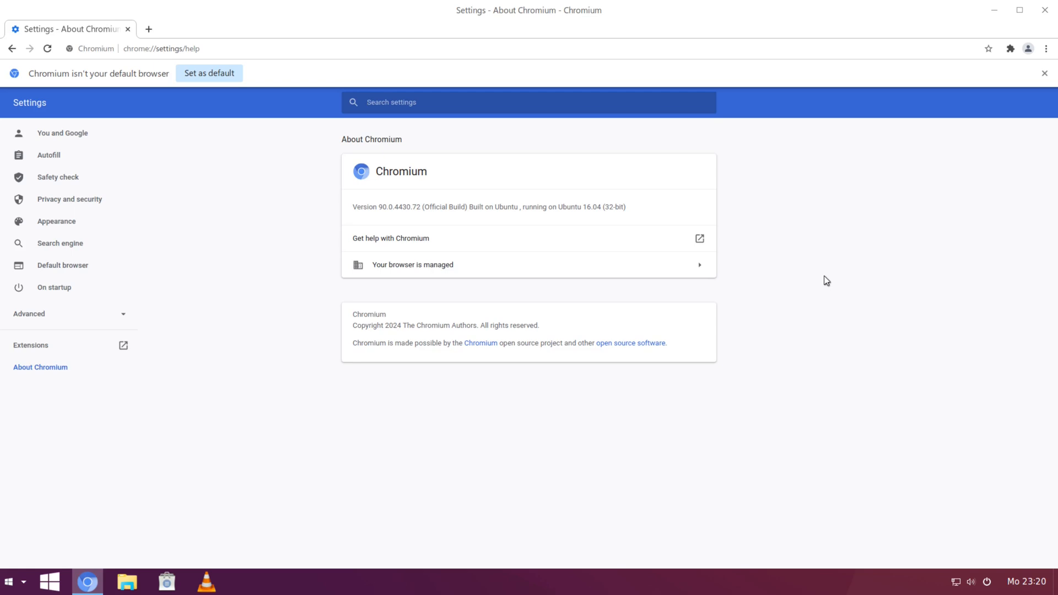
{"action": "key", "text": "ctrl+plus"}
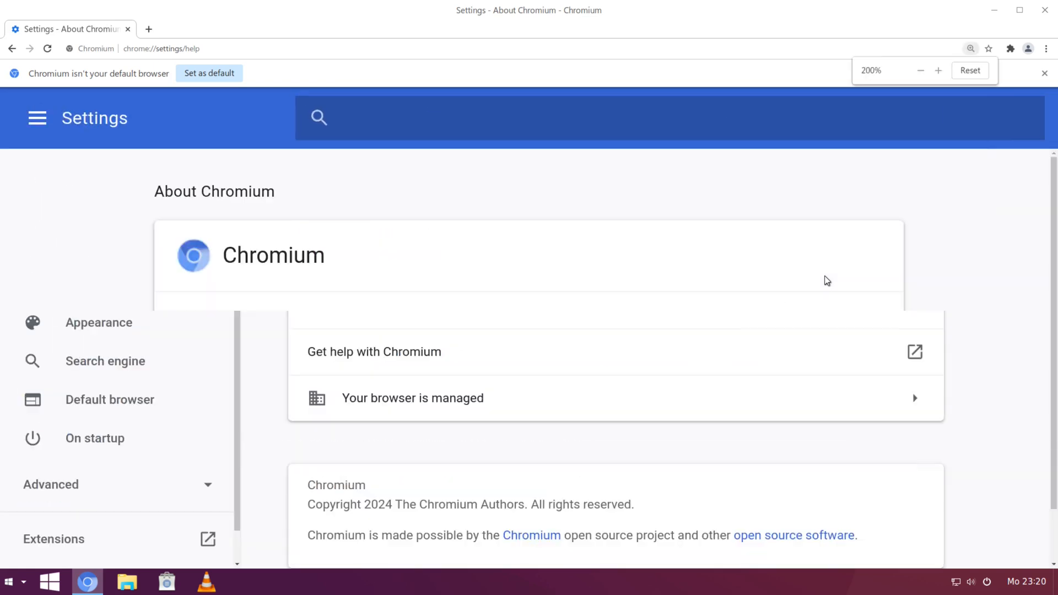
{"action": "left_click", "coordinate": [971, 70]}
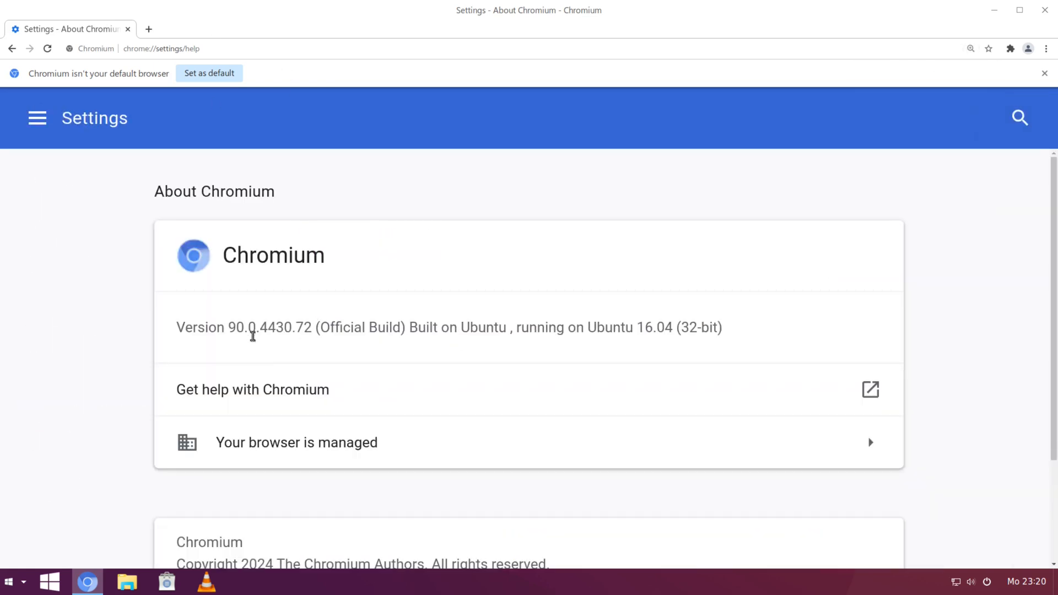
{"action": "mouse_move", "coordinate": [299, 341]}
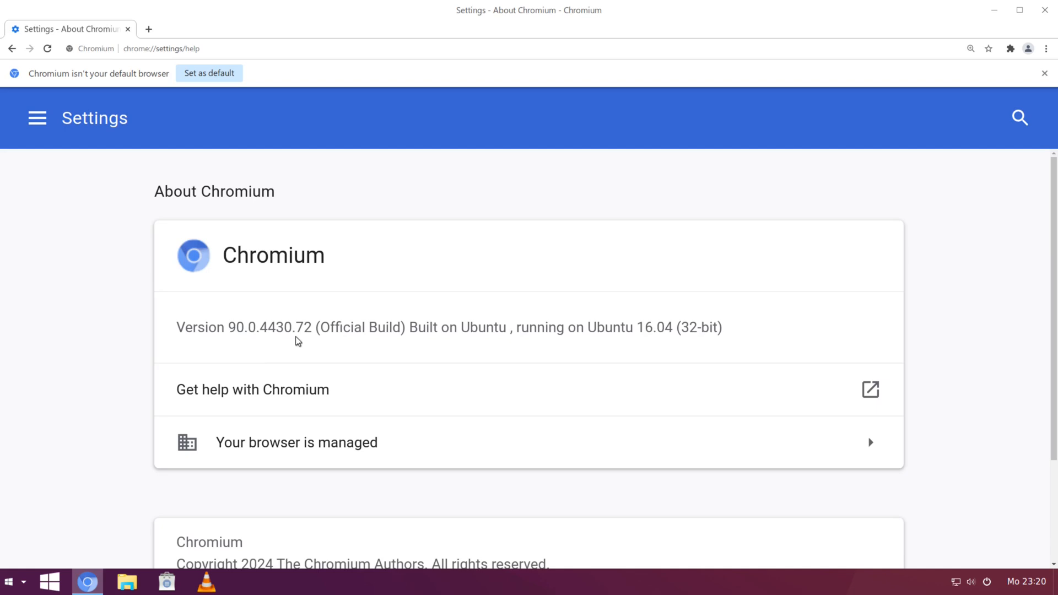
{"action": "mouse_move", "coordinate": [392, 336]}
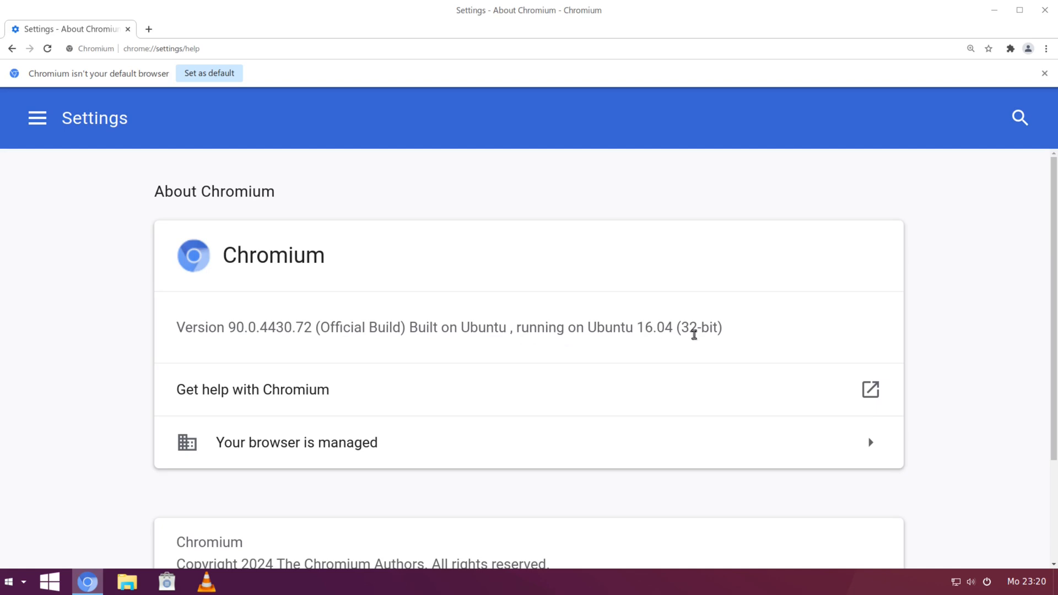
{"action": "mouse_move", "coordinate": [982, 81]}
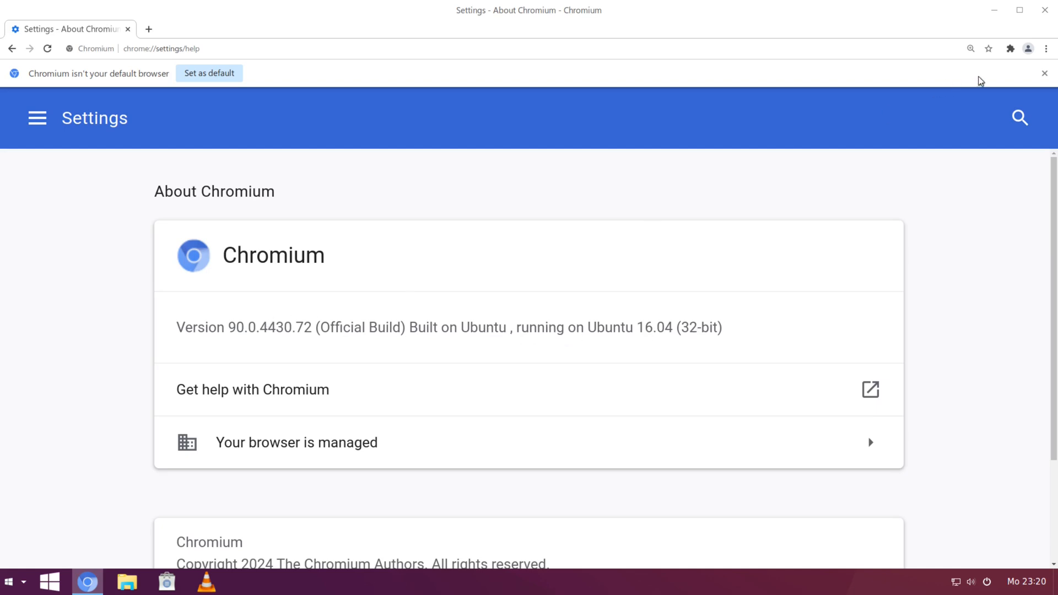
{"action": "left_click", "coordinate": [1046, 73]}
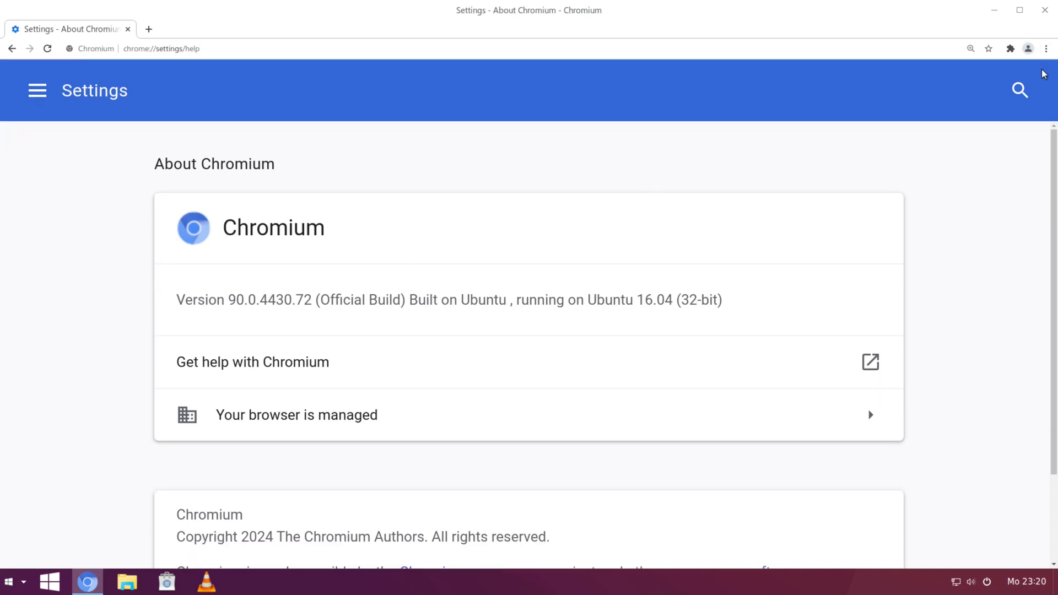
{"action": "left_click", "coordinate": [1046, 9]}
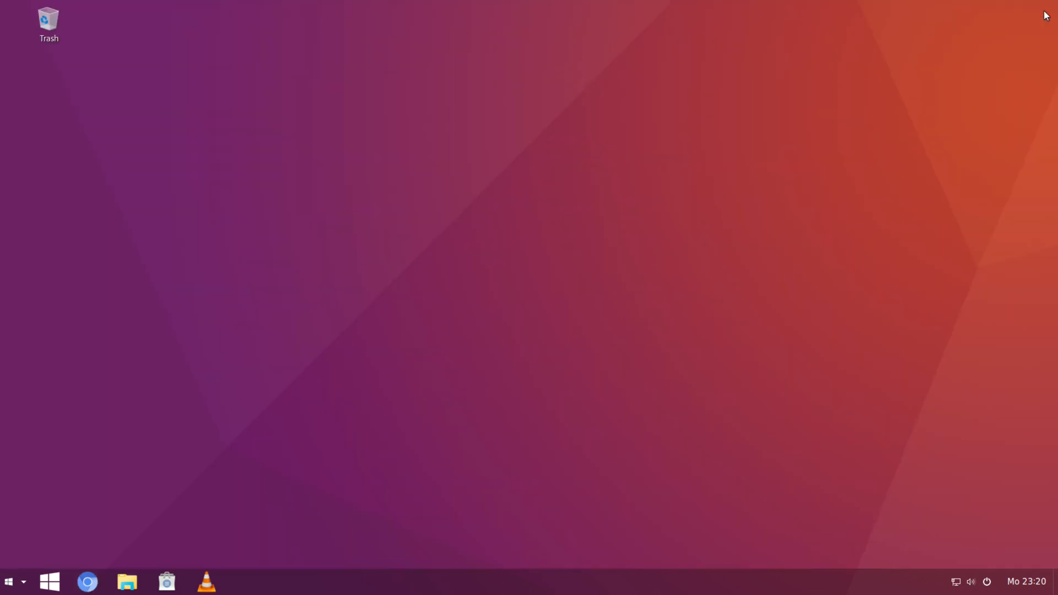
{"action": "mouse_move", "coordinate": [51, 582]}
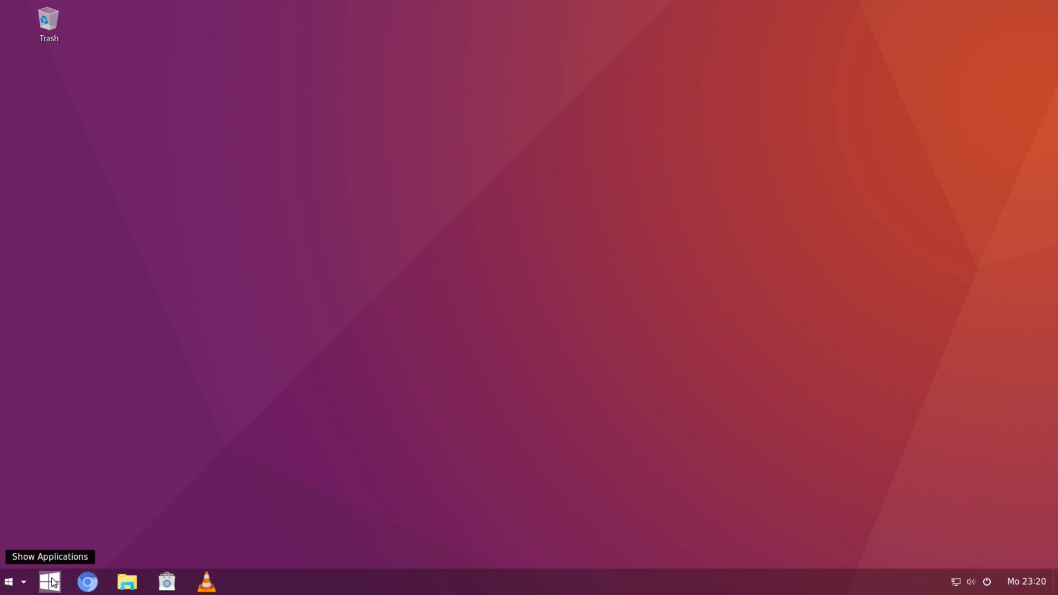
{"action": "left_click", "coordinate": [49, 582]}
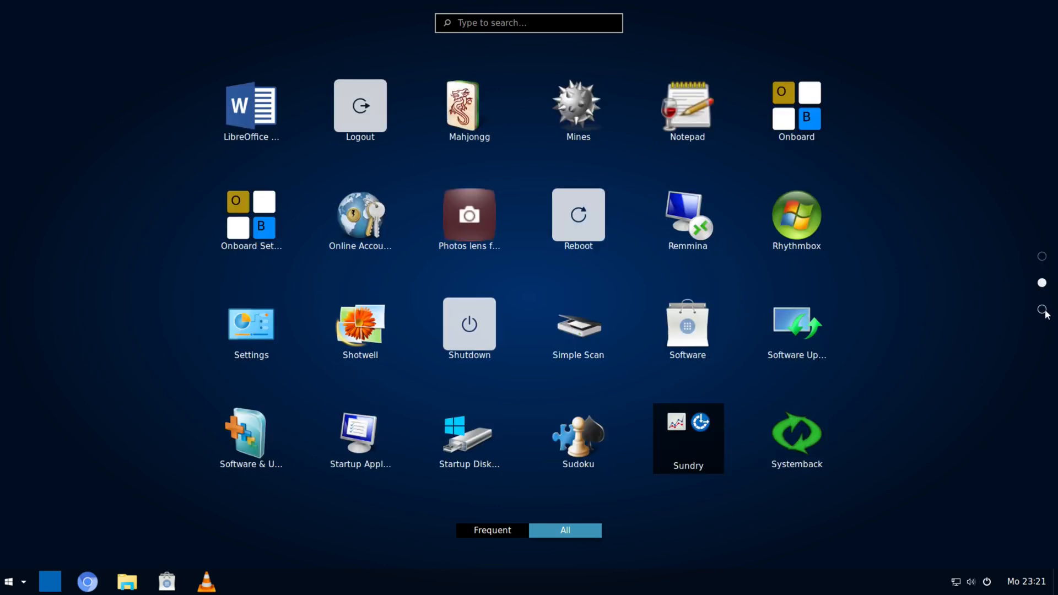
{"action": "scroll", "scroll_direction": "down", "scroll_amount": 3}
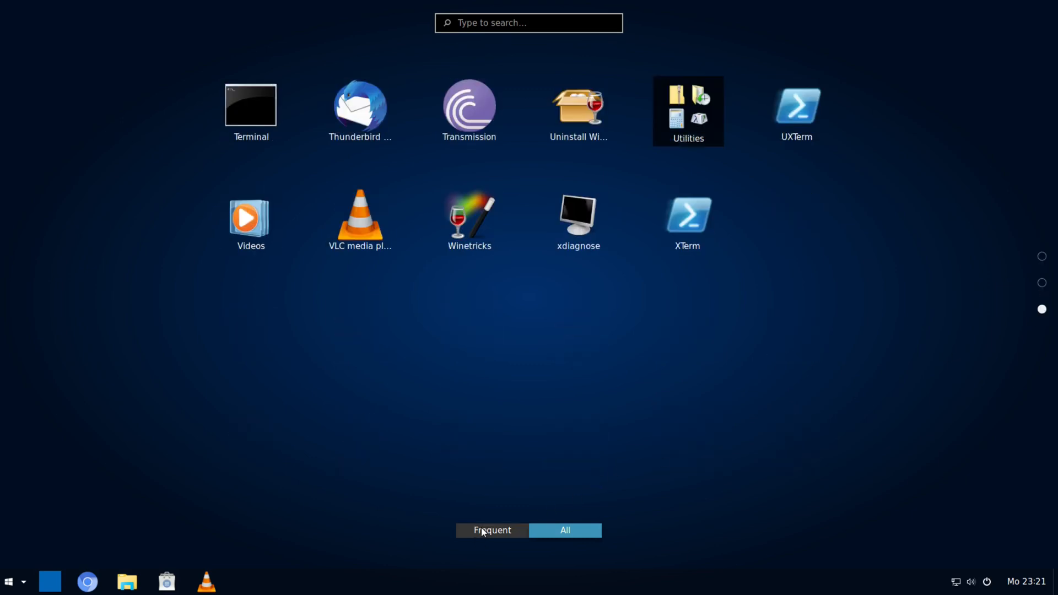
{"action": "left_click", "coordinate": [493, 530]}
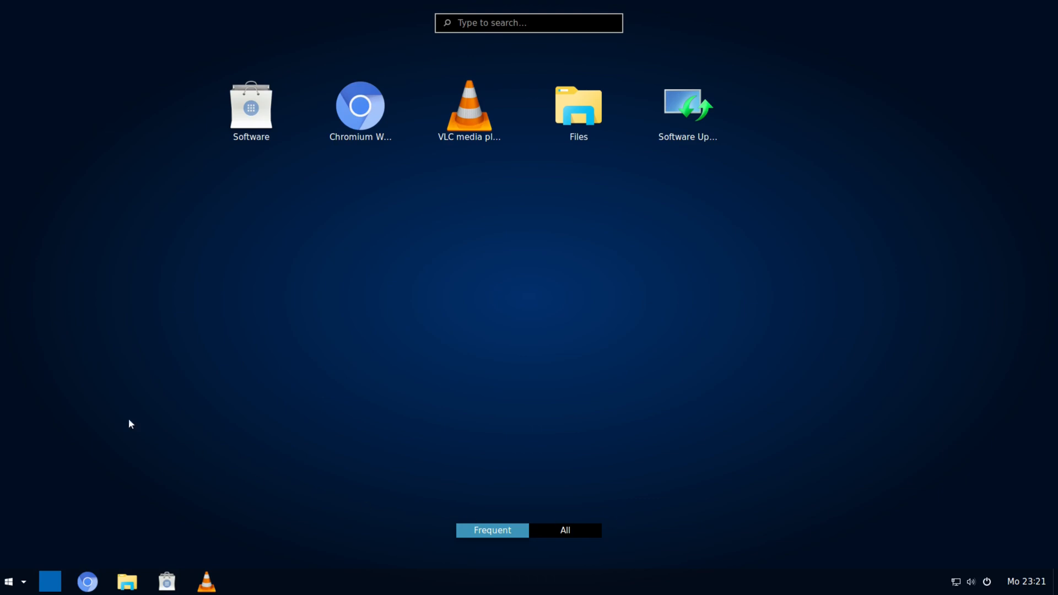
{"action": "mouse_move", "coordinate": [49, 581]}
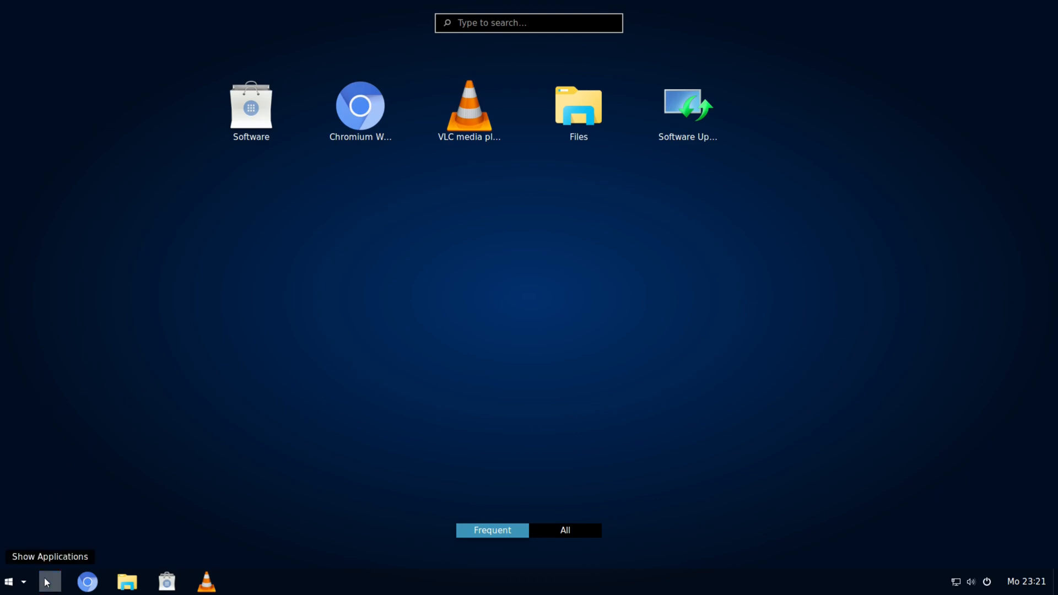
{"action": "left_click", "coordinate": [49, 583]}
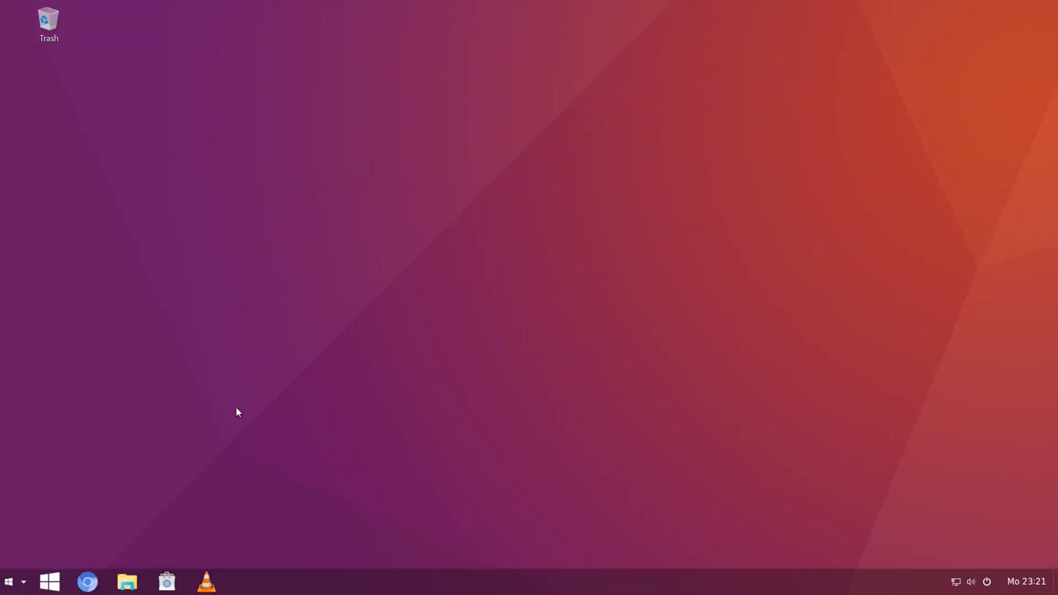
{"action": "mouse_move", "coordinate": [23, 526]}
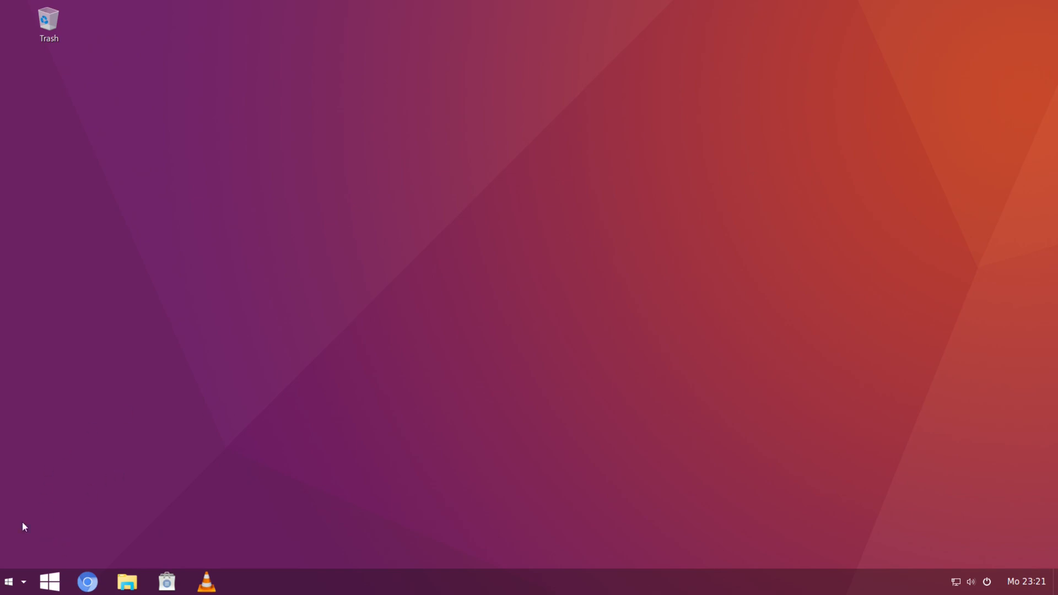
{"action": "left_click", "coordinate": [9, 581]}
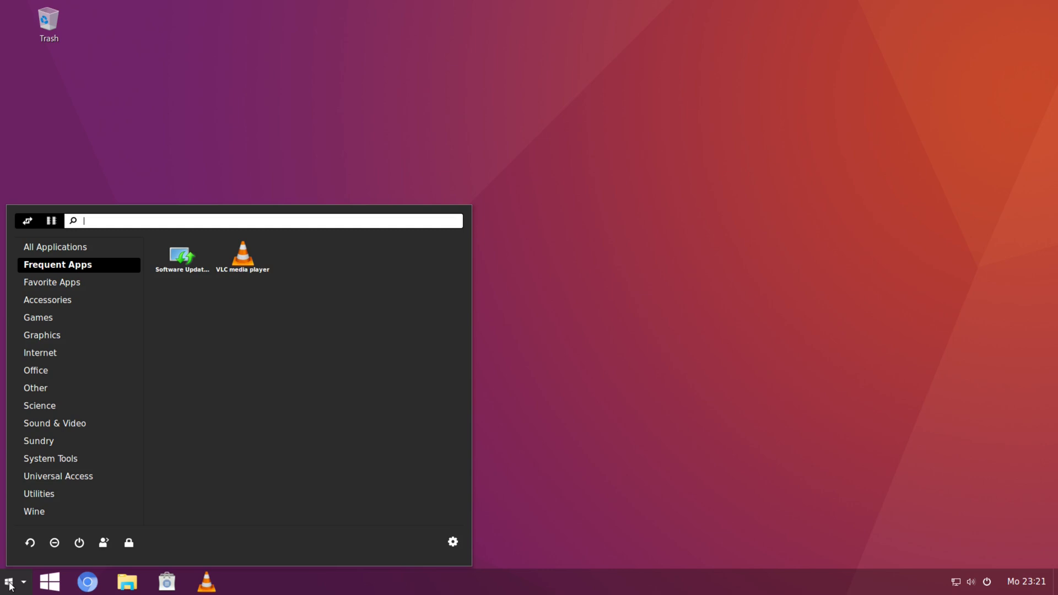
{"action": "left_click", "coordinate": [9, 581]}
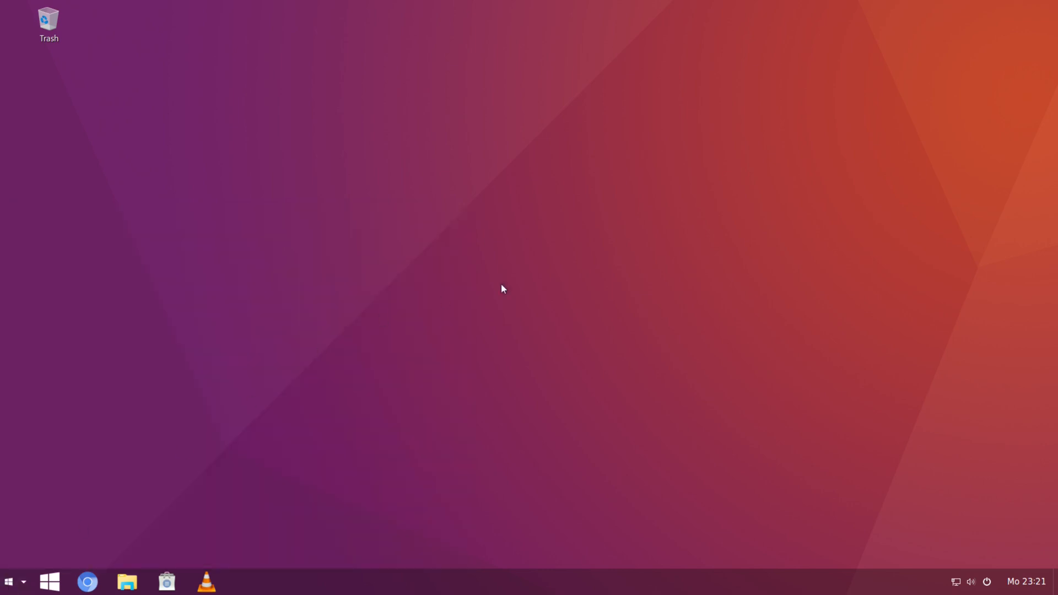
{"action": "mouse_move", "coordinate": [225, 379]}
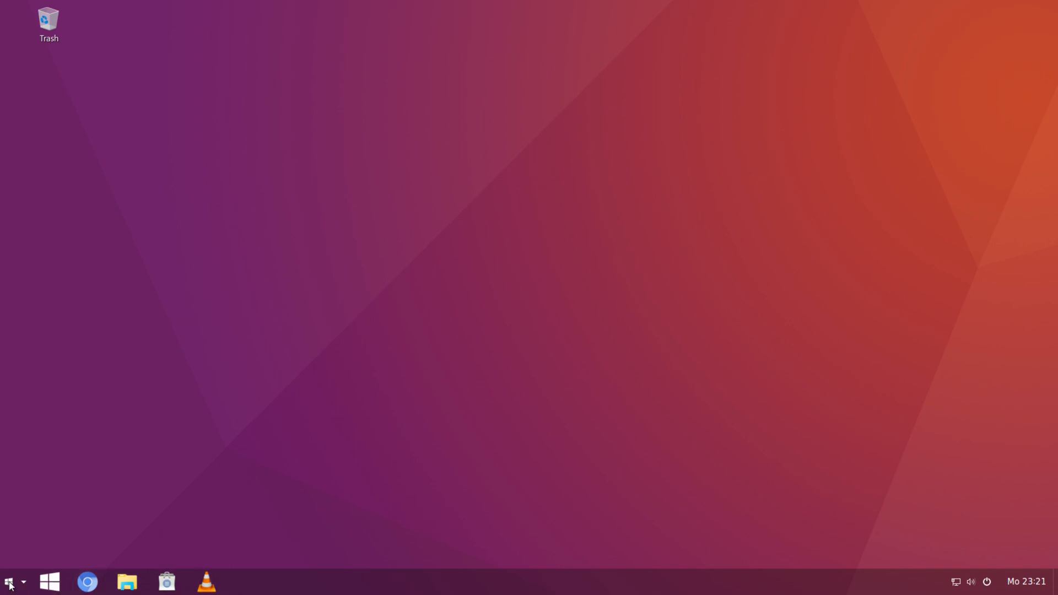
{"action": "mouse_move", "coordinate": [579, 270]}
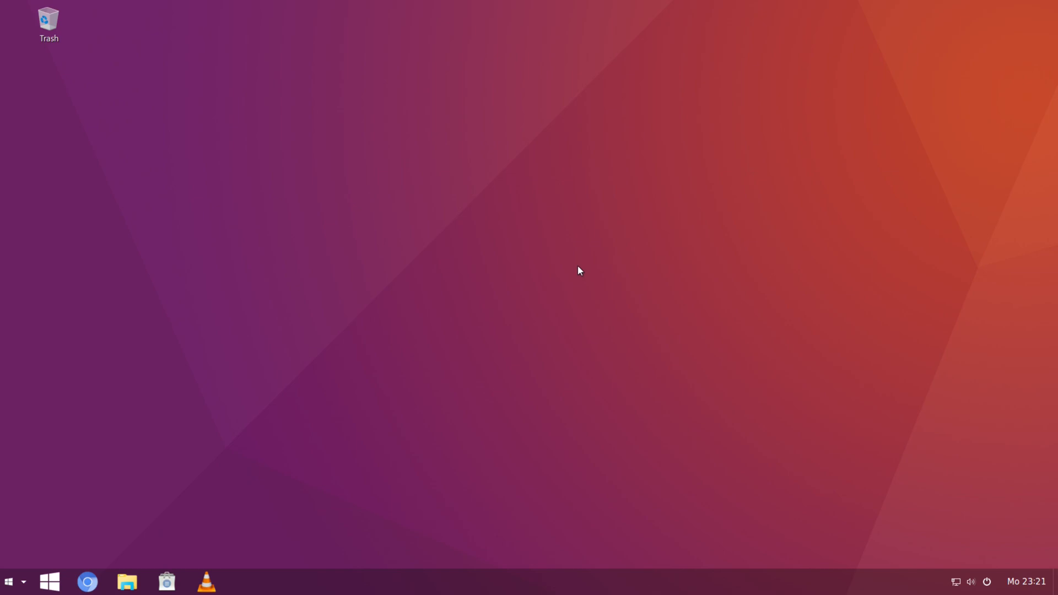
{"action": "mouse_move", "coordinate": [9, 566]}
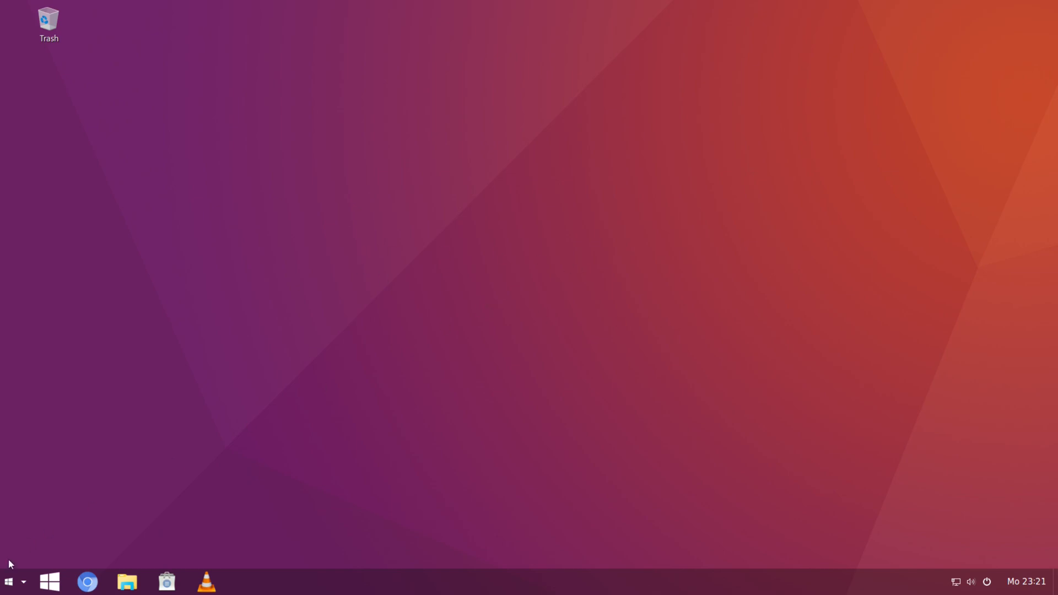
{"action": "left_click", "coordinate": [9, 581]}
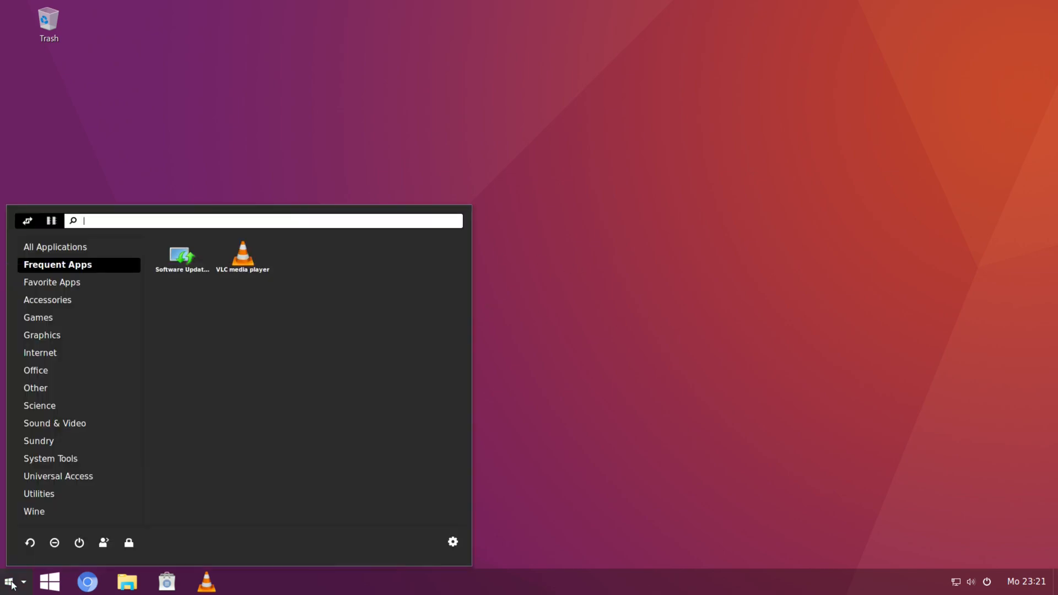
{"action": "left_click", "coordinate": [9, 581]}
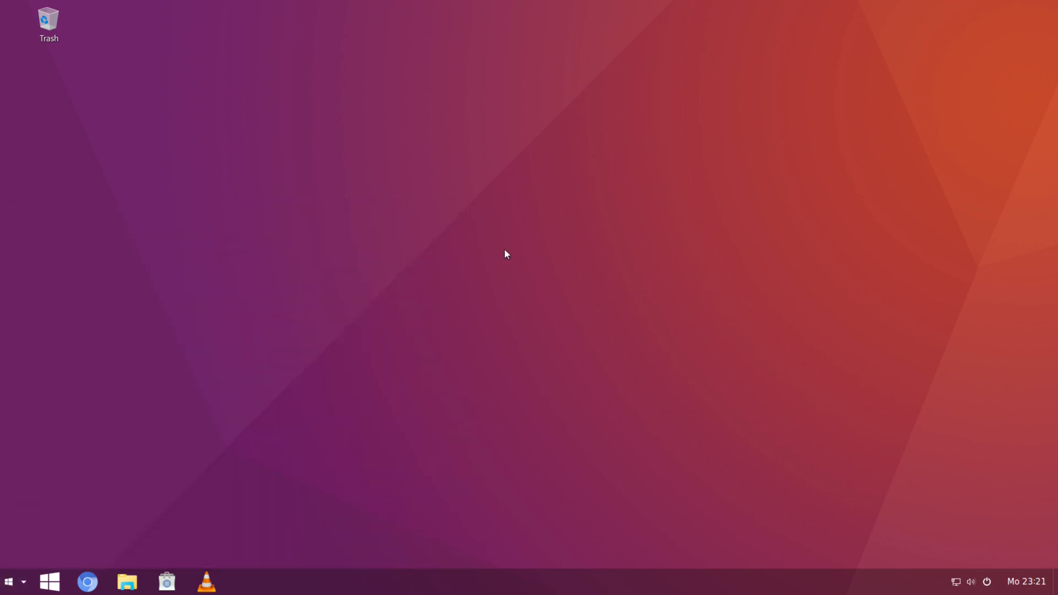
{"action": "mouse_move", "coordinate": [530, 288]}
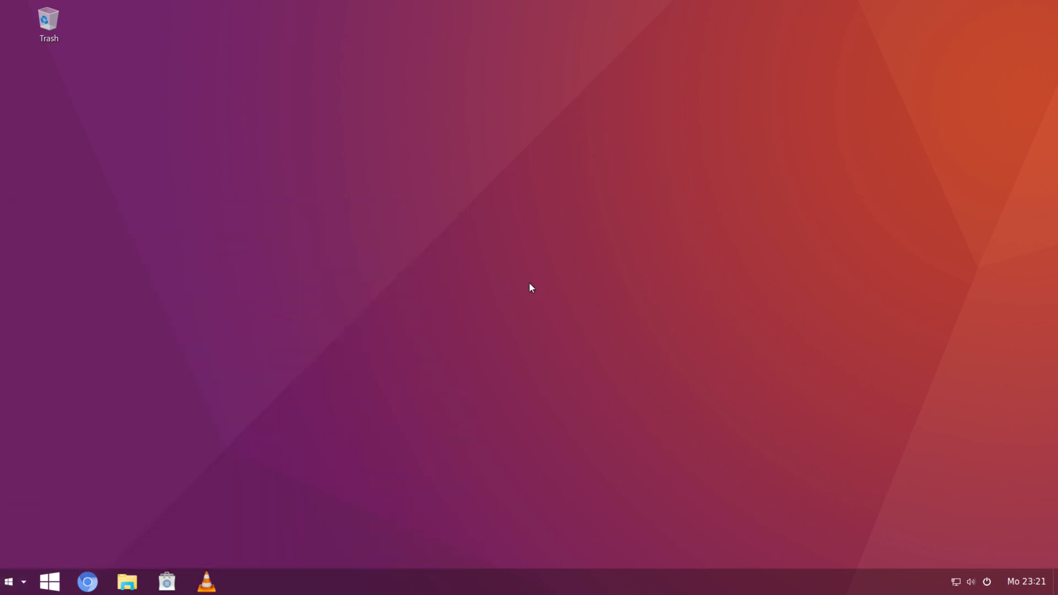
{"action": "mouse_move", "coordinate": [527, 286]}
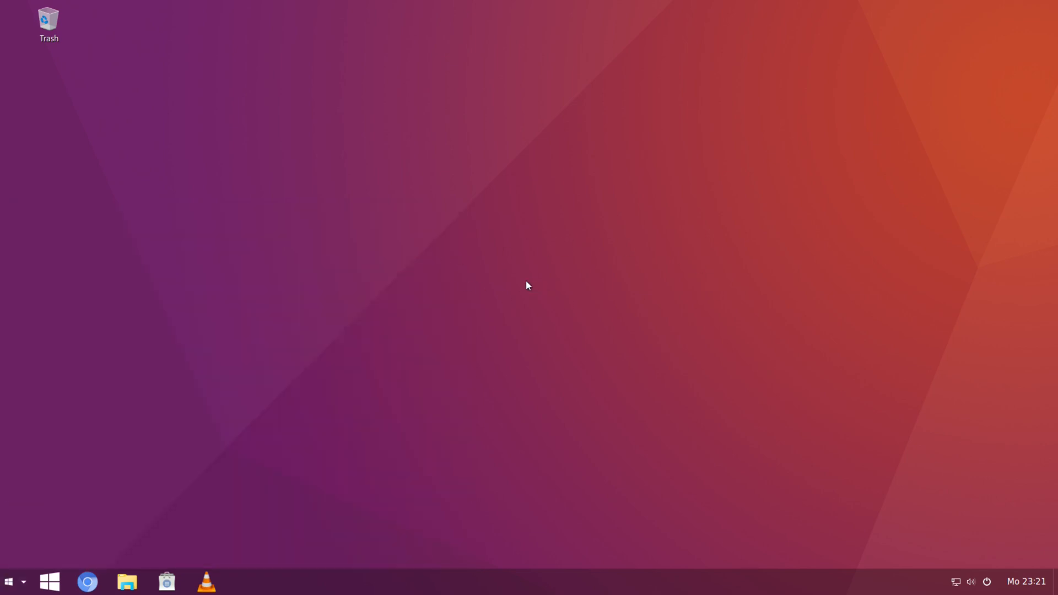
{"action": "mouse_move", "coordinate": [388, 79]}
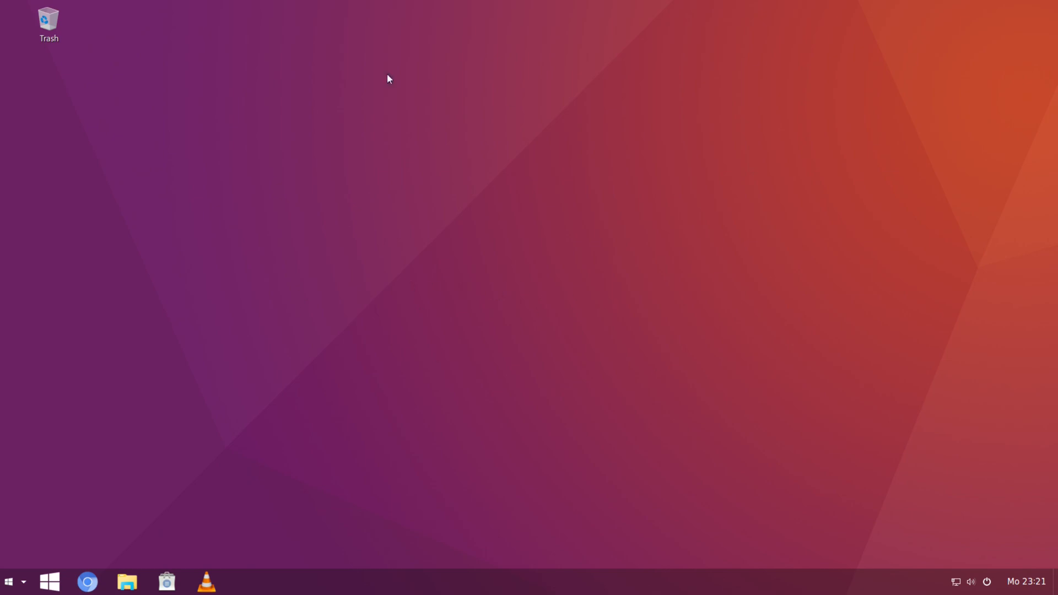
{"action": "mouse_move", "coordinate": [526, 252]}
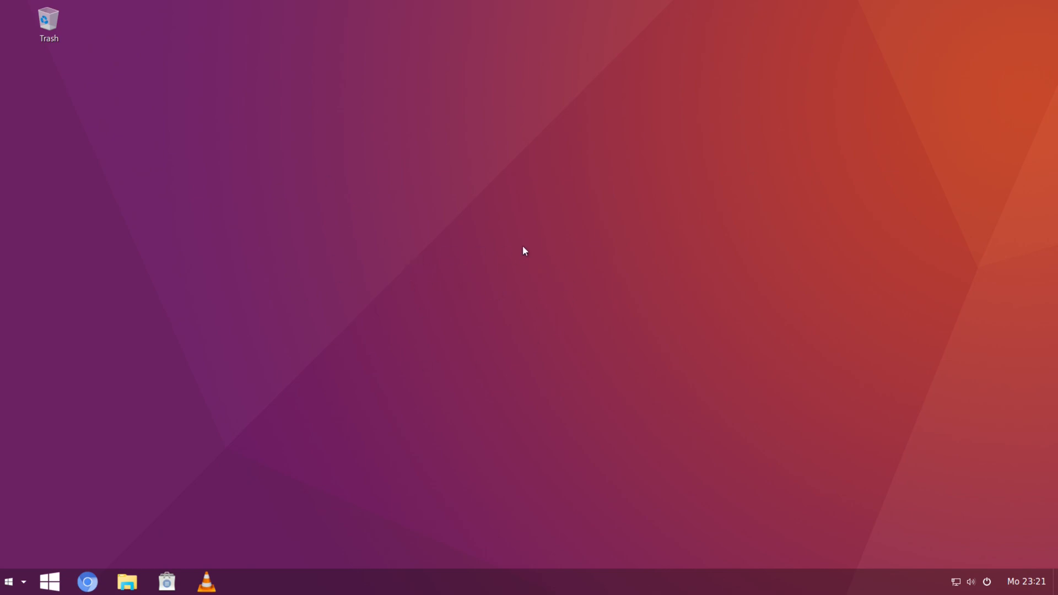
{"action": "mouse_move", "coordinate": [638, 213]}
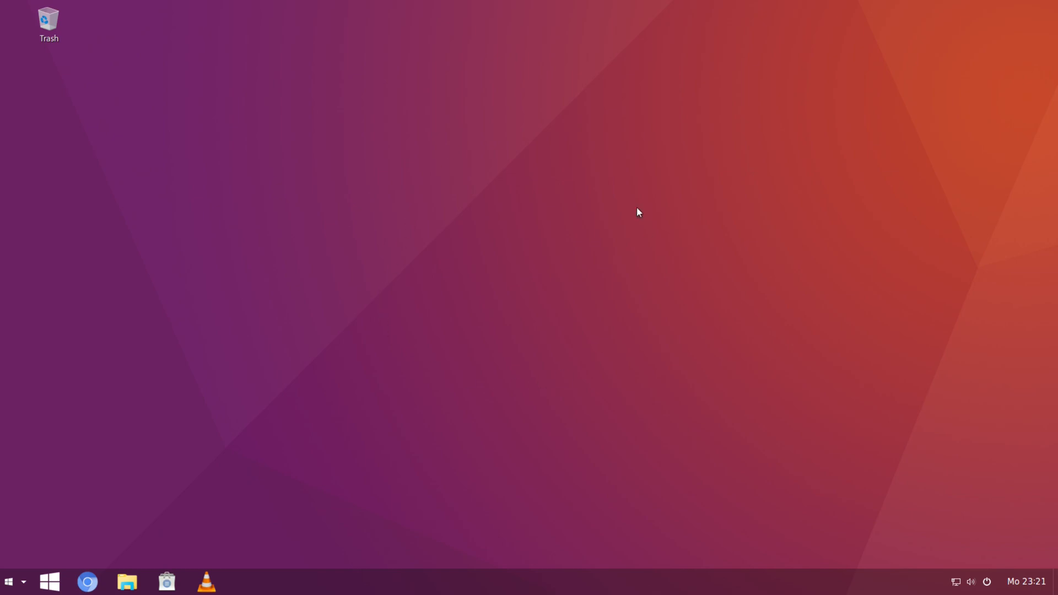
{"action": "mouse_move", "coordinate": [442, 322]}
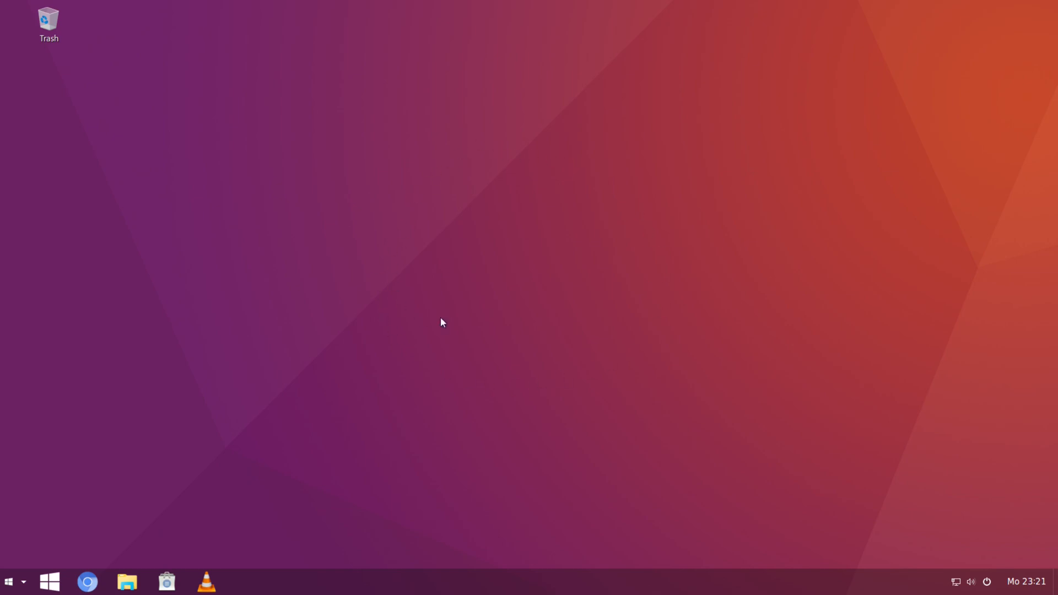
{"action": "mouse_move", "coordinate": [476, 94]}
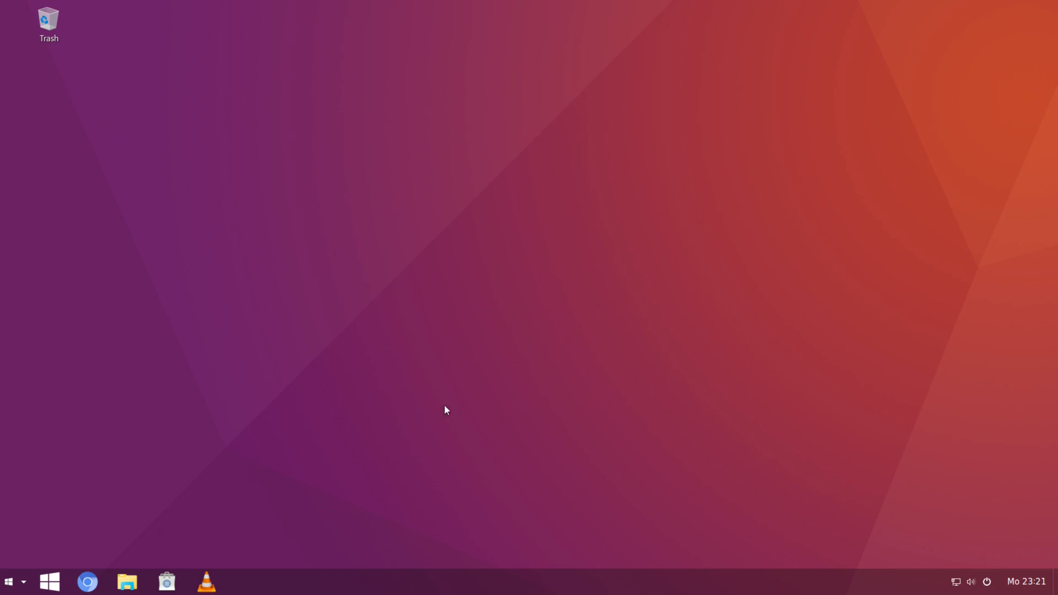
{"action": "mouse_move", "coordinate": [520, 112]}
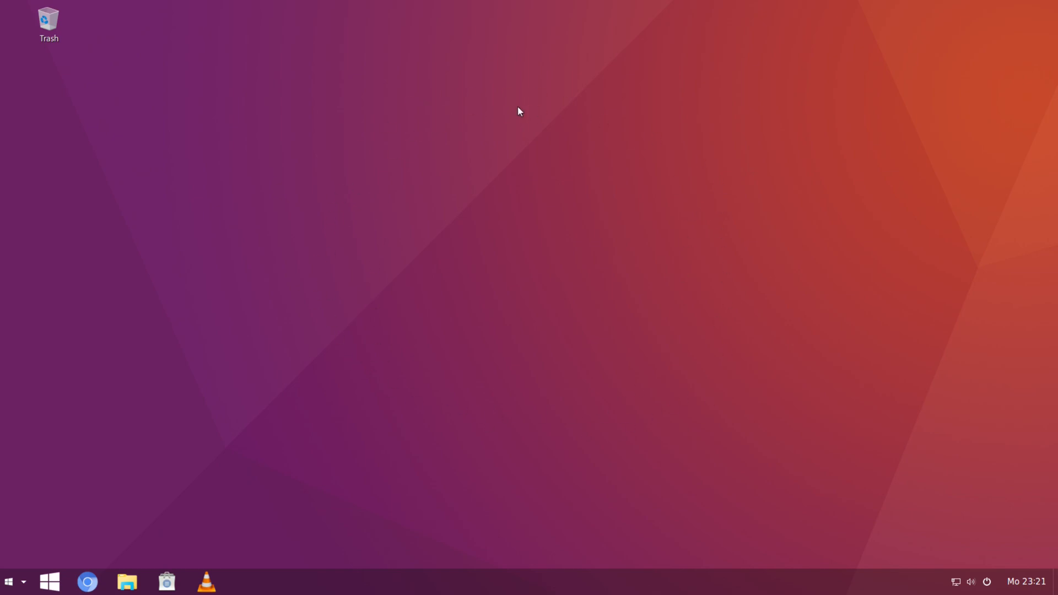
{"action": "mouse_move", "coordinate": [709, 444]}
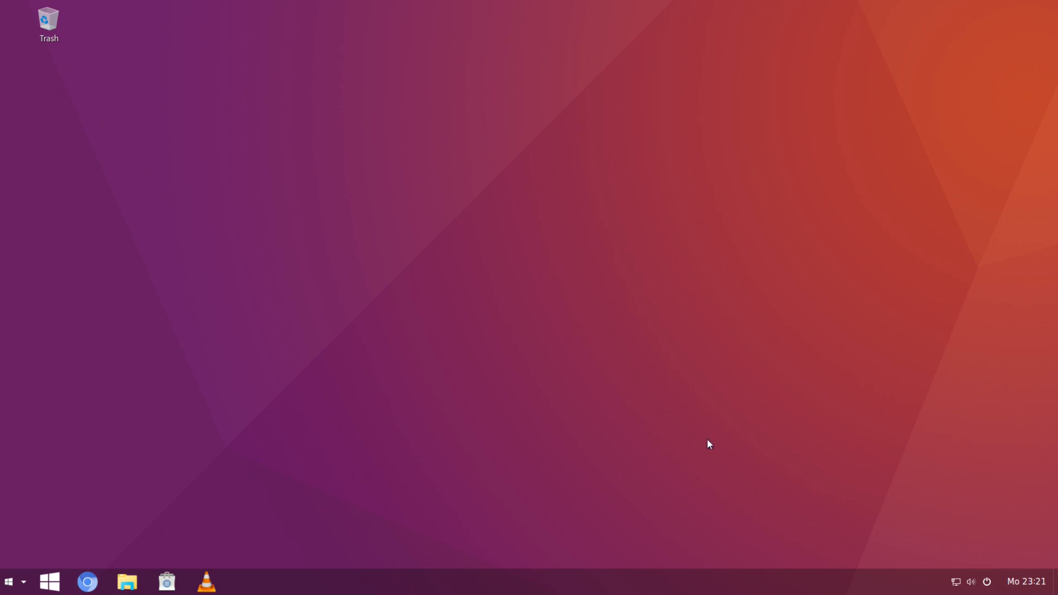
{"action": "mouse_move", "coordinate": [642, 397]}
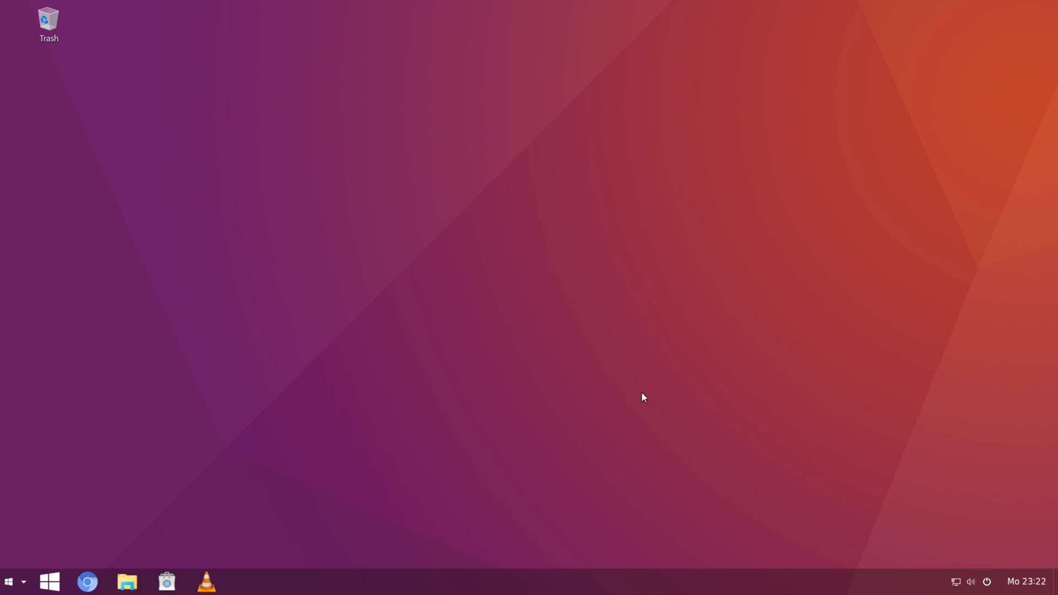
{"action": "mouse_move", "coordinate": [566, 374]}
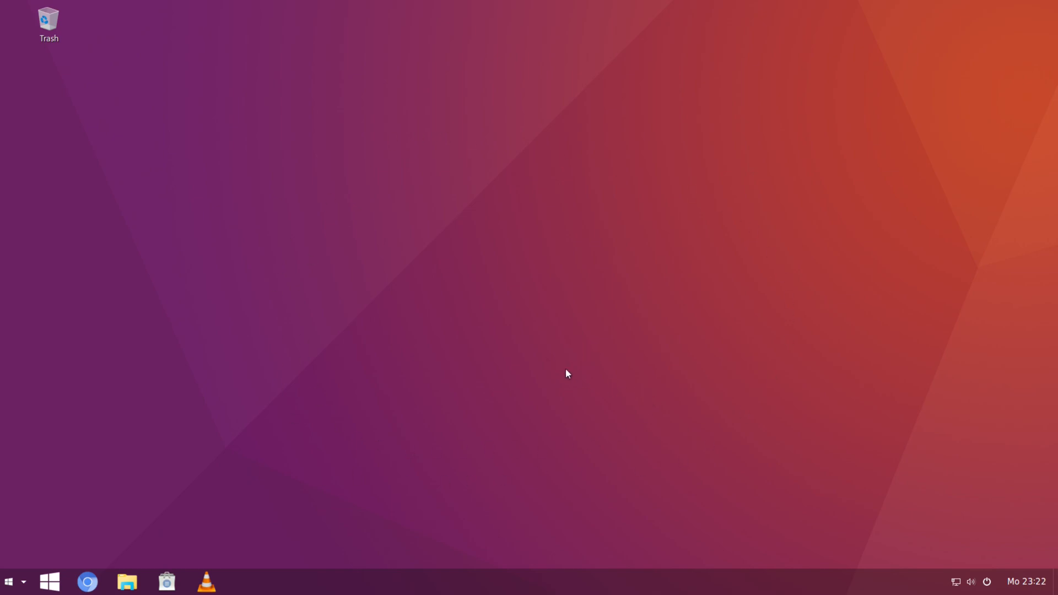
{"action": "mouse_move", "coordinate": [514, 304]}
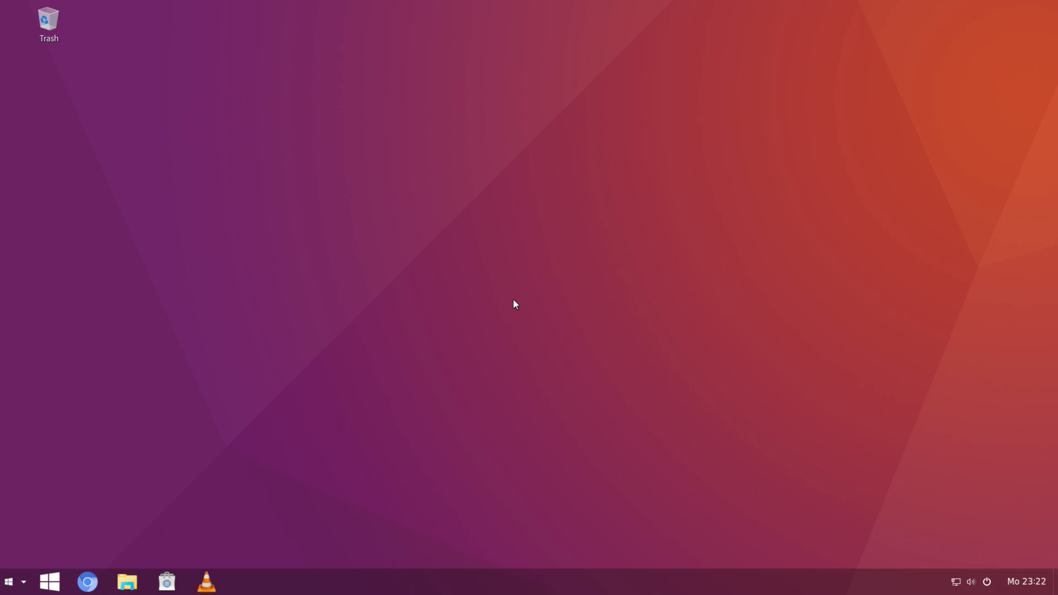
{"action": "mouse_move", "coordinate": [509, 302]}
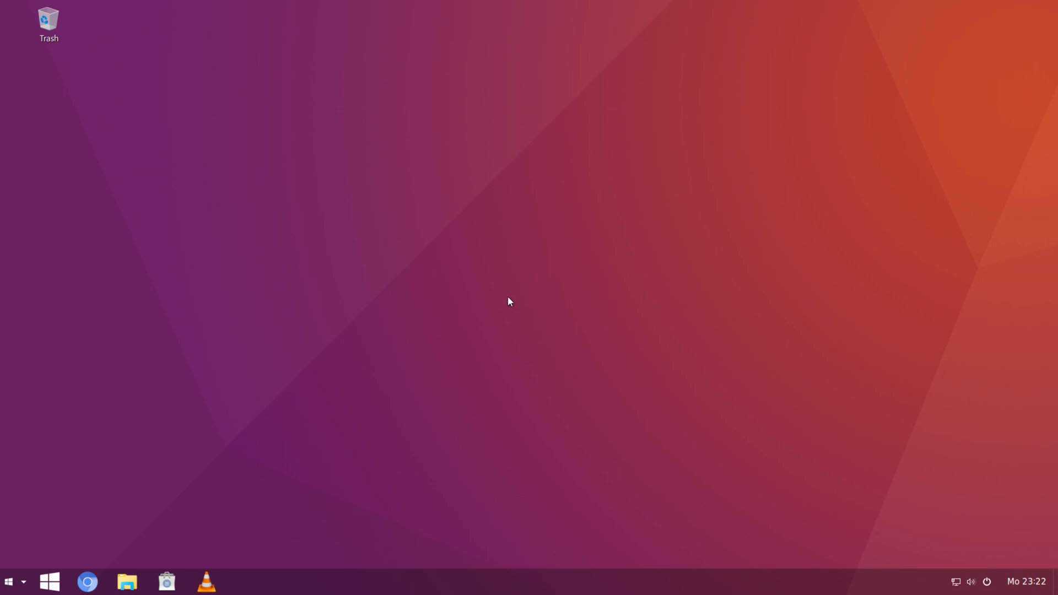
{"action": "mouse_move", "coordinate": [452, 379]}
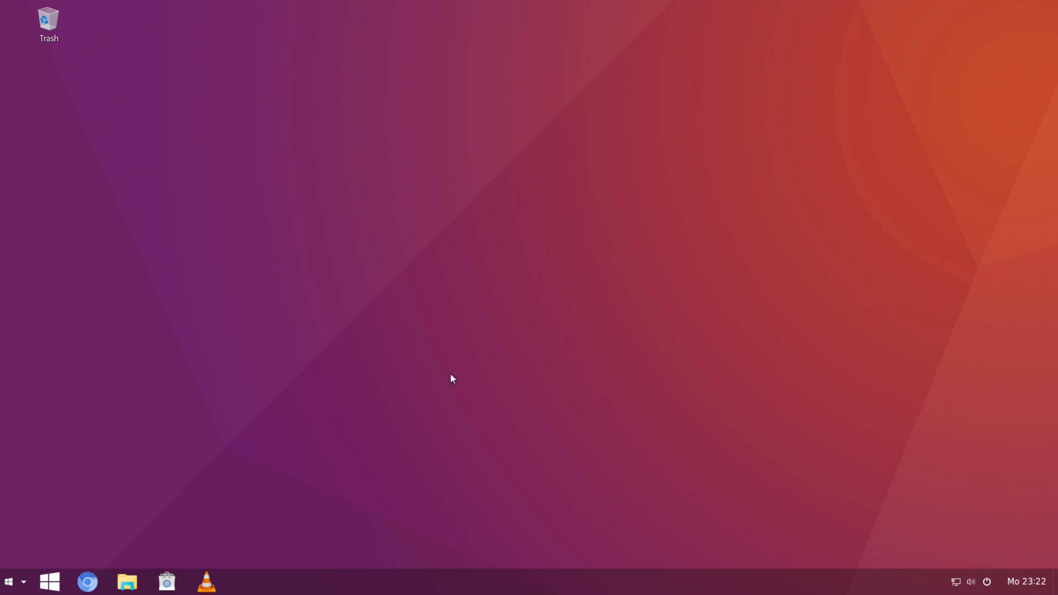
{"action": "mouse_move", "coordinate": [489, 354]}
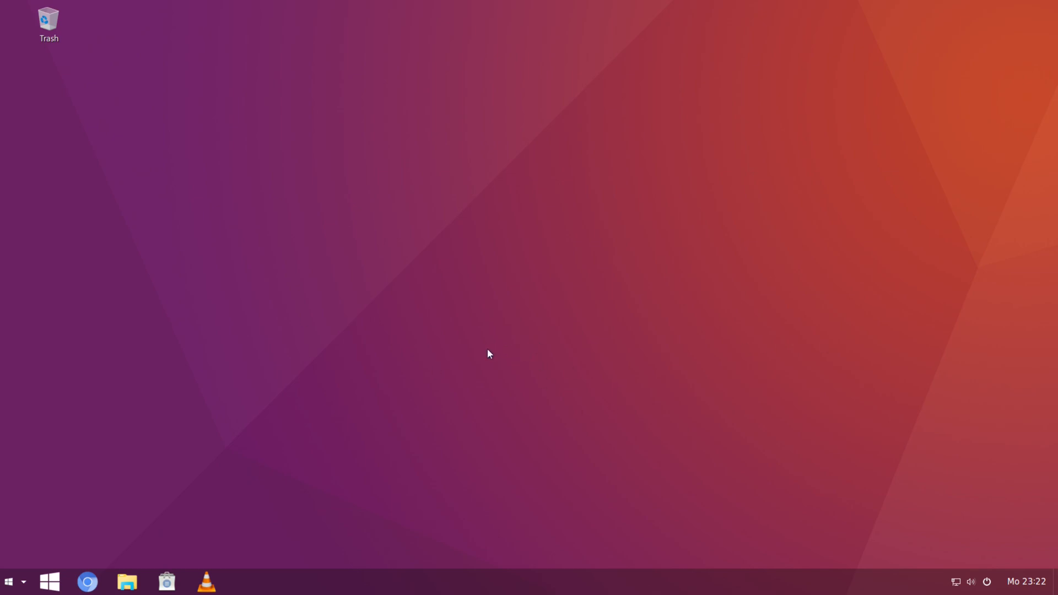
{"action": "mouse_move", "coordinate": [460, 347]}
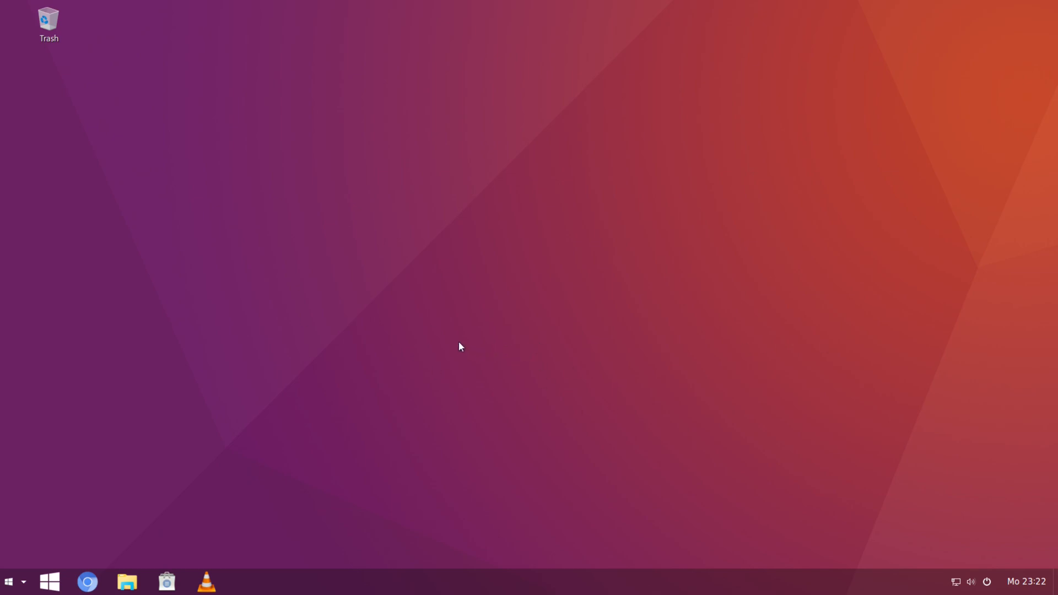
{"action": "mouse_move", "coordinate": [433, 348]}
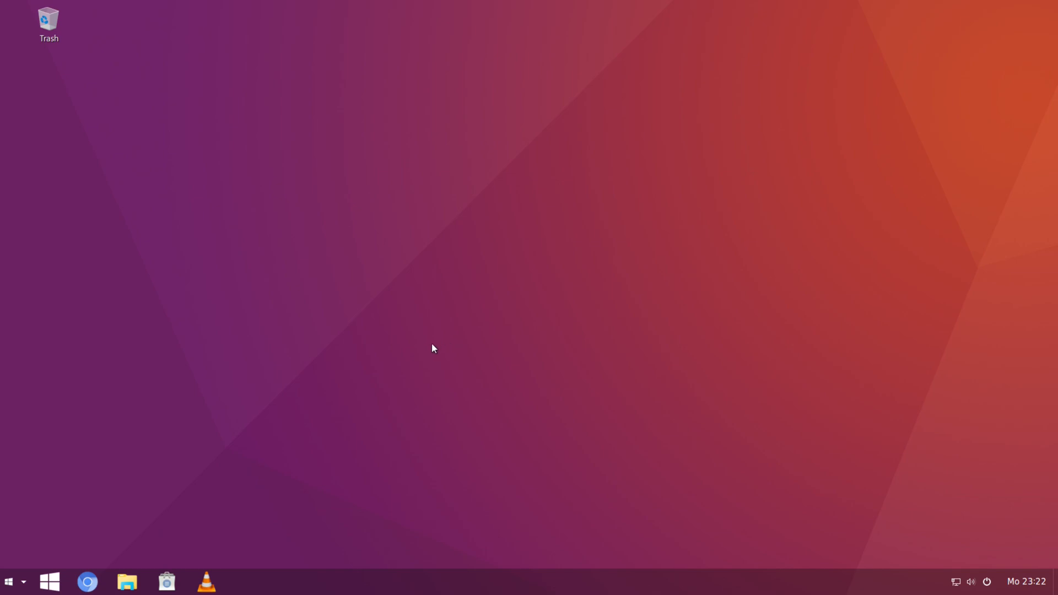
{"action": "mouse_move", "coordinate": [322, 325]}
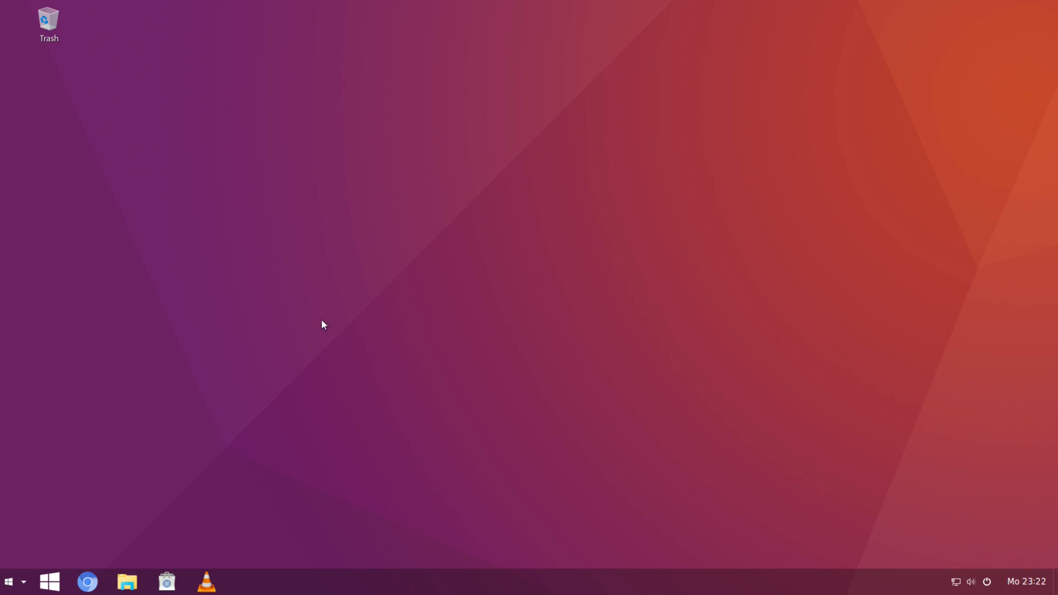
{"action": "mouse_move", "coordinate": [323, 325]}
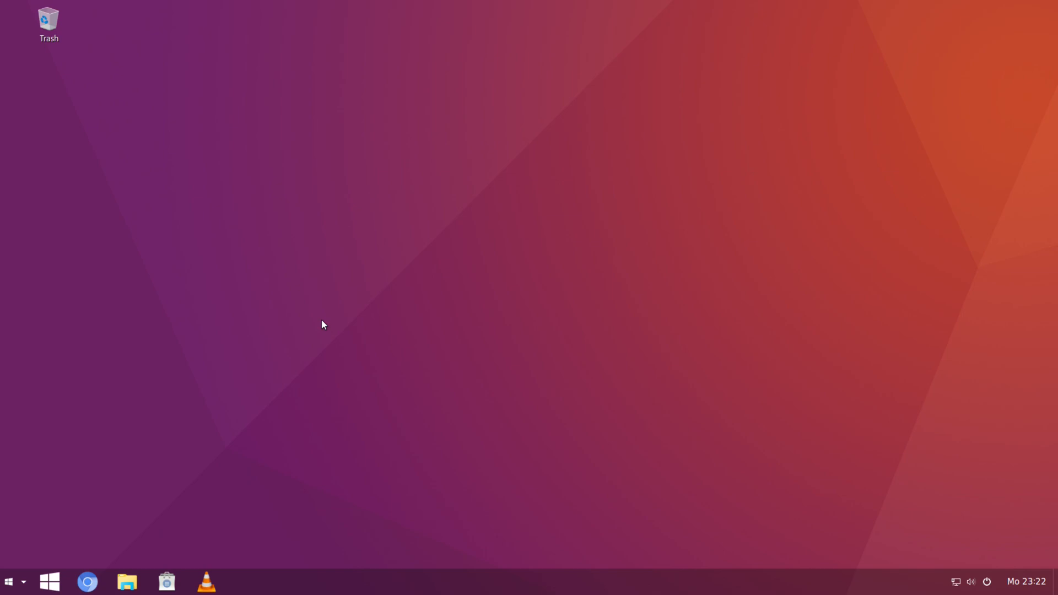
{"action": "mouse_move", "coordinate": [317, 325]}
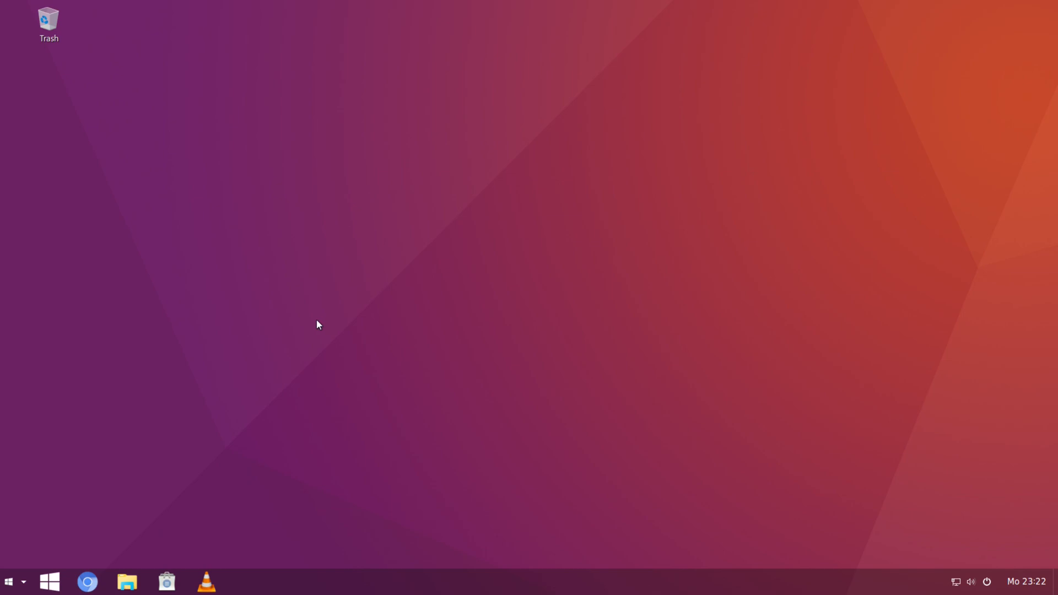
{"action": "mouse_move", "coordinate": [710, 259]}
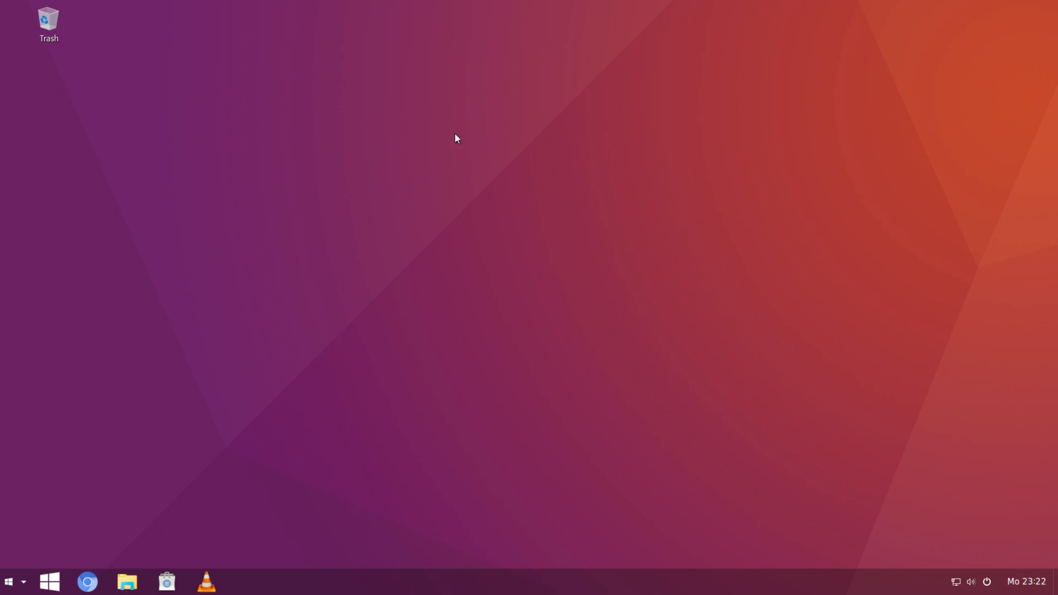
{"action": "mouse_move", "coordinate": [712, 396]}
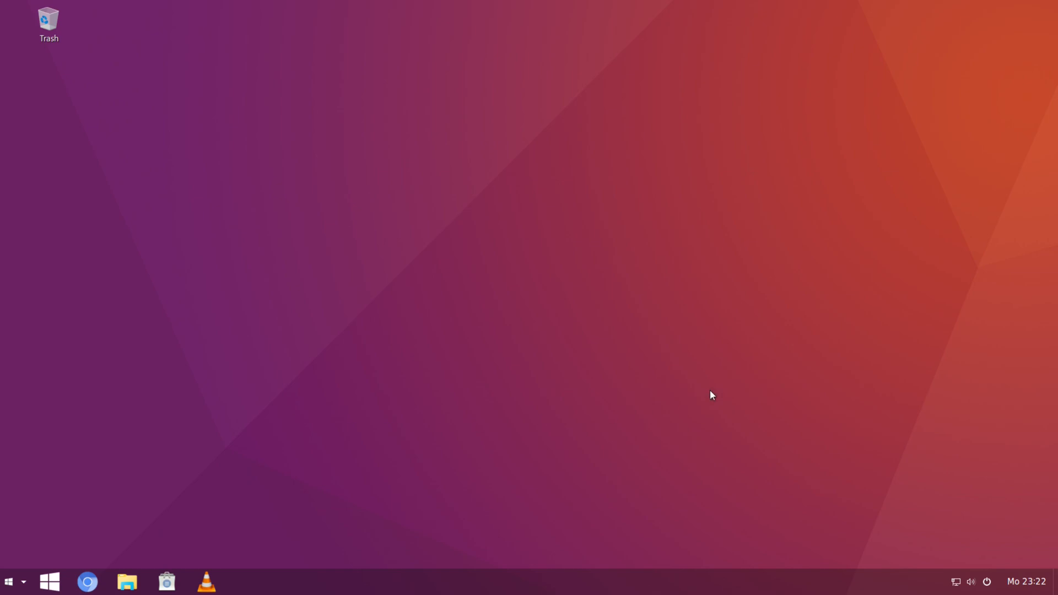
{"action": "mouse_move", "coordinate": [699, 249]}
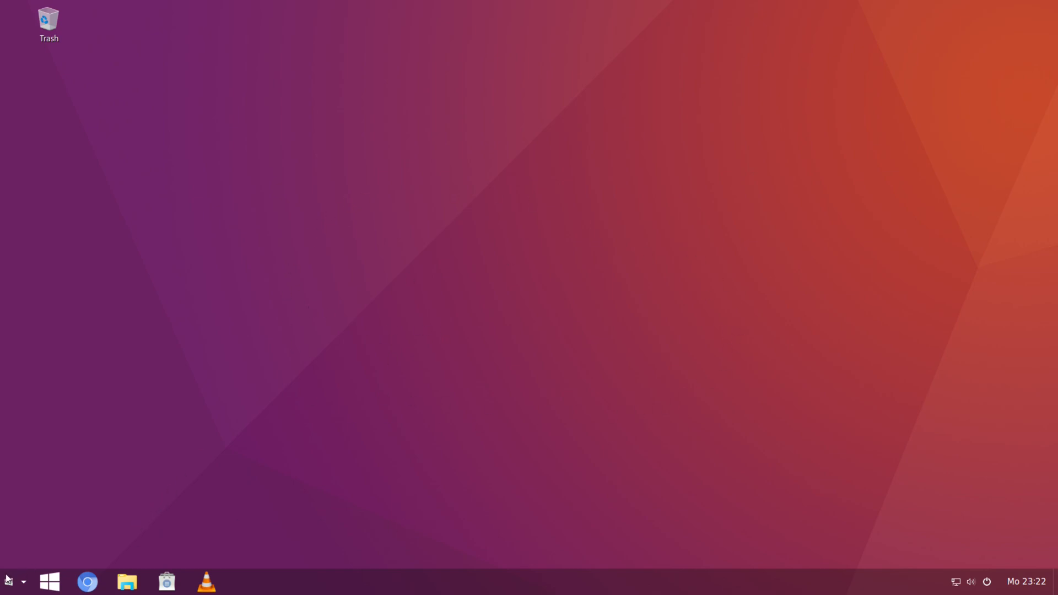
Step: Open Gno-Menu on the Office category showing Calendar, Contacts and LibreOffice apps
{"action": "left_click", "coordinate": [48, 582]}
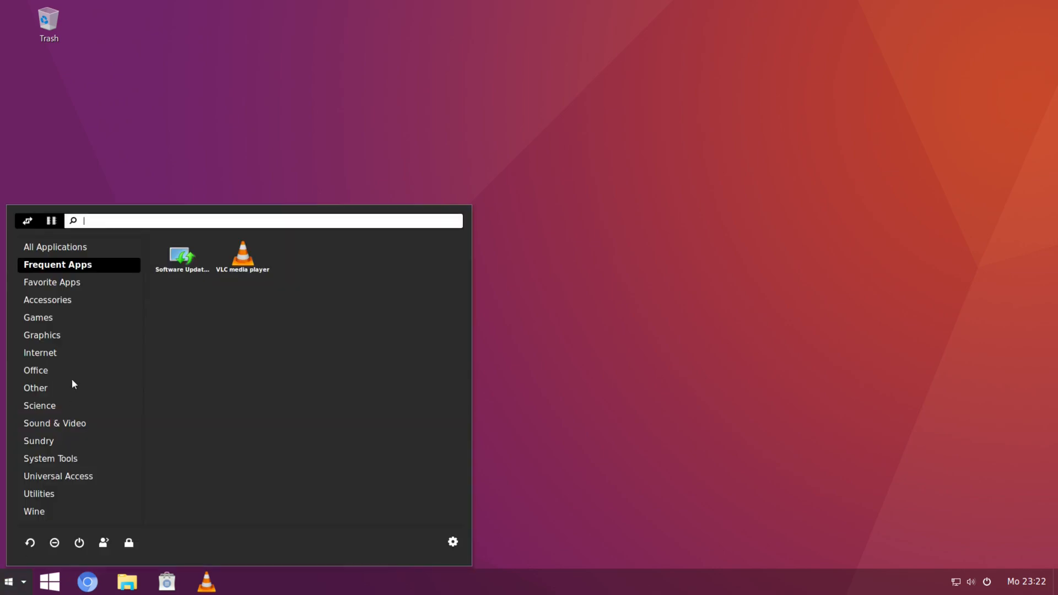
{"action": "left_click", "coordinate": [36, 369]}
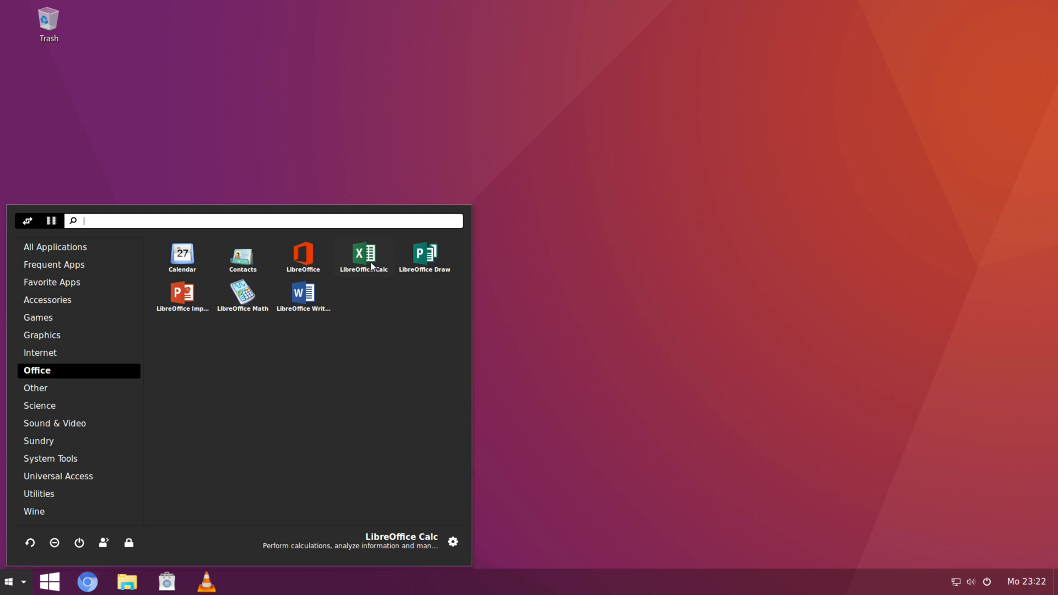
{"action": "mouse_move", "coordinate": [181, 295]}
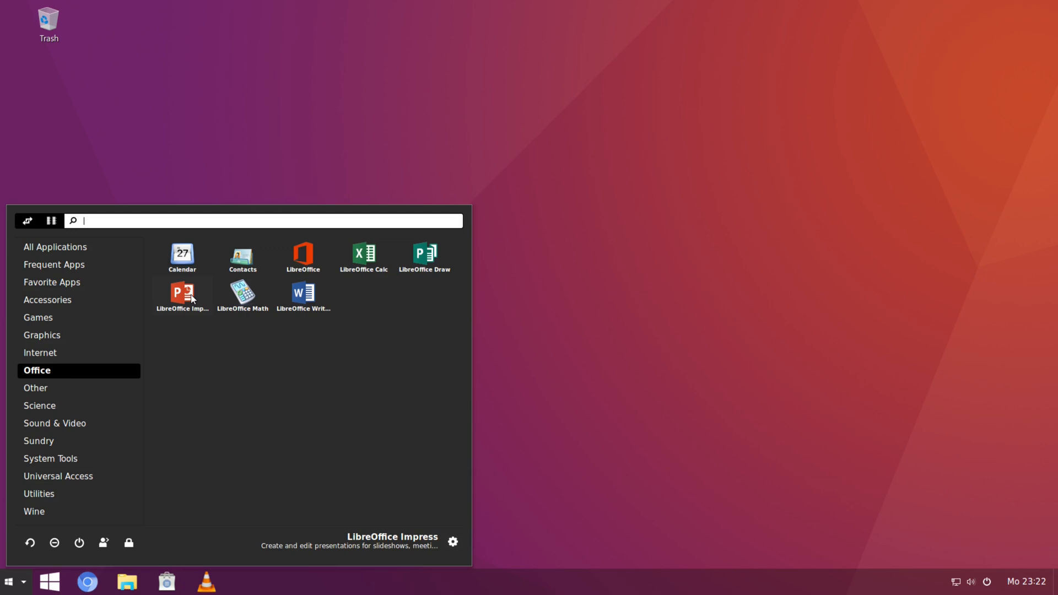
{"action": "mouse_move", "coordinate": [241, 295]}
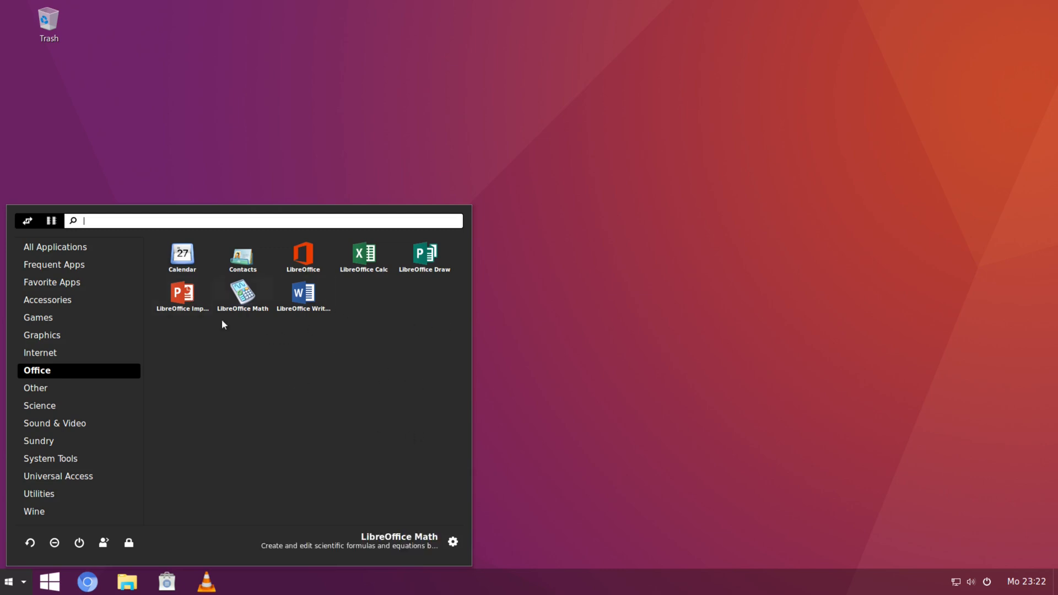
Step: Browse Graphics and Sound & Video, ending on Sundry with Power Statistics and Screen Reader
{"action": "left_click", "coordinate": [42, 334]}
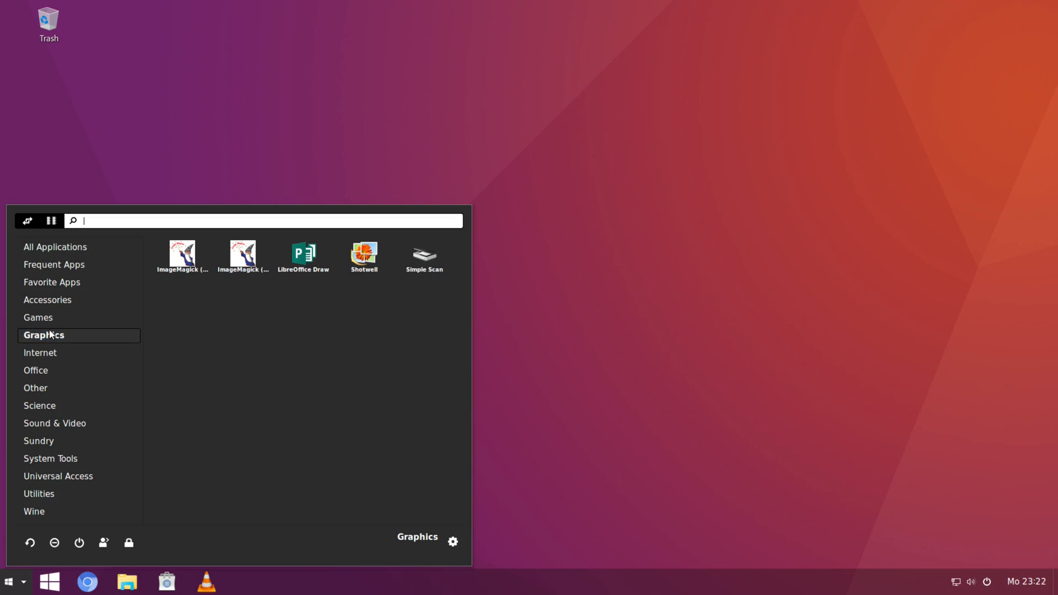
{"action": "mouse_move", "coordinate": [182, 255]}
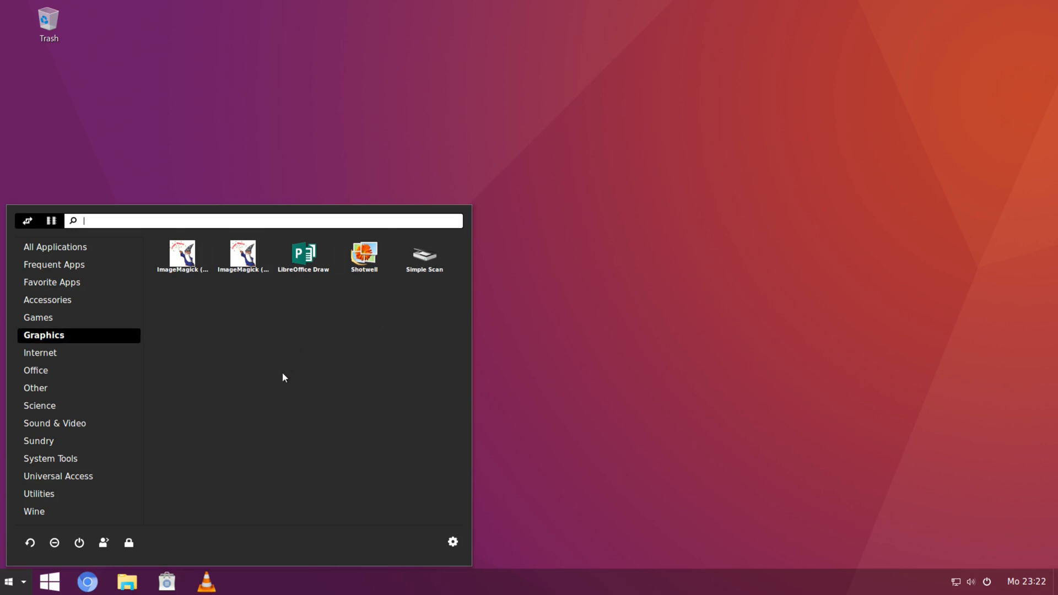
{"action": "mouse_move", "coordinate": [306, 327]}
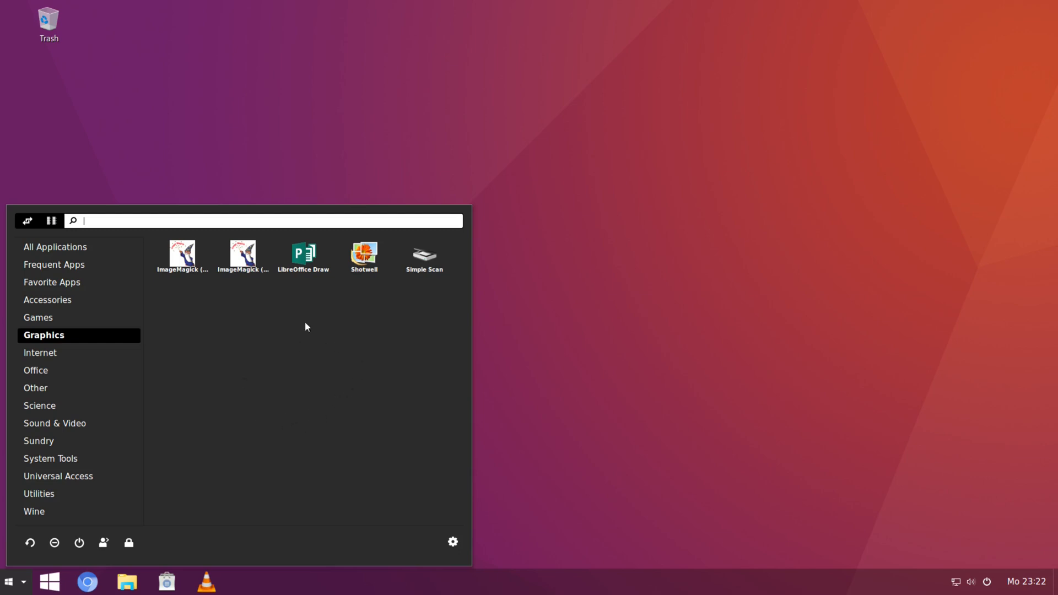
{"action": "mouse_move", "coordinate": [264, 322]}
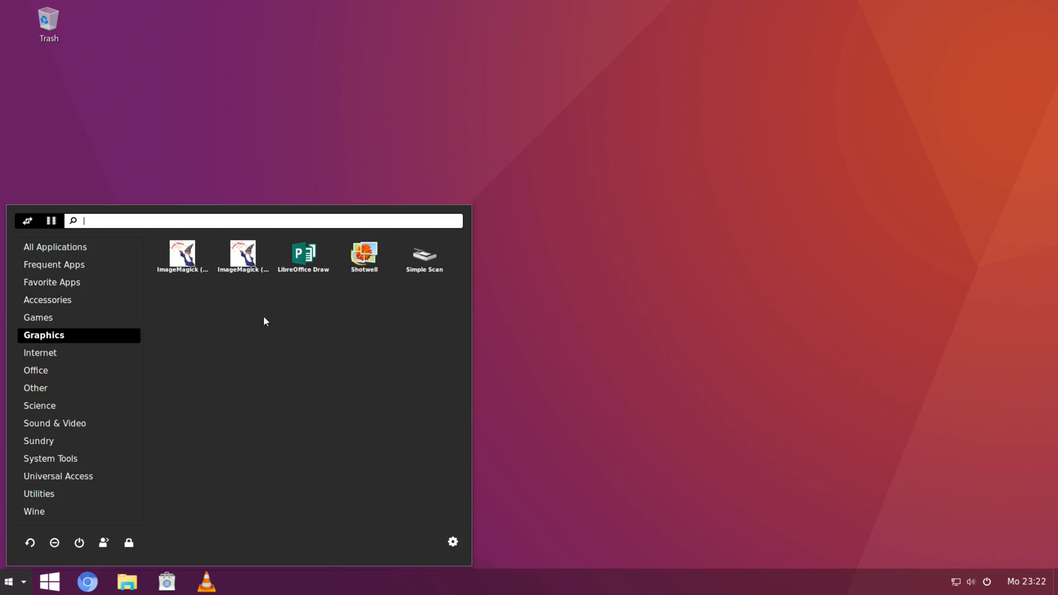
{"action": "mouse_move", "coordinate": [265, 377]}
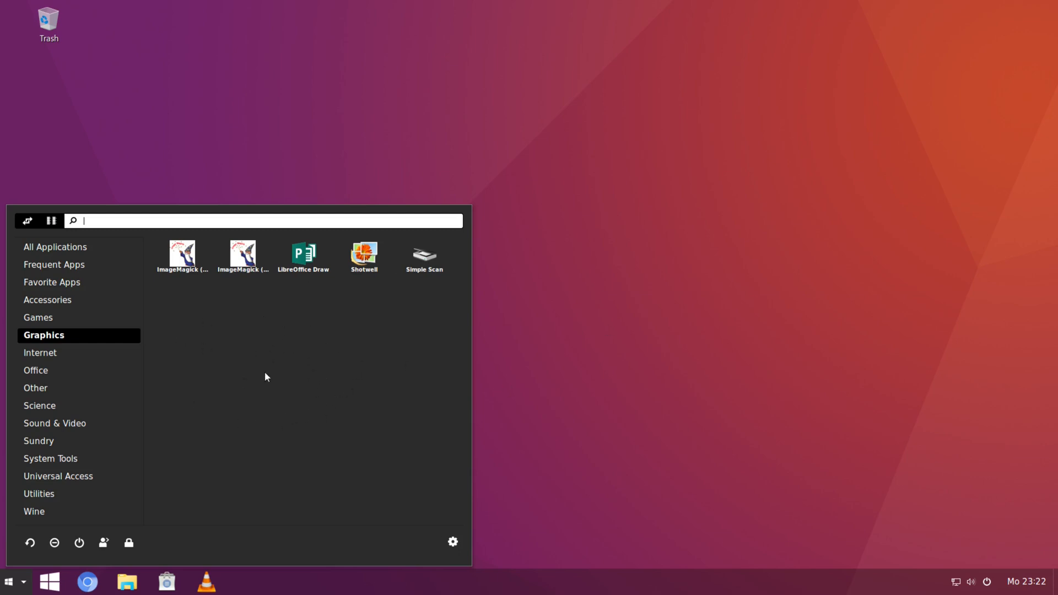
{"action": "mouse_move", "coordinate": [132, 451]}
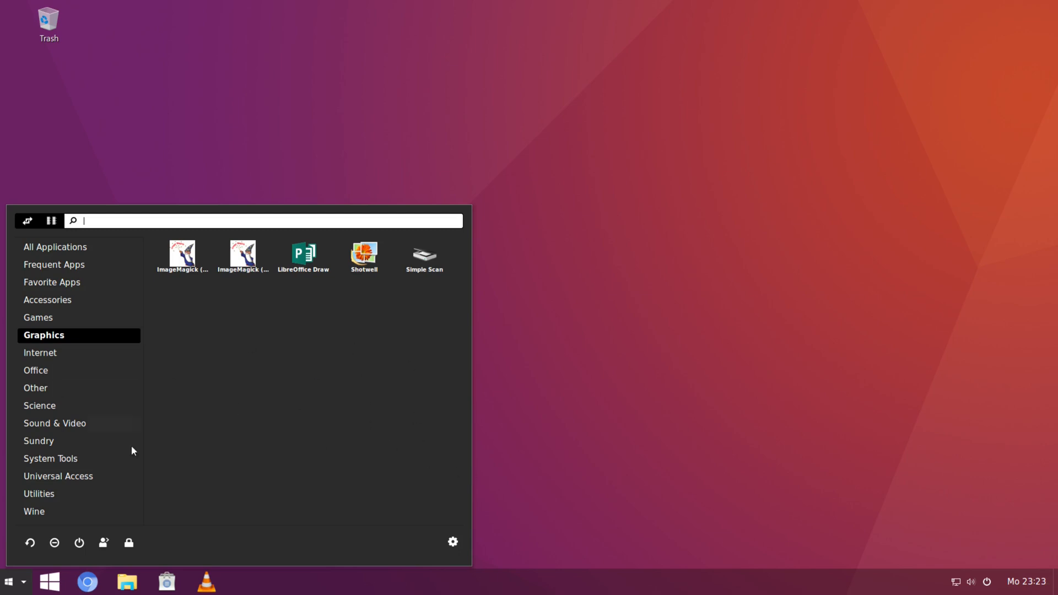
{"action": "left_click", "coordinate": [55, 423]}
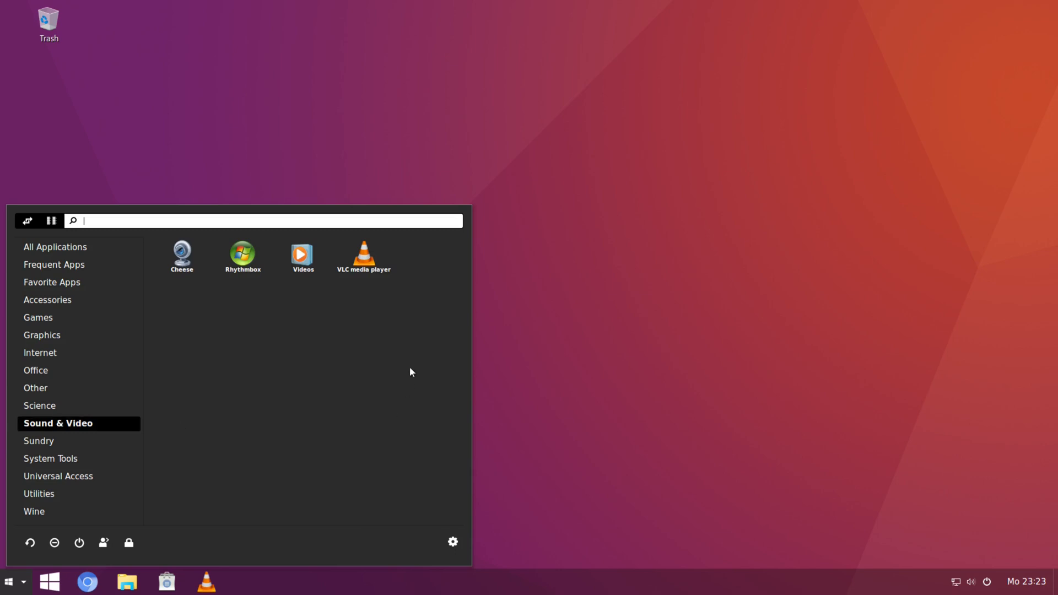
{"action": "left_click", "coordinate": [39, 441]}
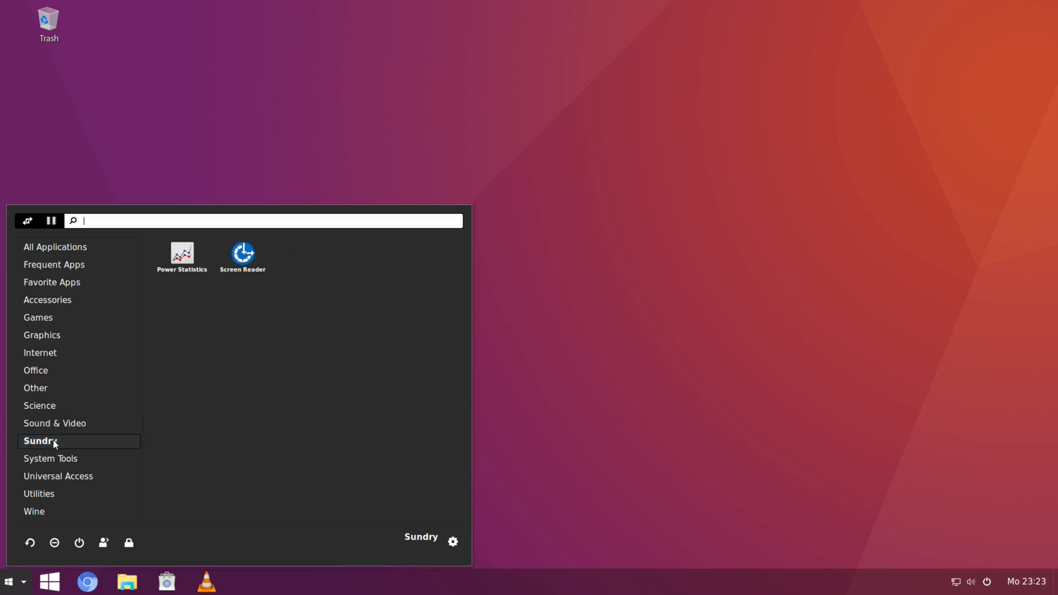